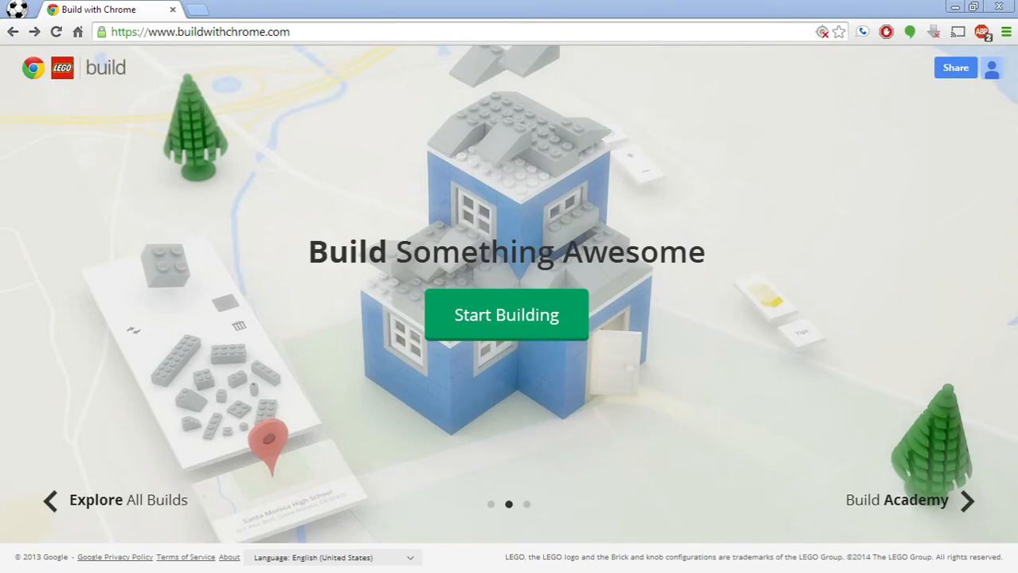
{"action": "mouse_move", "coordinate": [575, 427]}
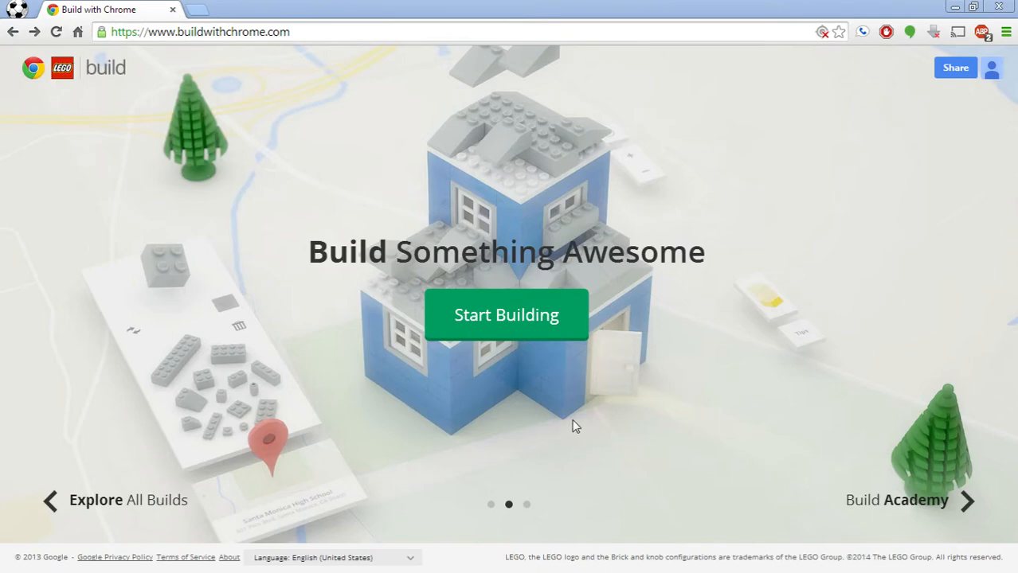
{"action": "mouse_move", "coordinate": [370, 395]}
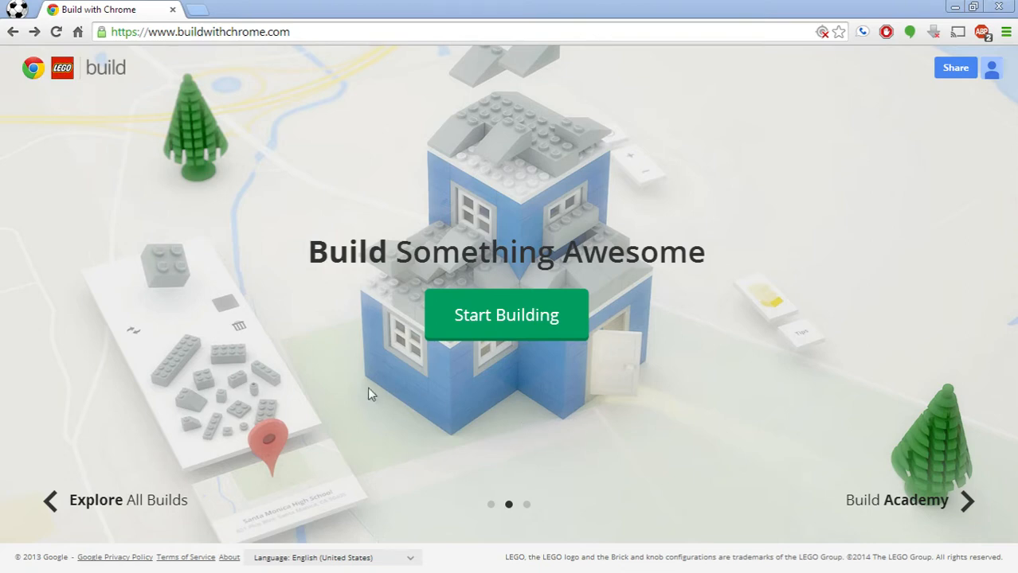
{"action": "mouse_move", "coordinate": [121, 507]}
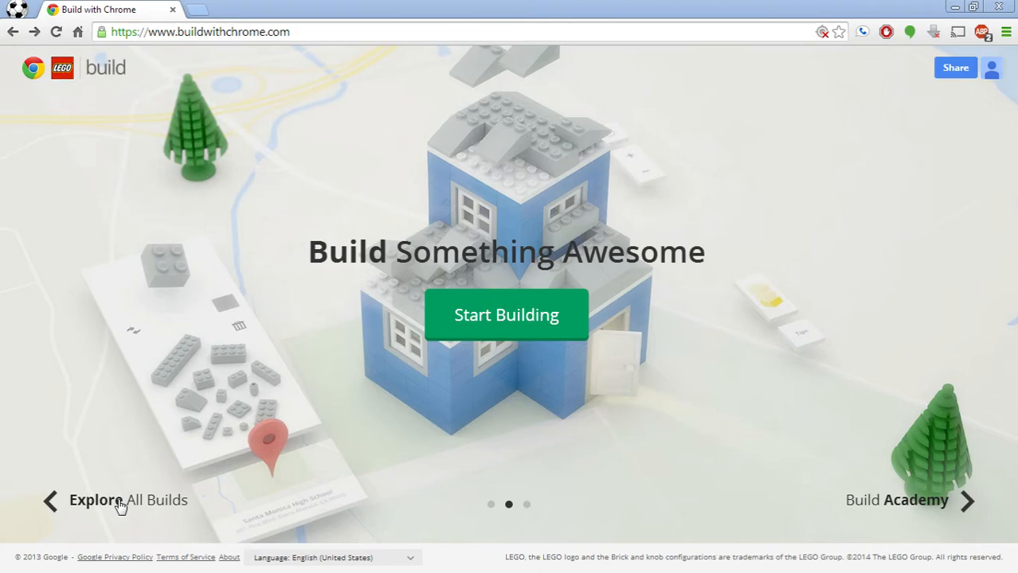
{"action": "mouse_move", "coordinate": [142, 33]}
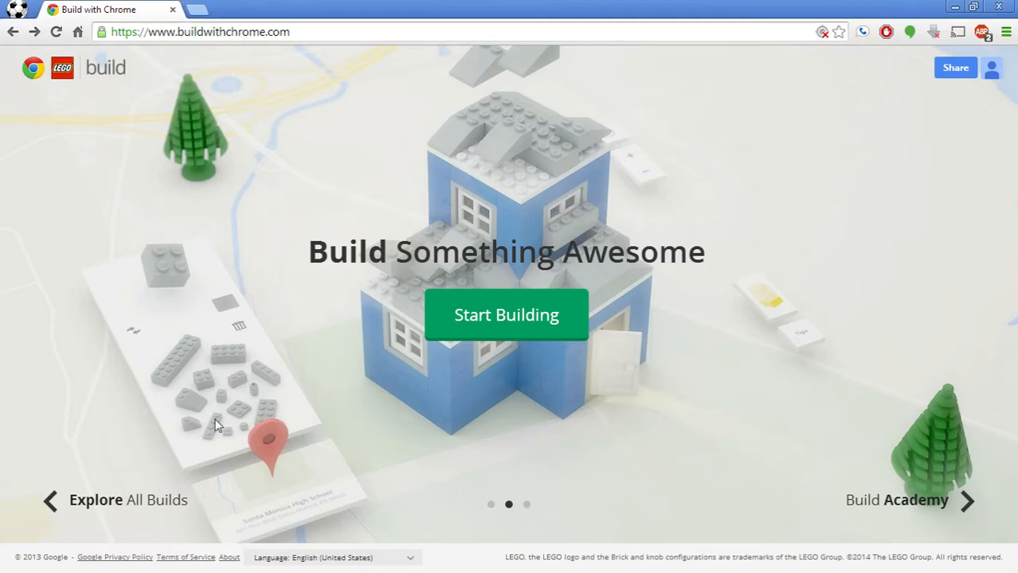
{"action": "mouse_move", "coordinate": [786, 441]}
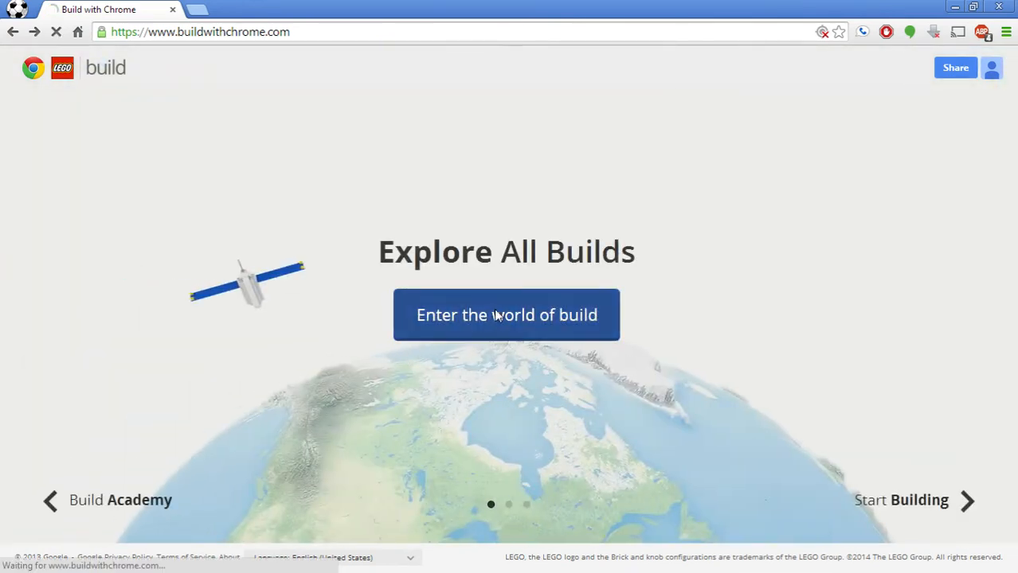
Step: Enter the world of builds and pan east across the Atlantic into a neighbourhood of builds
{"action": "left_click", "coordinate": [507, 315]}
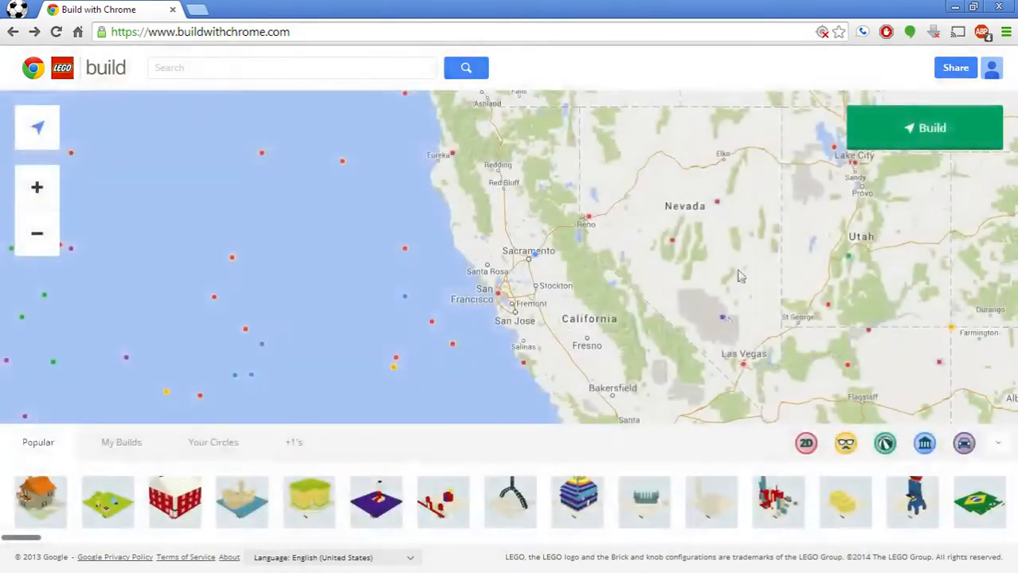
{"action": "left_click_drag", "start_coordinate": [740, 277], "coordinate": [688, 237]}
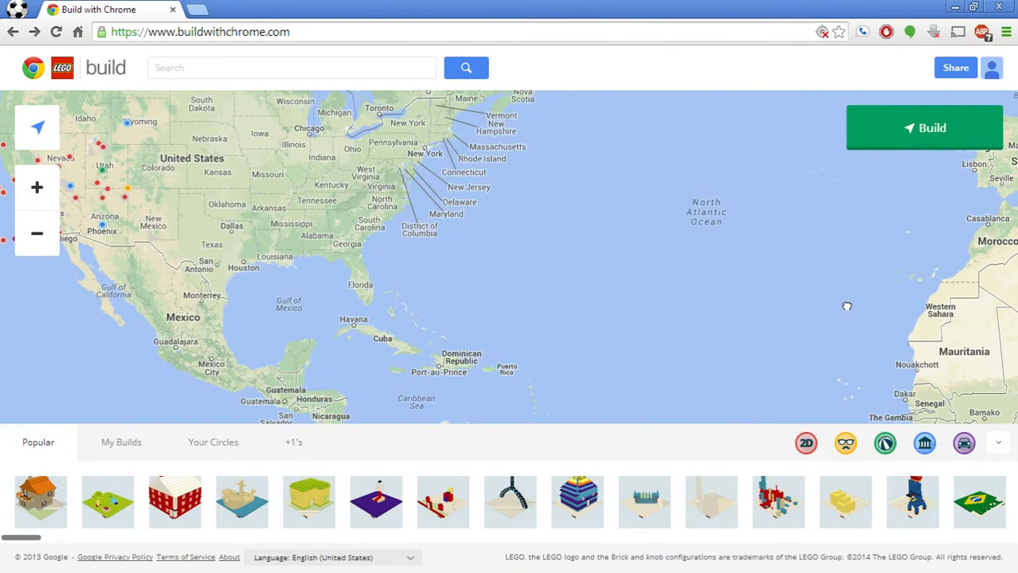
{"action": "left_click_drag", "start_coordinate": [847, 306], "coordinate": [656, 264]}
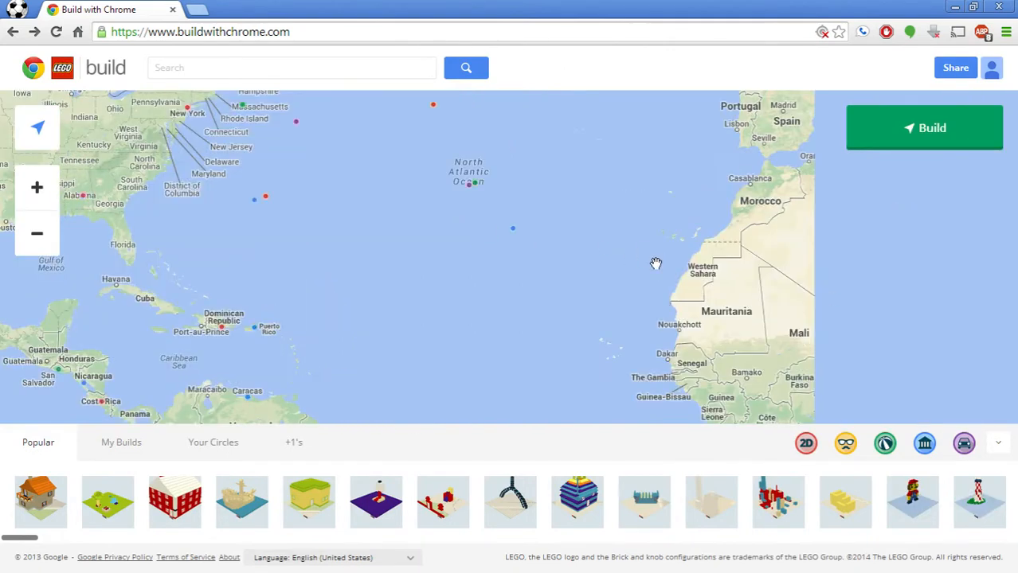
{"action": "left_click_drag", "start_coordinate": [656, 264], "coordinate": [580, 335]}
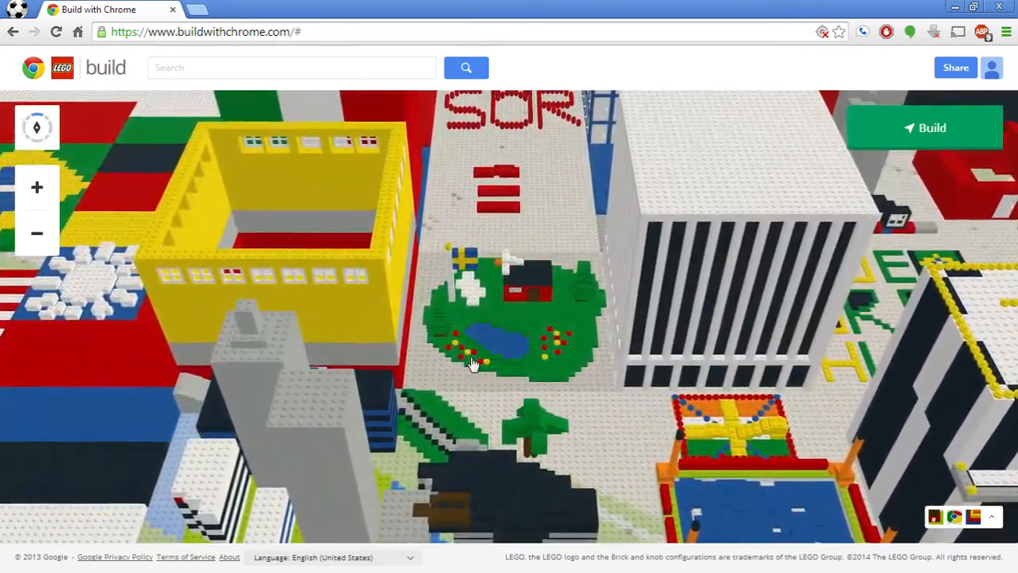
Step: Pan over lower Manhattan until West St, Warren St and Chambers St are in view
{"action": "left_click_drag", "start_coordinate": [475, 364], "coordinate": [522, 336]}
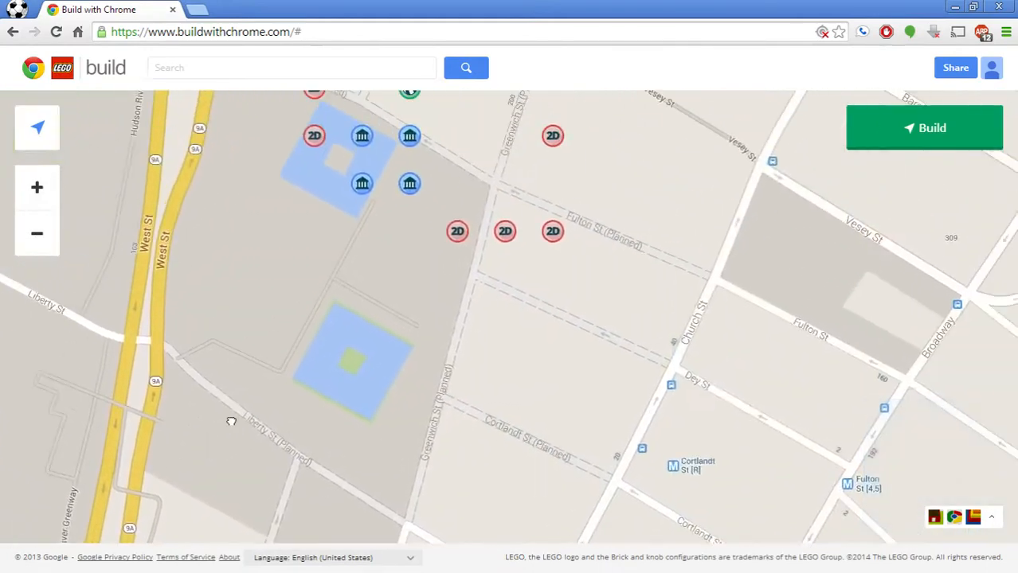
{"action": "left_click_drag", "start_coordinate": [231, 422], "coordinate": [295, 432]}
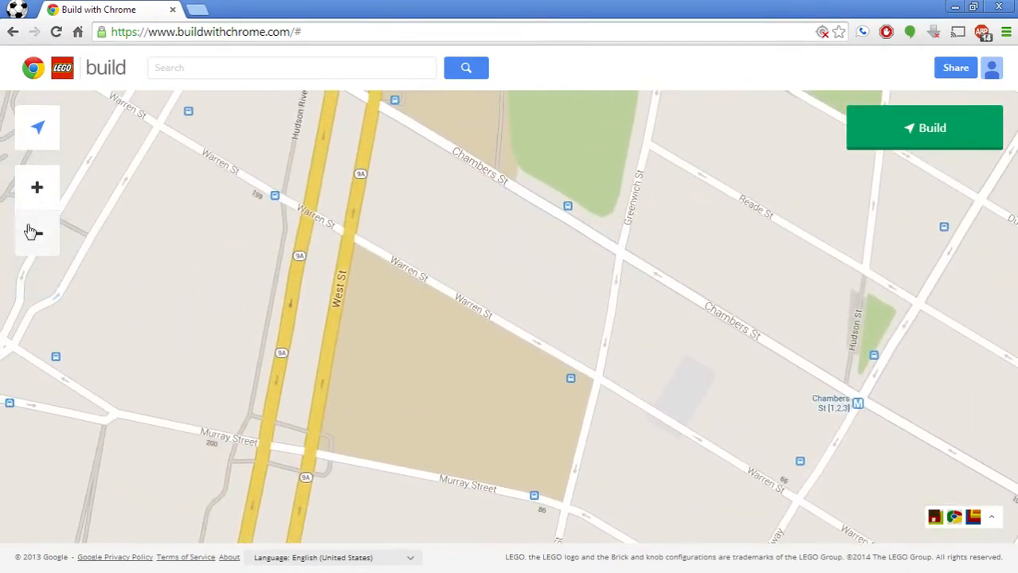
Step: Zoom out, open the builds drawer and browse all categories and the +1's filter
{"action": "left_click", "coordinate": [36, 232]}
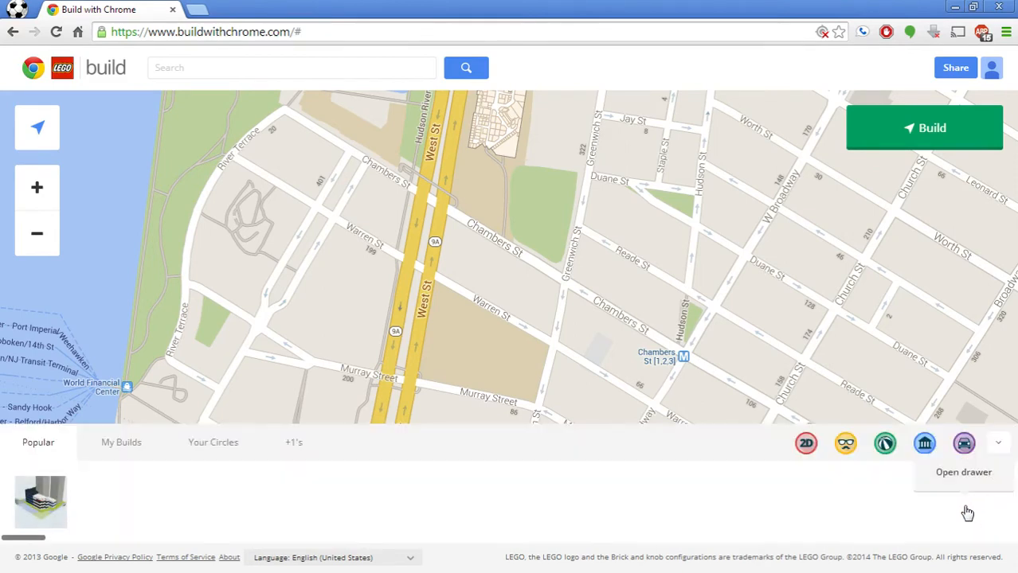
{"action": "left_click", "coordinate": [997, 442]}
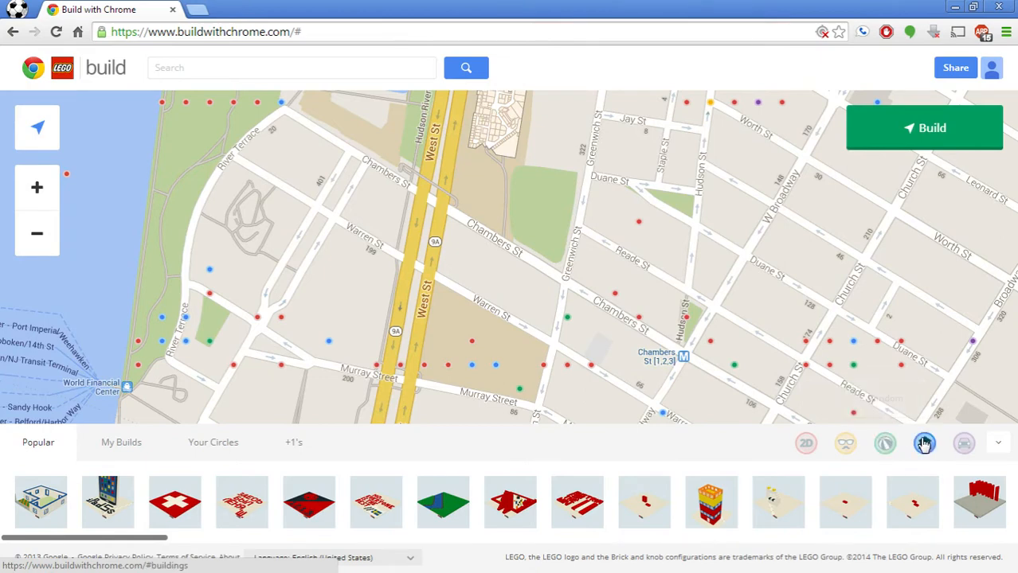
{"action": "left_click", "coordinate": [961, 442]}
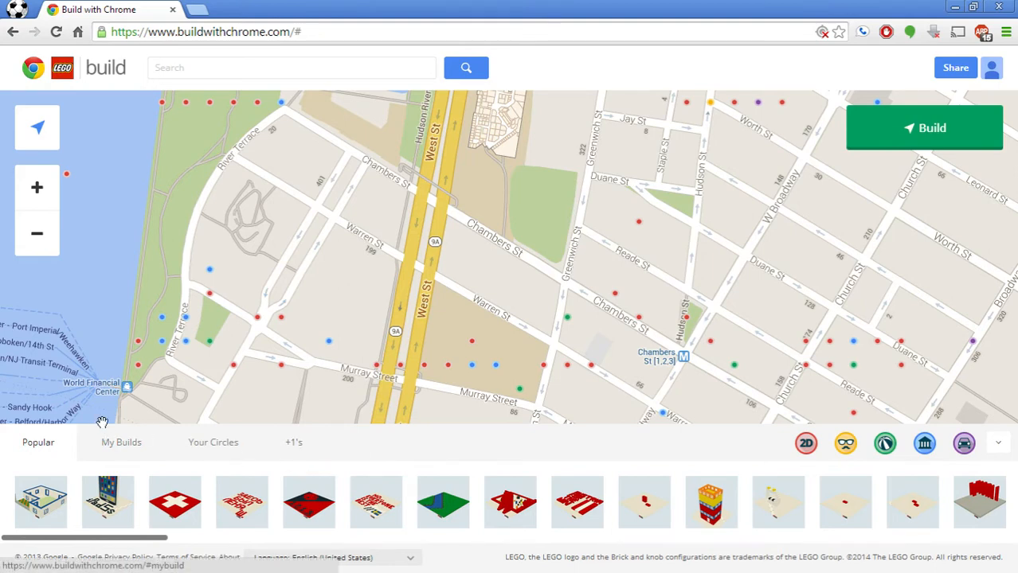
{"action": "left_click", "coordinate": [293, 443]}
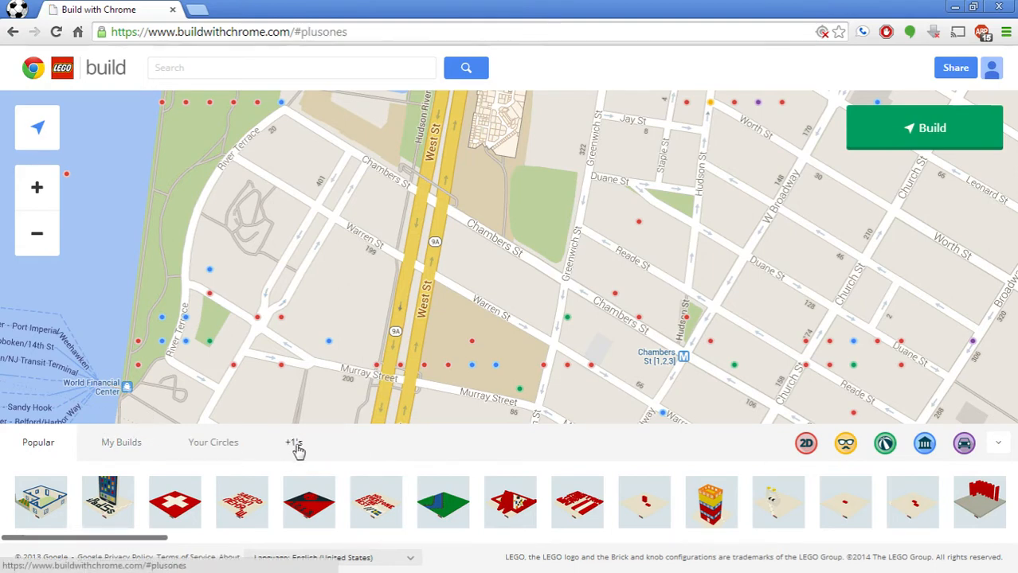
{"action": "left_click", "coordinate": [293, 443]}
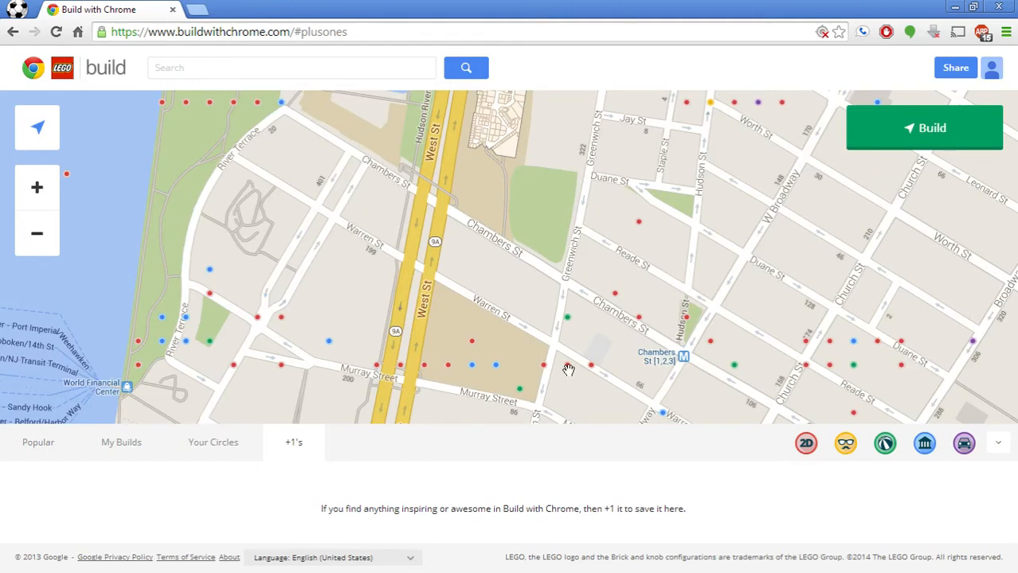
Step: View the 2D Build on Warren Street, give FREEDOM a +1, then show Your Circles and My Builds
{"action": "left_click", "coordinate": [567, 365]}
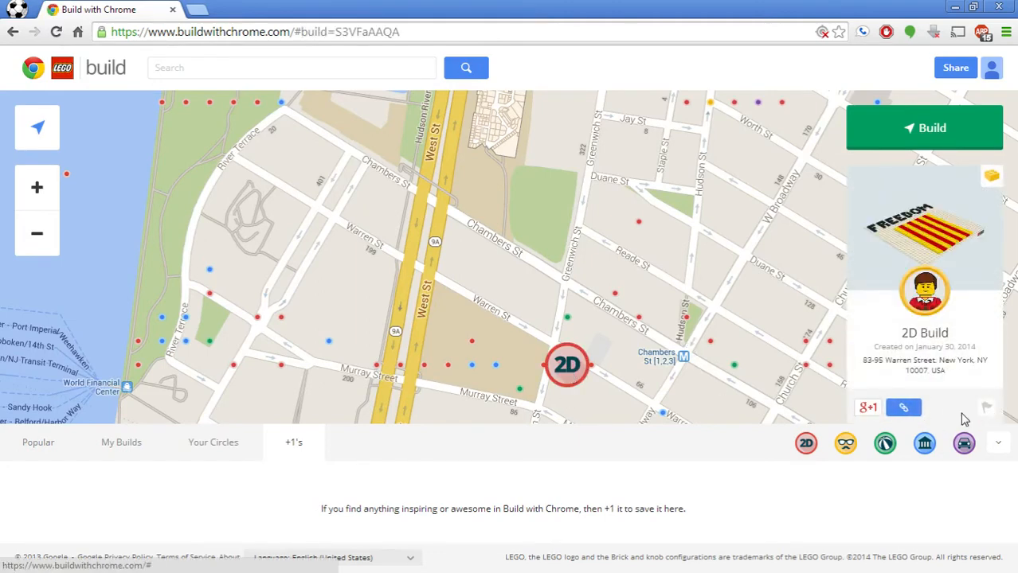
{"action": "left_click", "coordinate": [866, 407]}
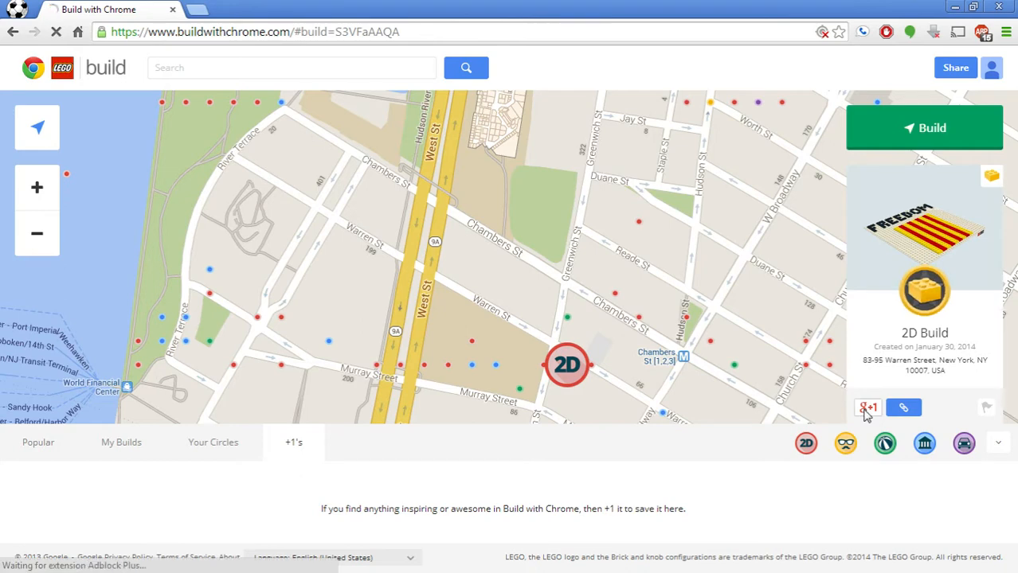
{"action": "left_click", "coordinate": [213, 443]}
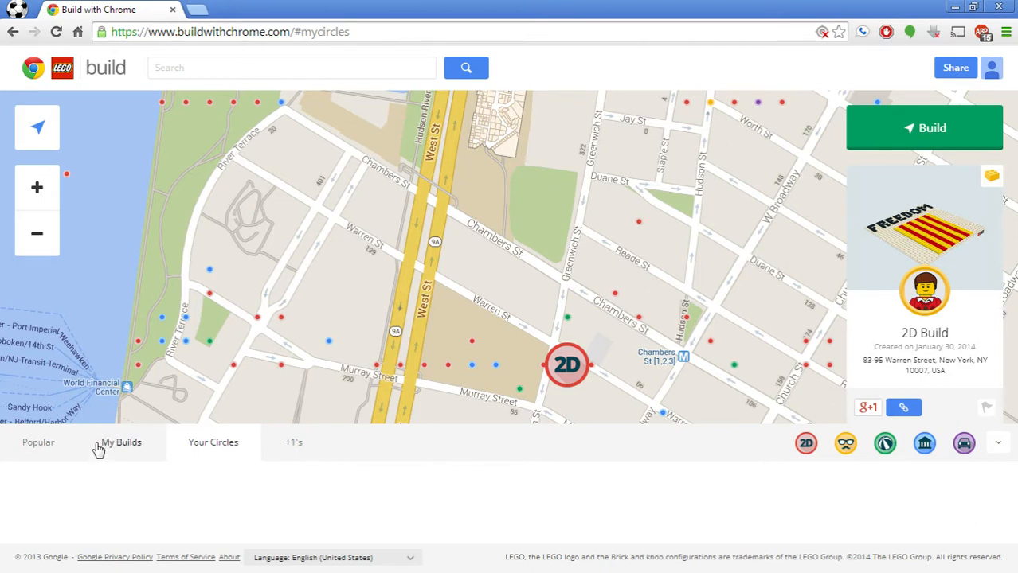
{"action": "left_click", "coordinate": [121, 443]}
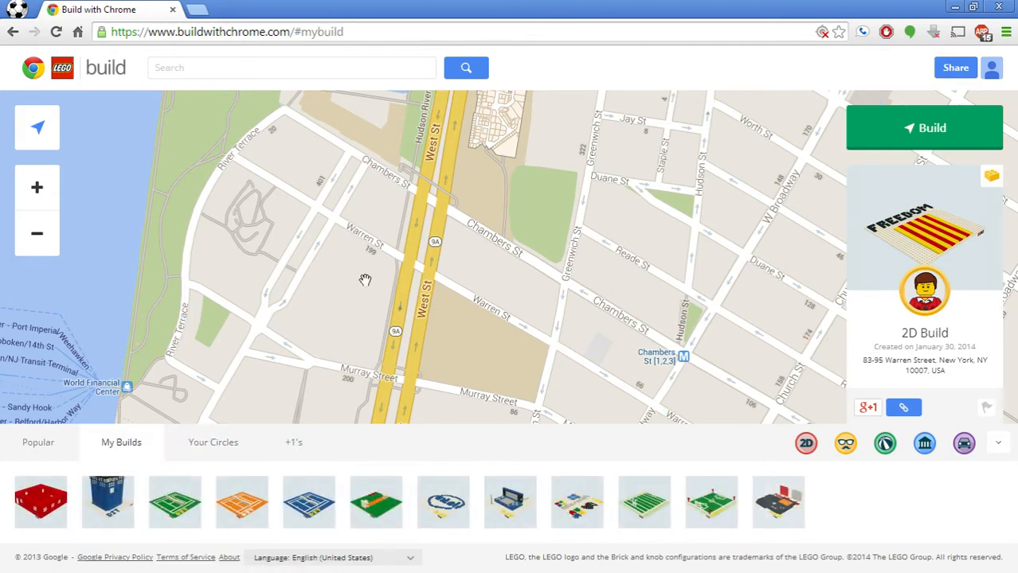
Step: Open the red-walled Building from Olympia, rotate around it, and bring back the My Builds drawer
{"action": "left_click", "coordinate": [41, 502]}
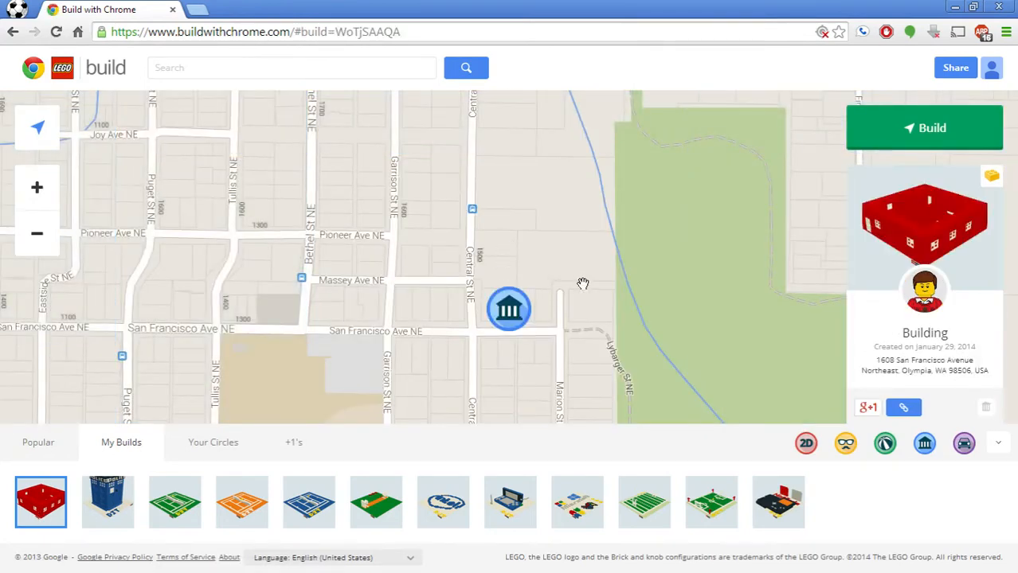
{"action": "mouse_move", "coordinate": [567, 252]}
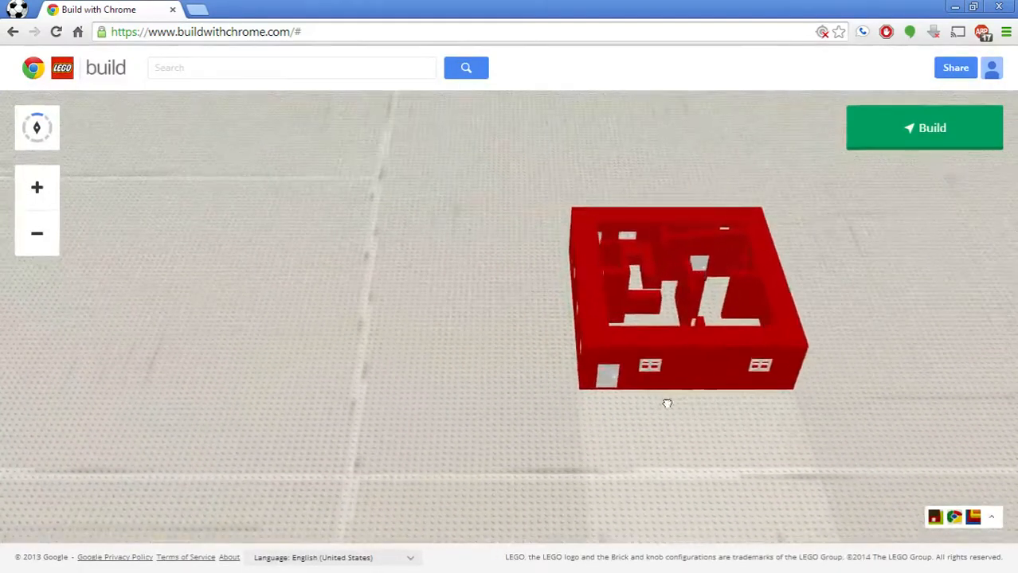
{"action": "left_click_drag", "start_coordinate": [667, 404], "coordinate": [749, 491]}
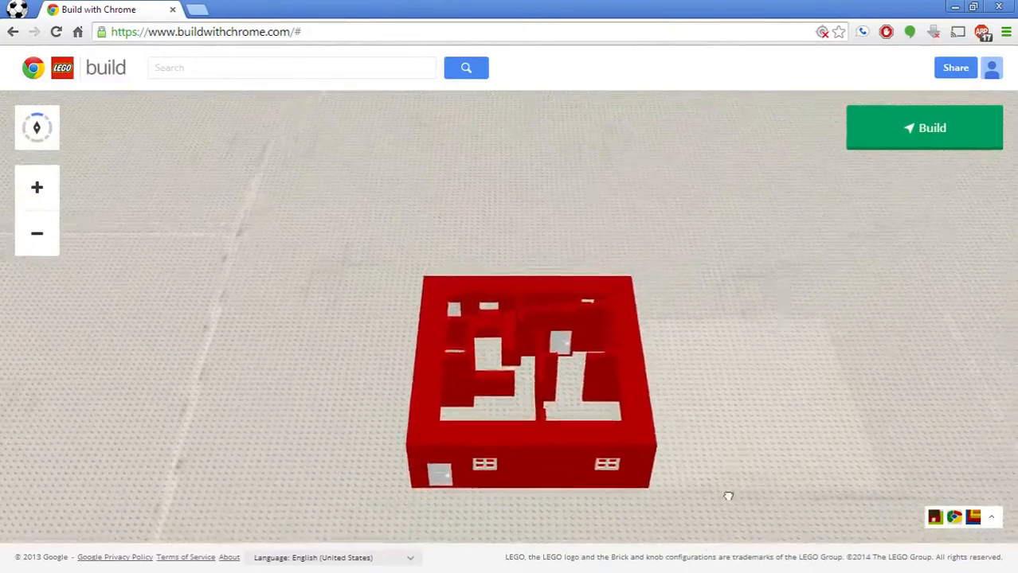
{"action": "left_click_drag", "start_coordinate": [726, 497], "coordinate": [535, 236]}
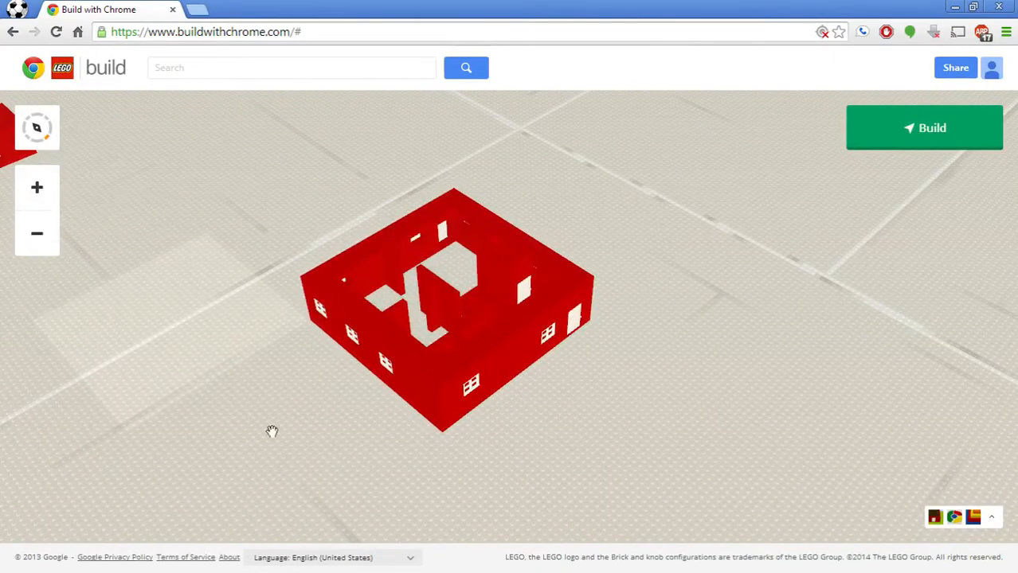
{"action": "left_click", "coordinate": [990, 516]}
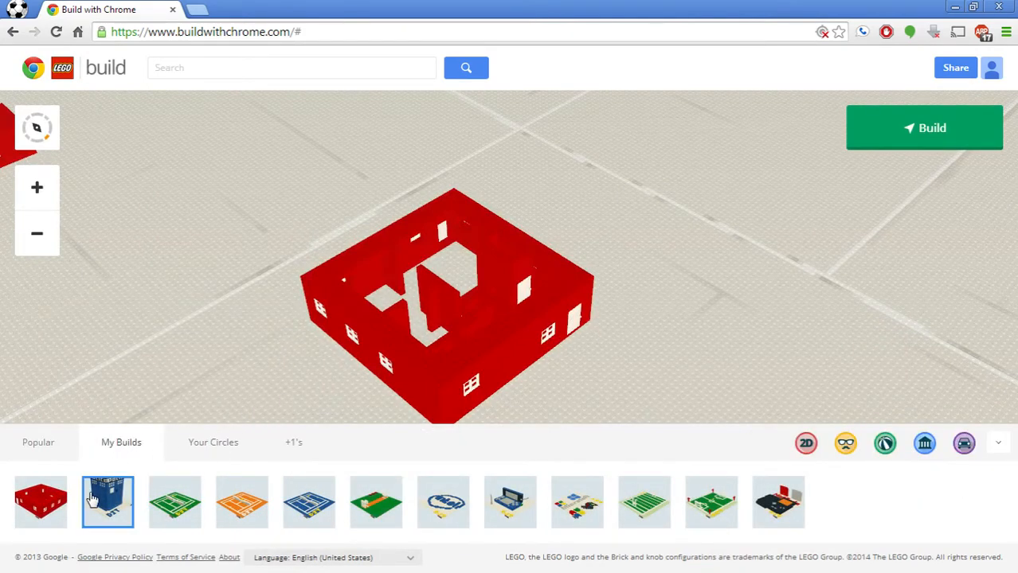
Step: Open the blue police box build, rotate it with the compass, then open the green tennis court build
{"action": "left_click", "coordinate": [108, 501]}
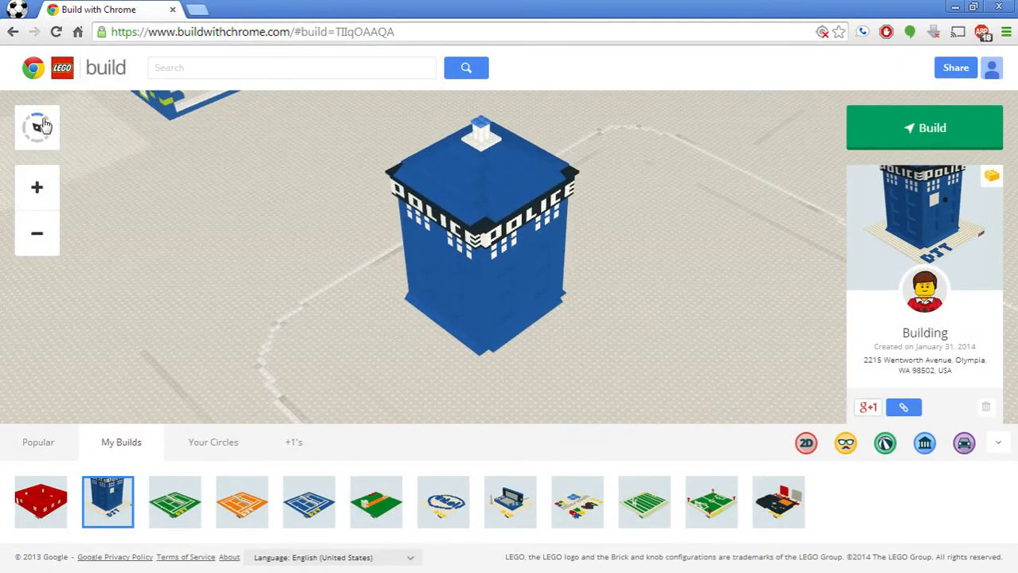
{"action": "left_click", "coordinate": [36, 127]}
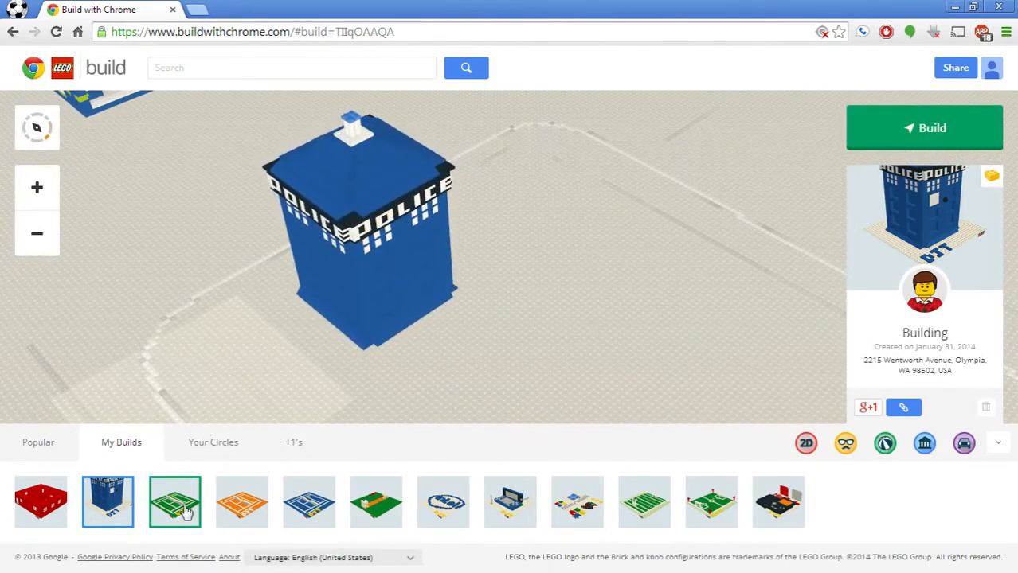
{"action": "left_click", "coordinate": [175, 501]}
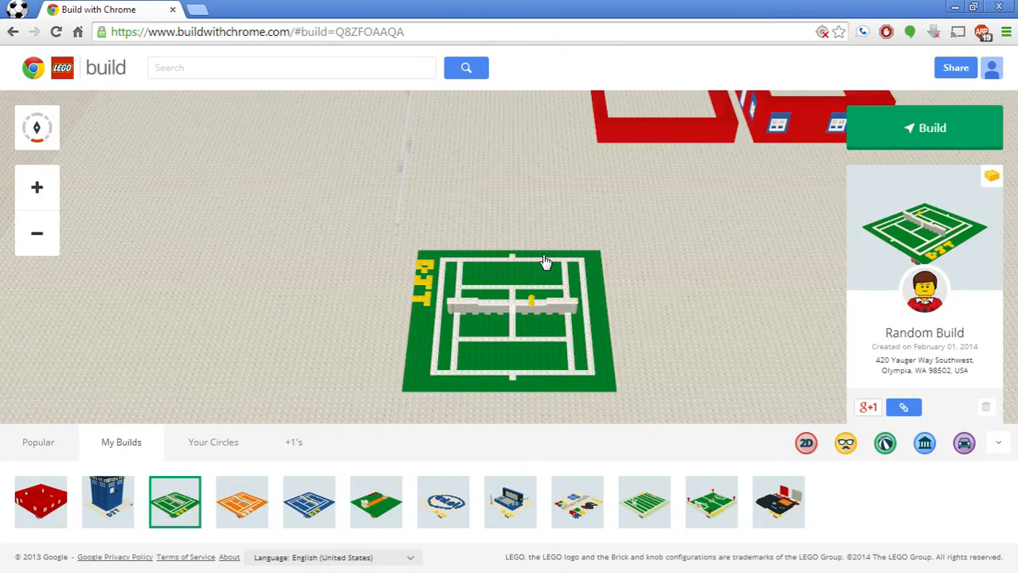
Step: Open the orange clay tennis court build, then the blue tennis court Building from Salem
{"action": "left_click", "coordinate": [242, 501]}
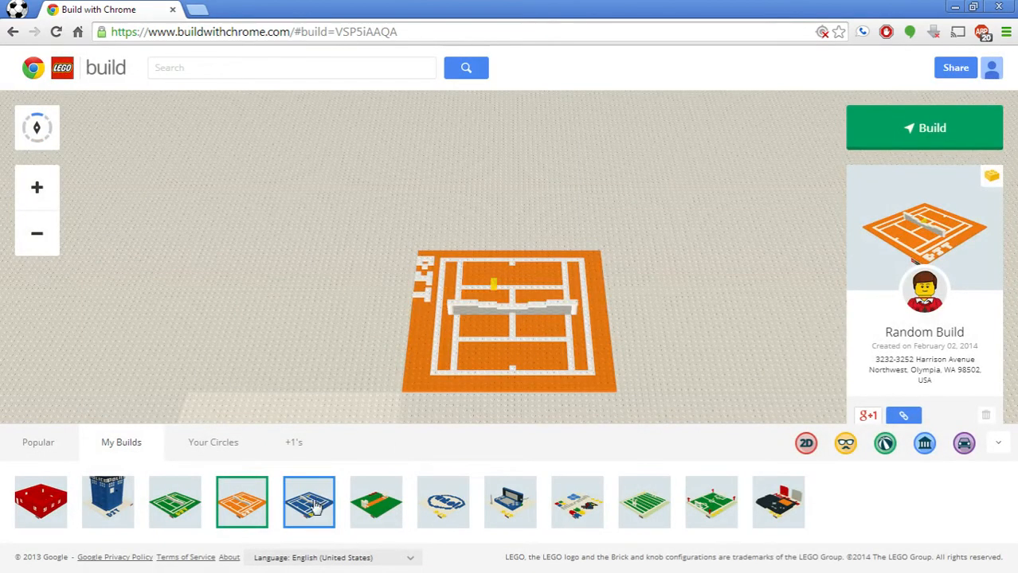
{"action": "left_click", "coordinate": [309, 502]}
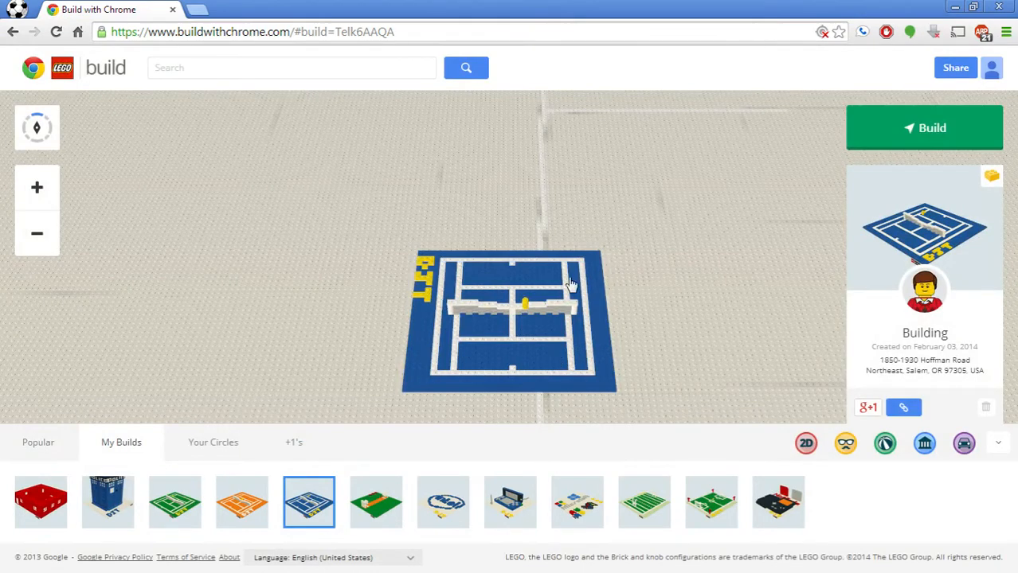
{"action": "mouse_move", "coordinate": [553, 281]}
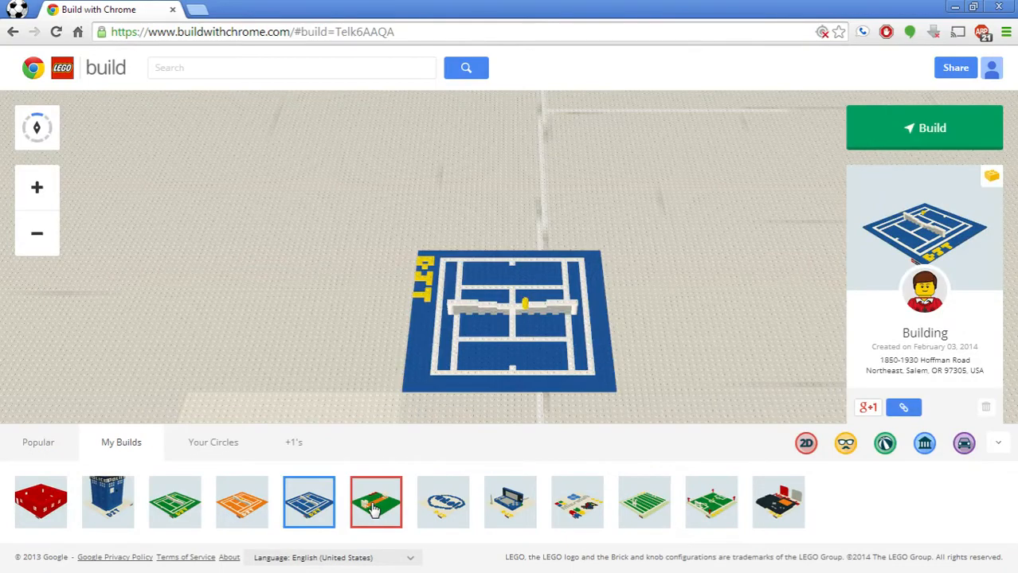
Step: Open the green cricket pitch build, zoom closer to it, and bring back the My Builds strip
{"action": "left_click", "coordinate": [376, 502]}
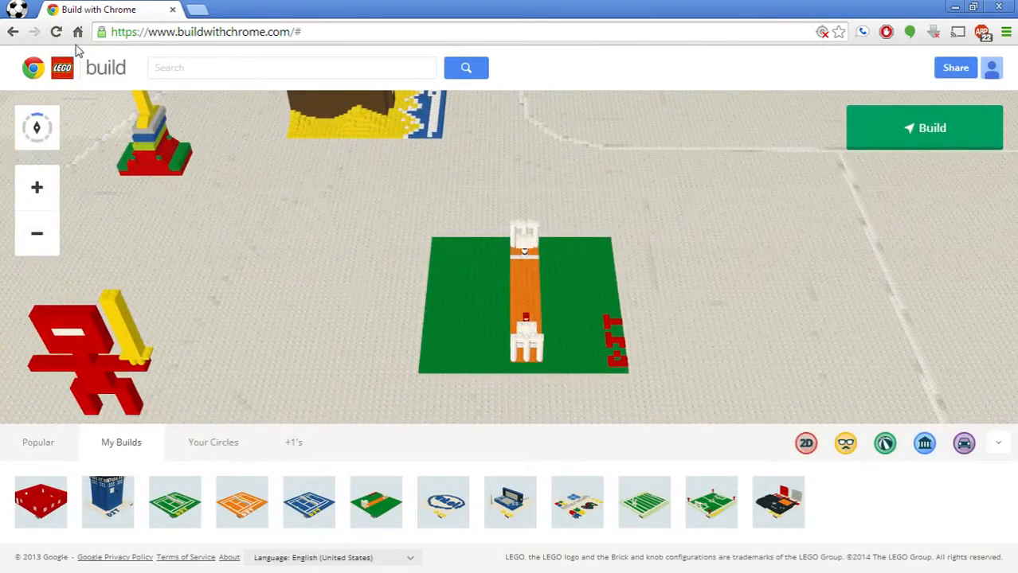
{"action": "left_click", "coordinate": [37, 188]}
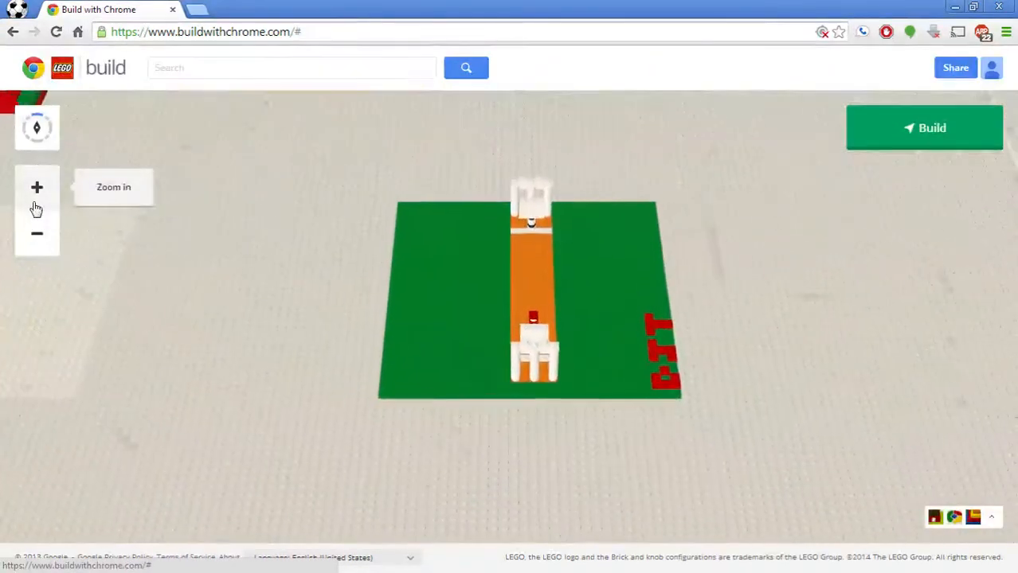
{"action": "left_click", "coordinate": [37, 127]}
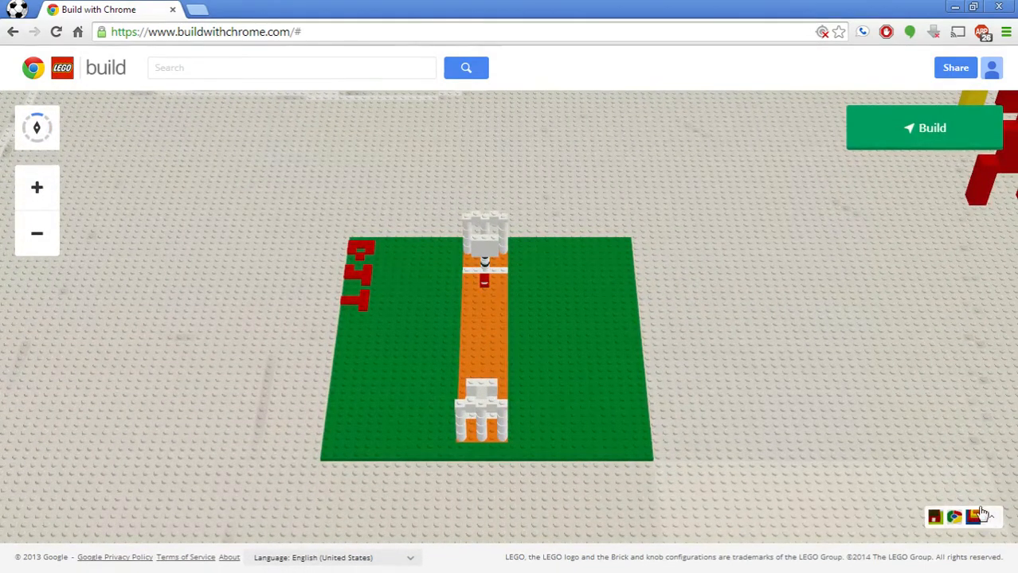
{"action": "left_click", "coordinate": [972, 516]}
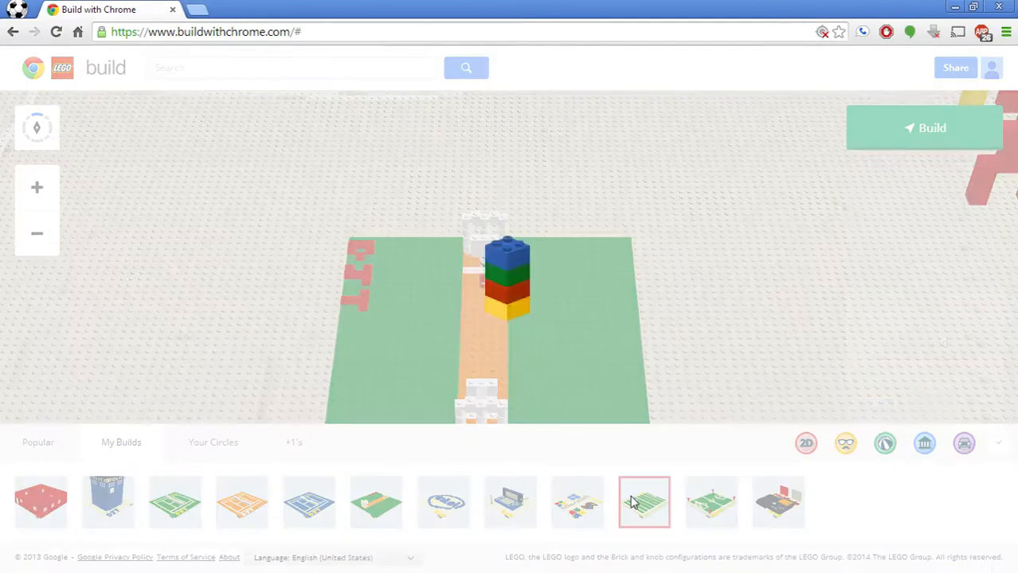
Step: Open the rugby field build, then the green soccer pitch 2D Build from Olympia
{"action": "left_click", "coordinate": [643, 502]}
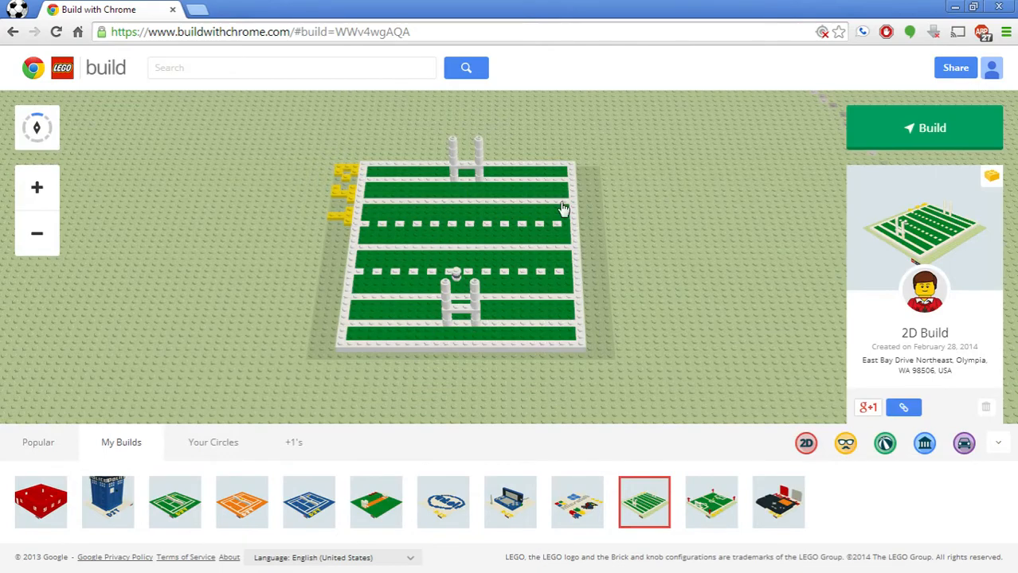
{"action": "left_click", "coordinate": [710, 501]}
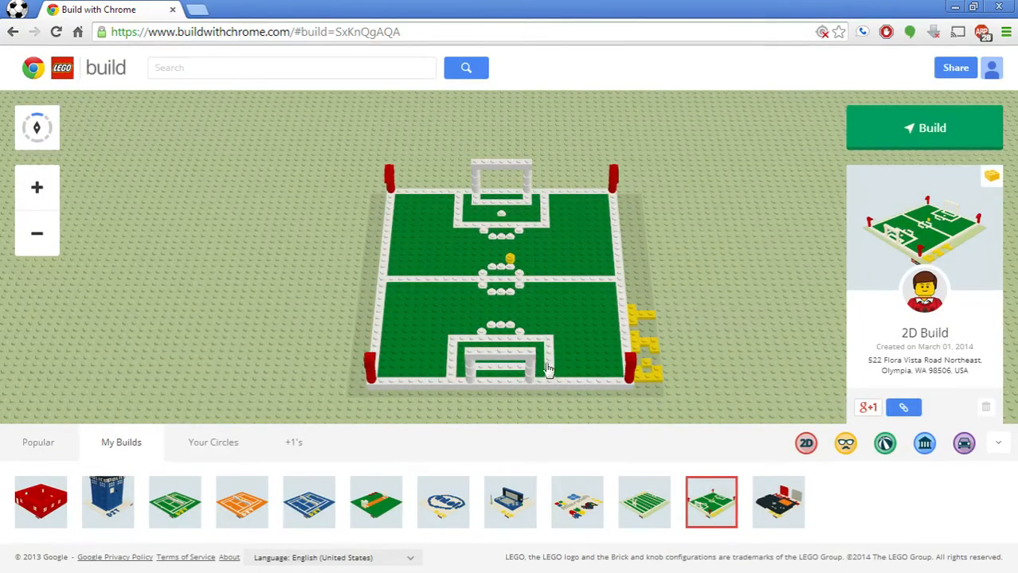
{"action": "mouse_move", "coordinate": [519, 274]}
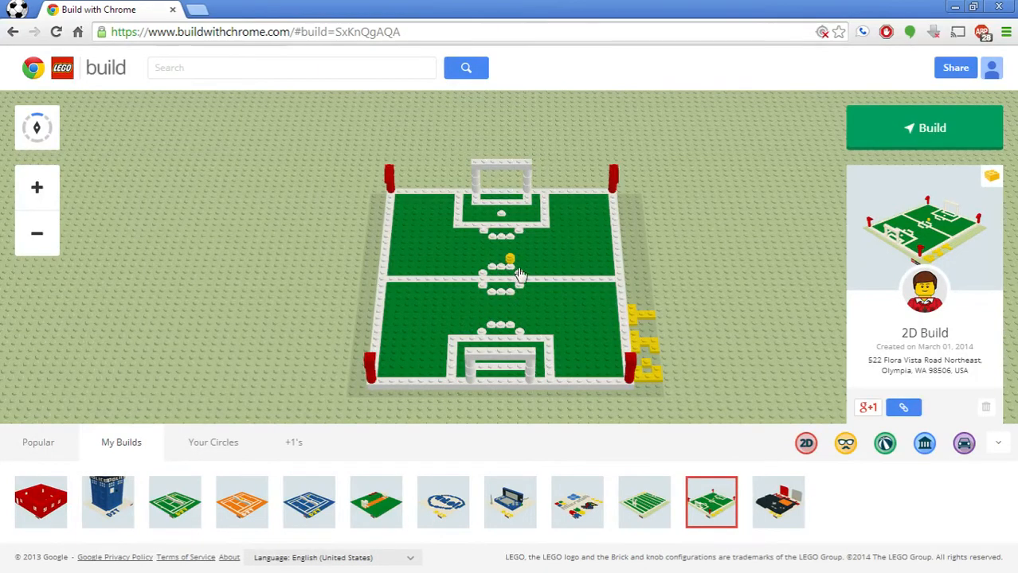
{"action": "mouse_move", "coordinate": [433, 217]}
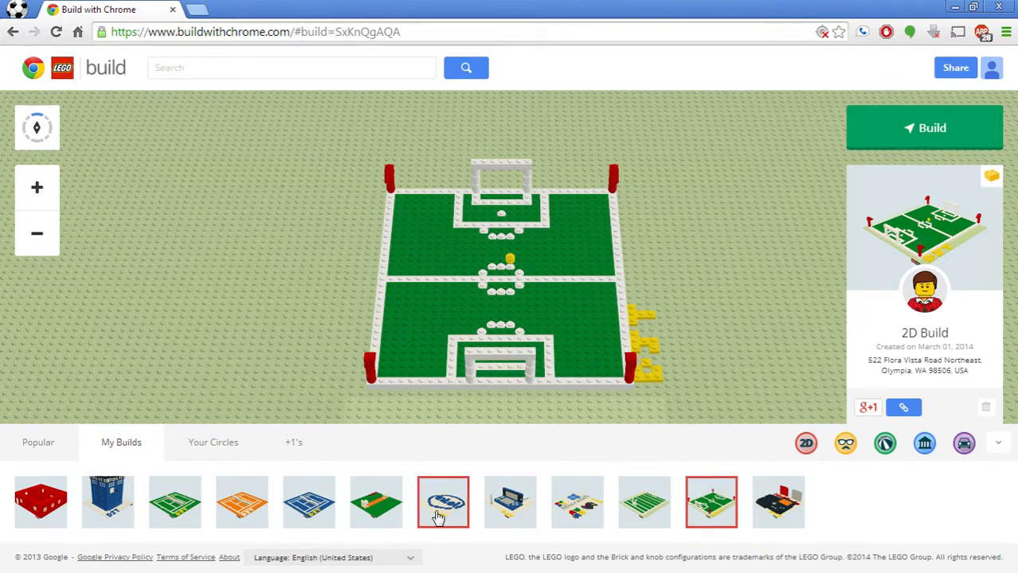
Step: Open the Intel logo build, then the blue handheld console Random Build from Salem
{"action": "left_click", "coordinate": [443, 502]}
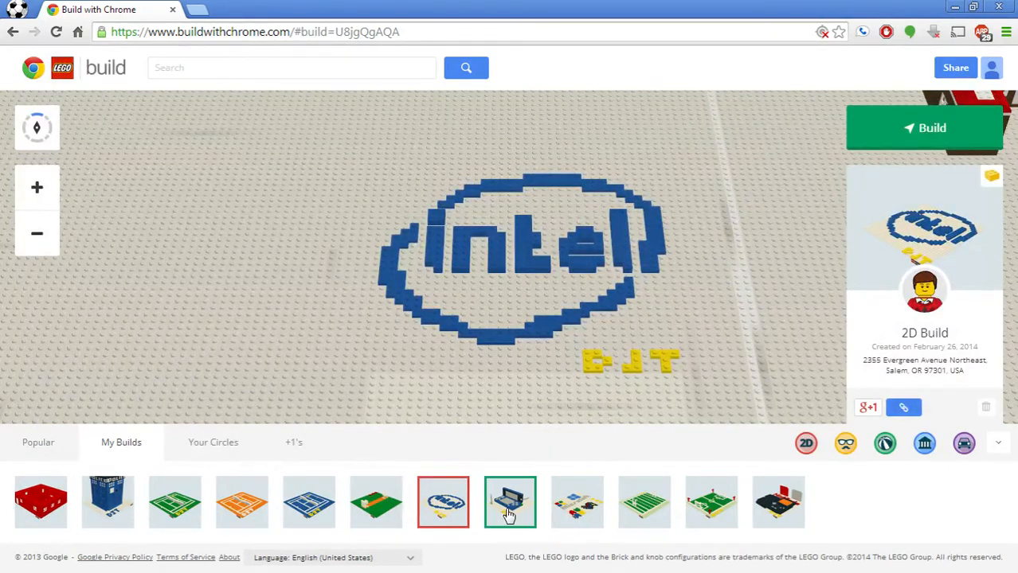
{"action": "left_click", "coordinate": [510, 501]}
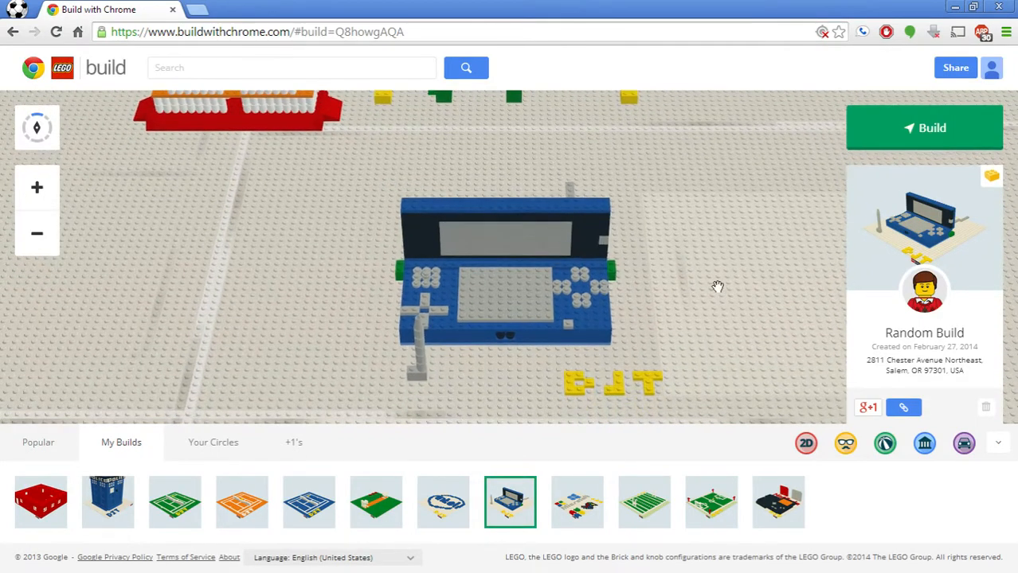
{"action": "mouse_move", "coordinate": [923, 128]}
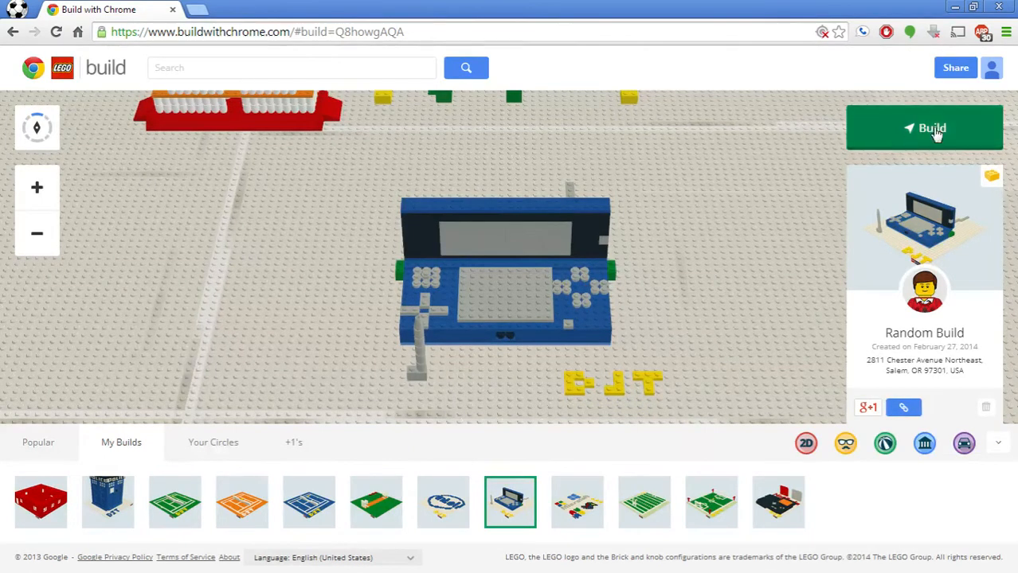
{"action": "mouse_move", "coordinate": [784, 102]}
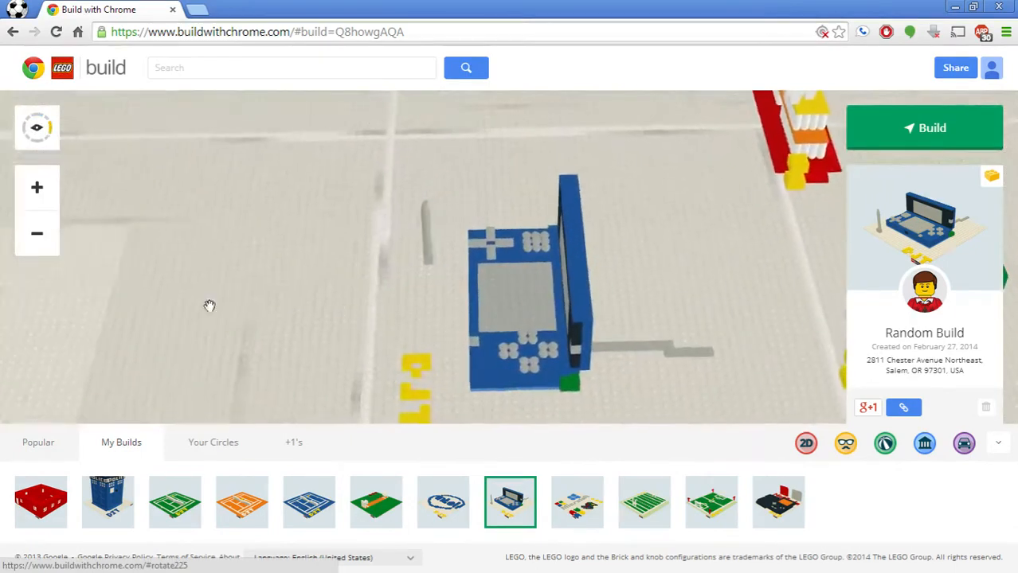
{"action": "left_click_drag", "start_coordinate": [210, 306], "coordinate": [534, 360]}
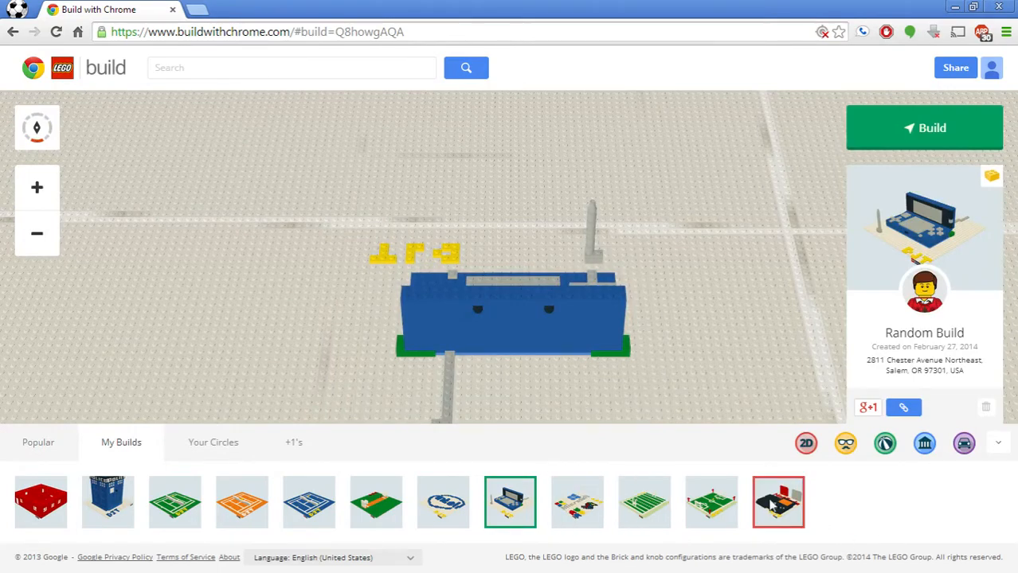
Step: Open the black and red Nintendo console 2D Build and orbit the view around it
{"action": "left_click", "coordinate": [777, 502]}
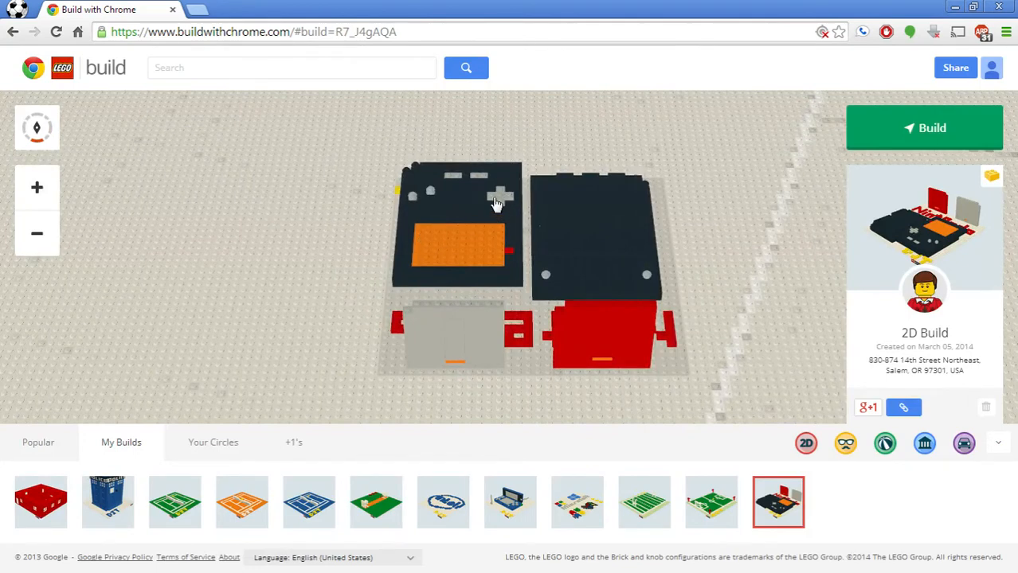
{"action": "mouse_move", "coordinate": [453, 185]}
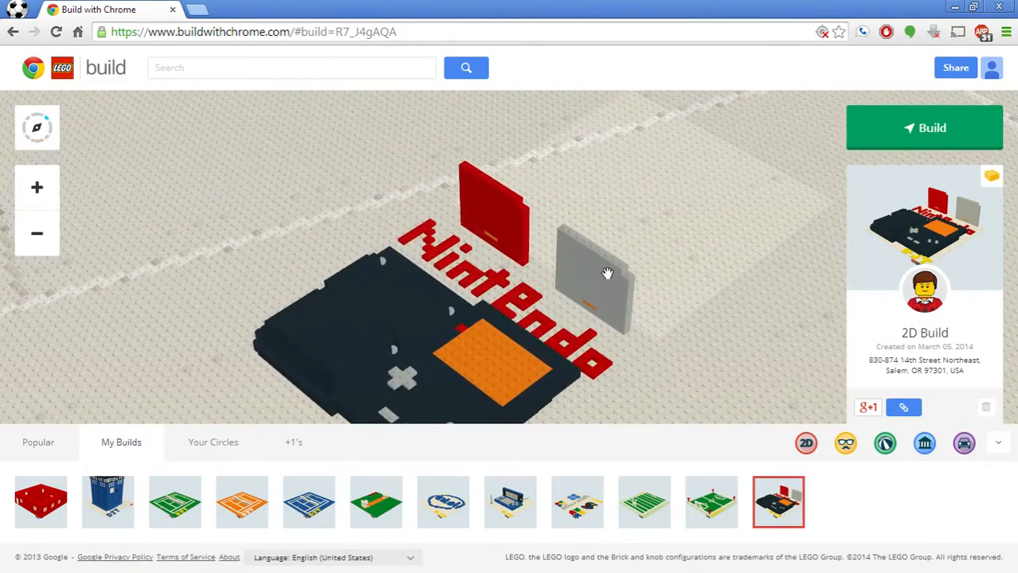
{"action": "left_click_drag", "start_coordinate": [607, 274], "coordinate": [367, 162]}
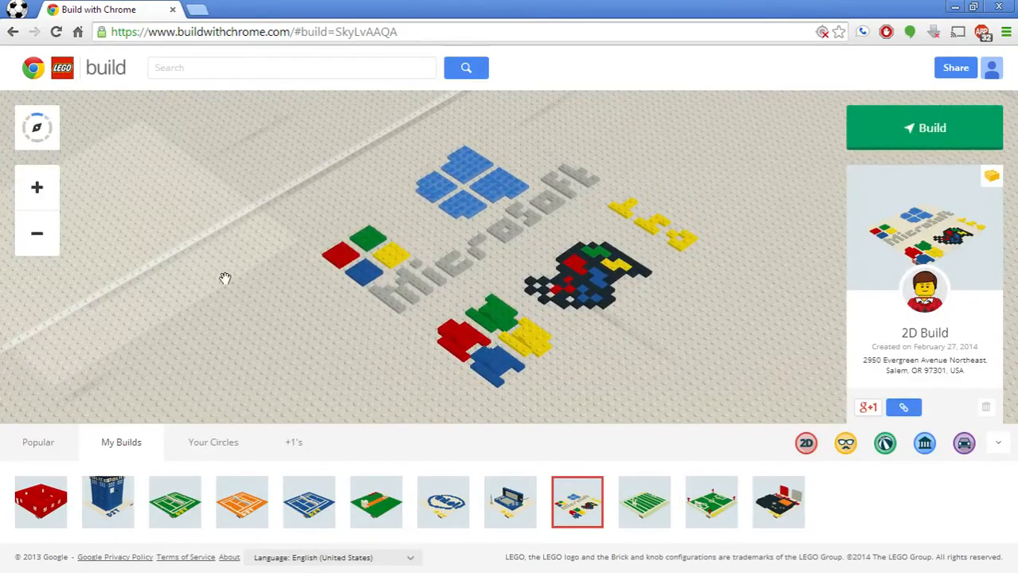
{"action": "mouse_move", "coordinate": [24, 178]}
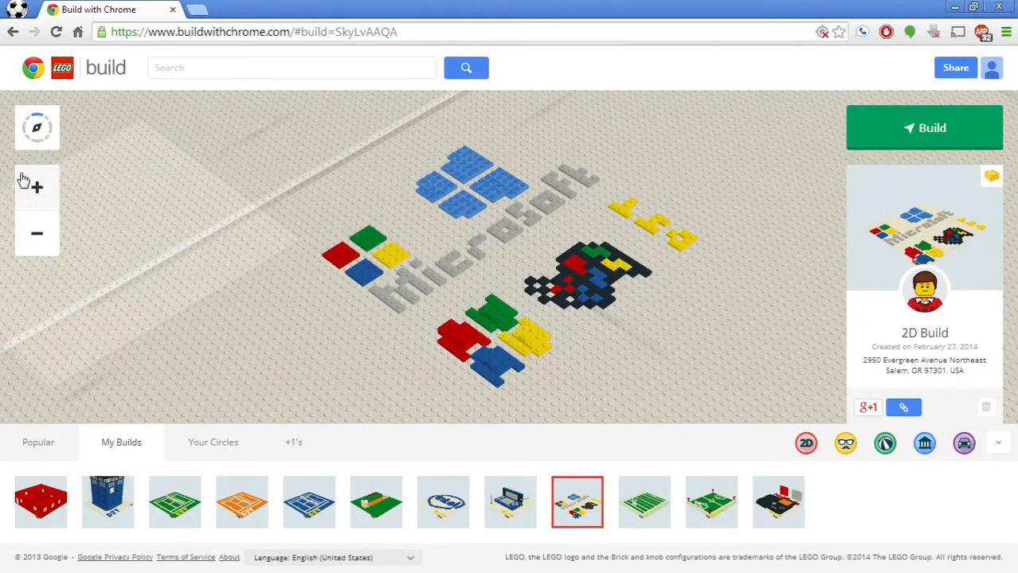
Step: Zoom in on the Microsoft logo build to view its coloured tiles from overhead
{"action": "left_click", "coordinate": [36, 127]}
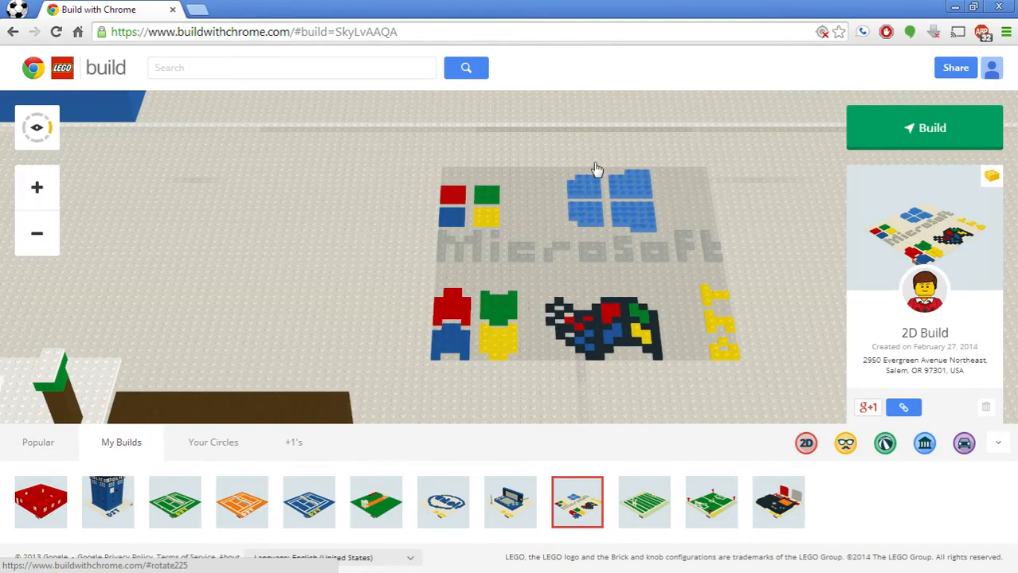
{"action": "mouse_move", "coordinate": [656, 216]}
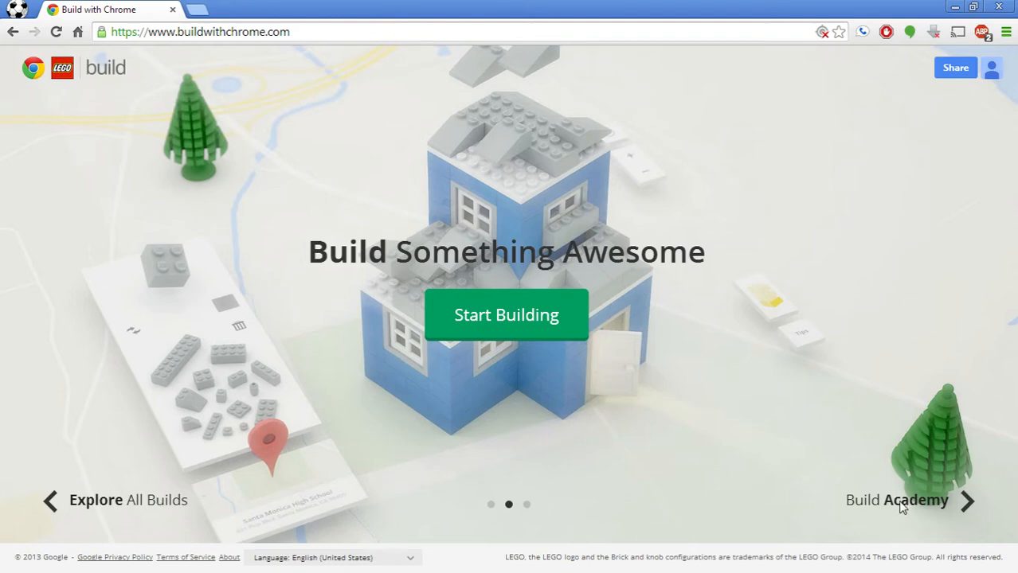
{"action": "mouse_move", "coordinate": [905, 491]}
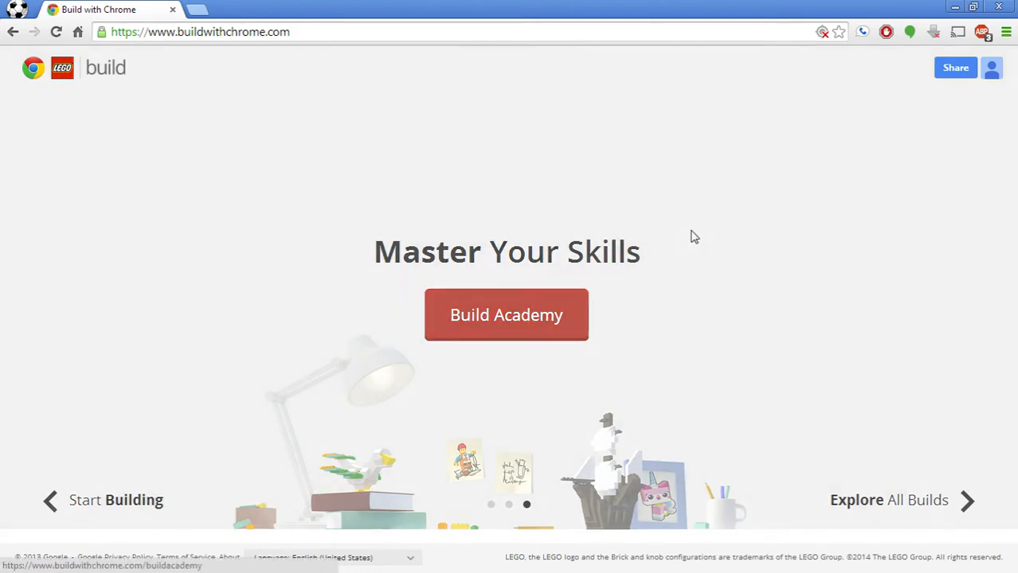
Step: Enter the Build Academy from the home page
{"action": "left_click", "coordinate": [506, 315]}
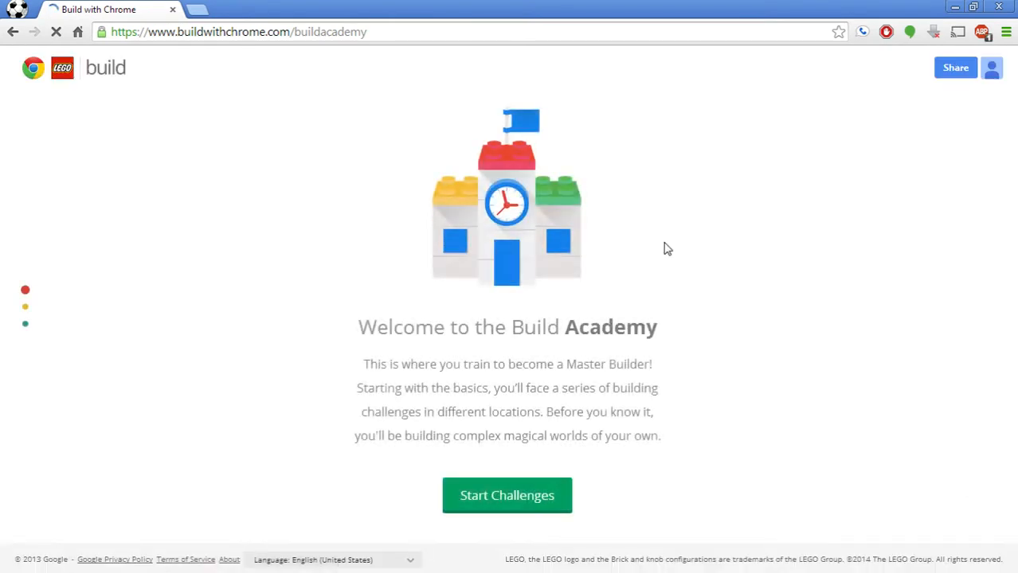
{"action": "mouse_move", "coordinate": [786, 354]}
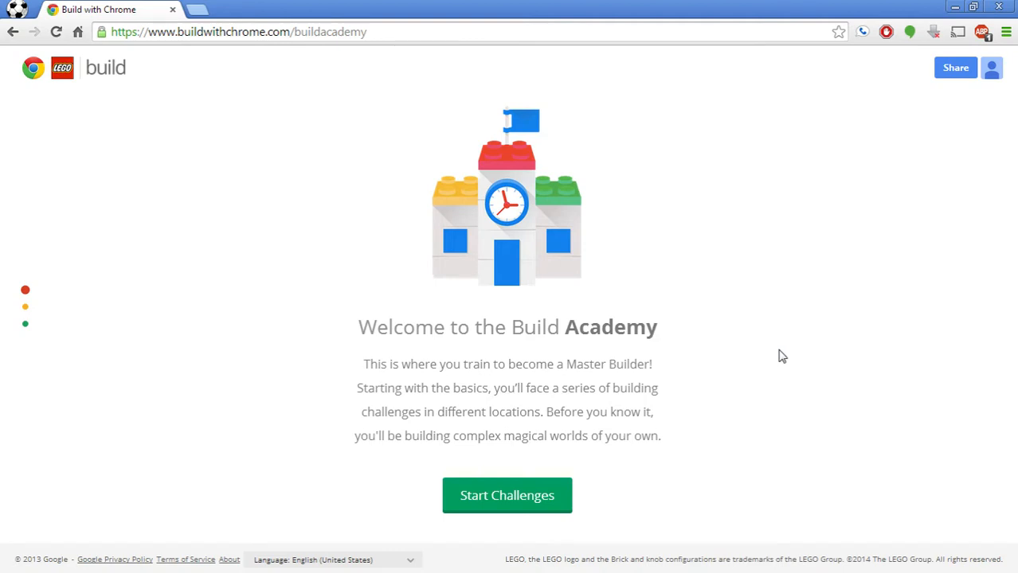
{"action": "mouse_move", "coordinate": [733, 358]}
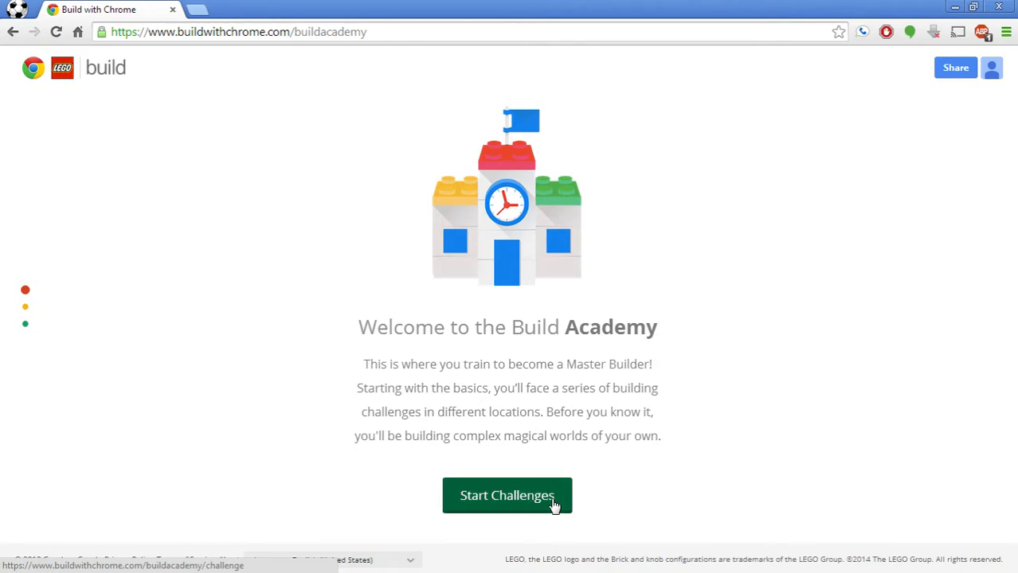
Step: Begin the Build Academy challenges with the Master the Basics tutorial
{"action": "left_click", "coordinate": [507, 495]}
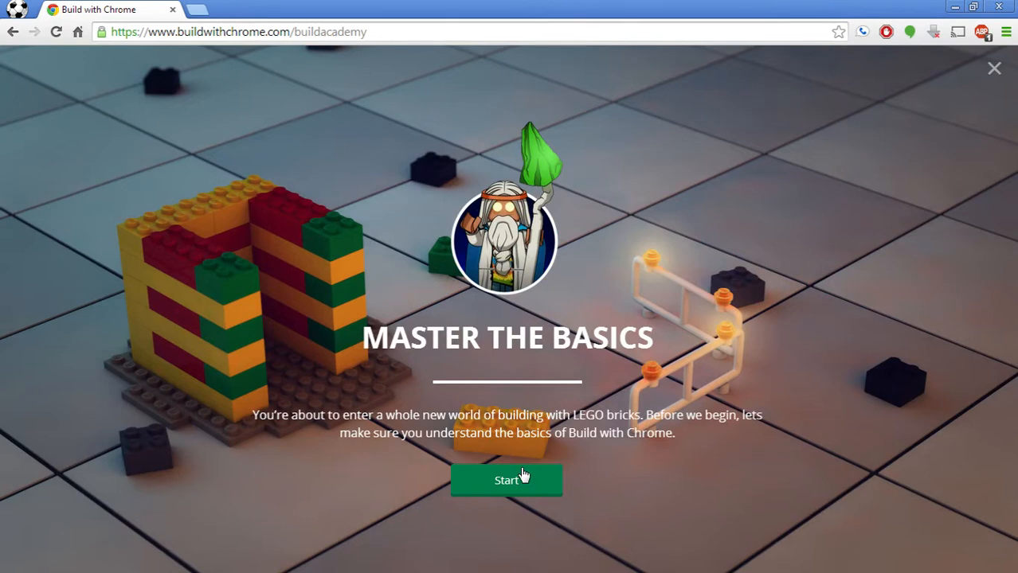
{"action": "left_click", "coordinate": [506, 481]}
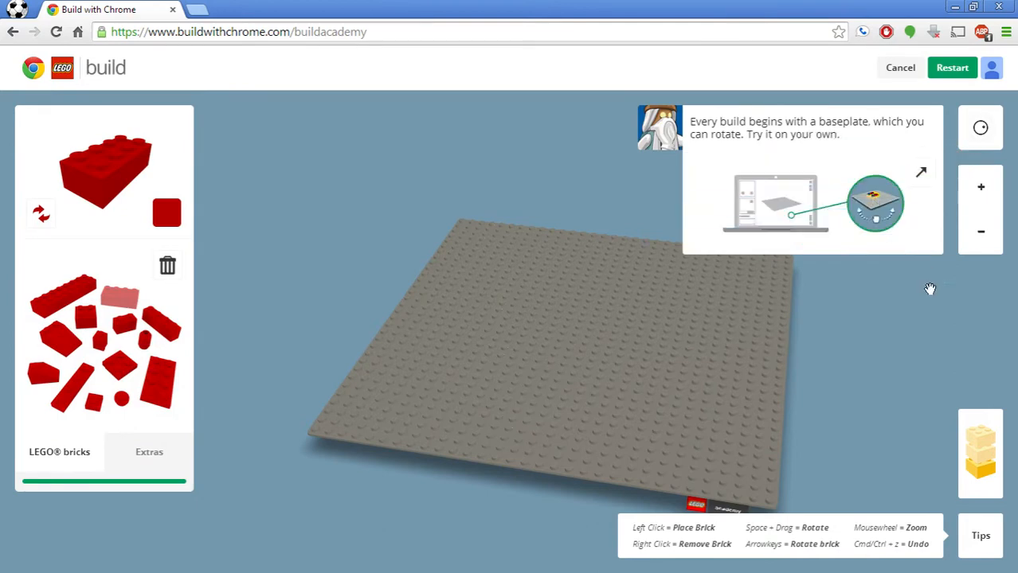
Step: Rotate the empty baseplate with the dial controls and zoom in, following the tips
{"action": "left_click", "coordinate": [796, 428]}
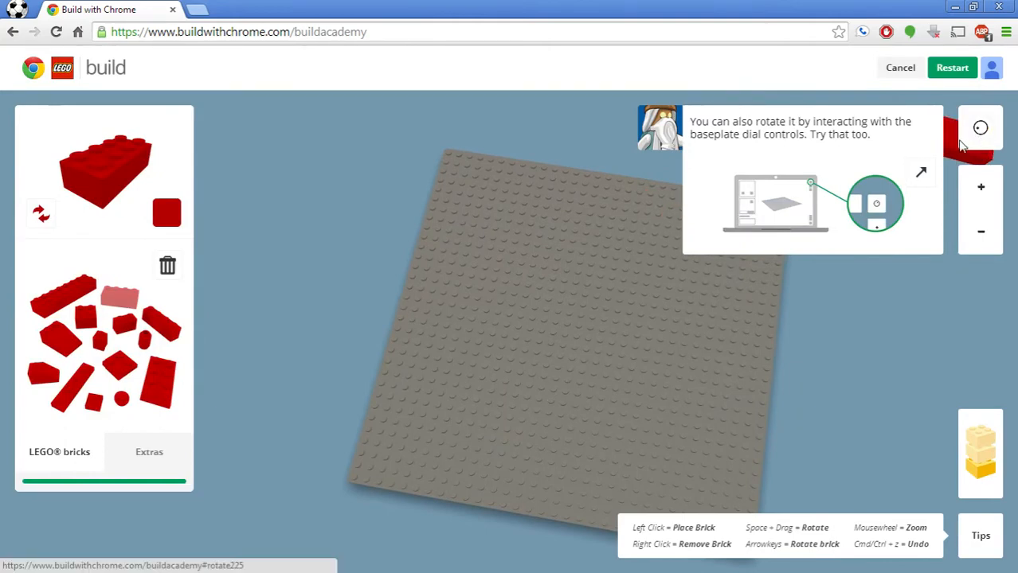
{"action": "left_click", "coordinate": [981, 128]}
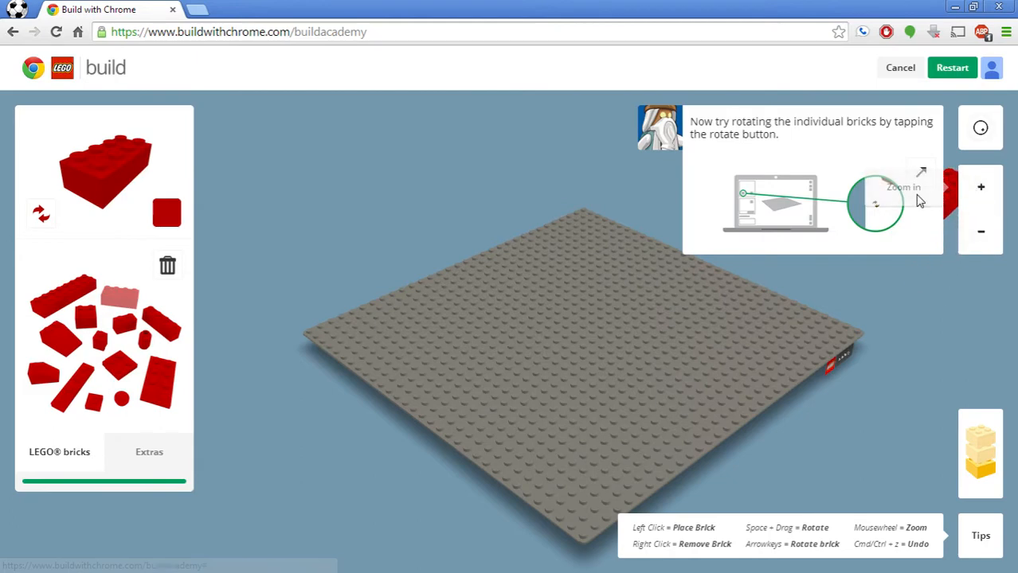
{"action": "left_click", "coordinate": [42, 214]}
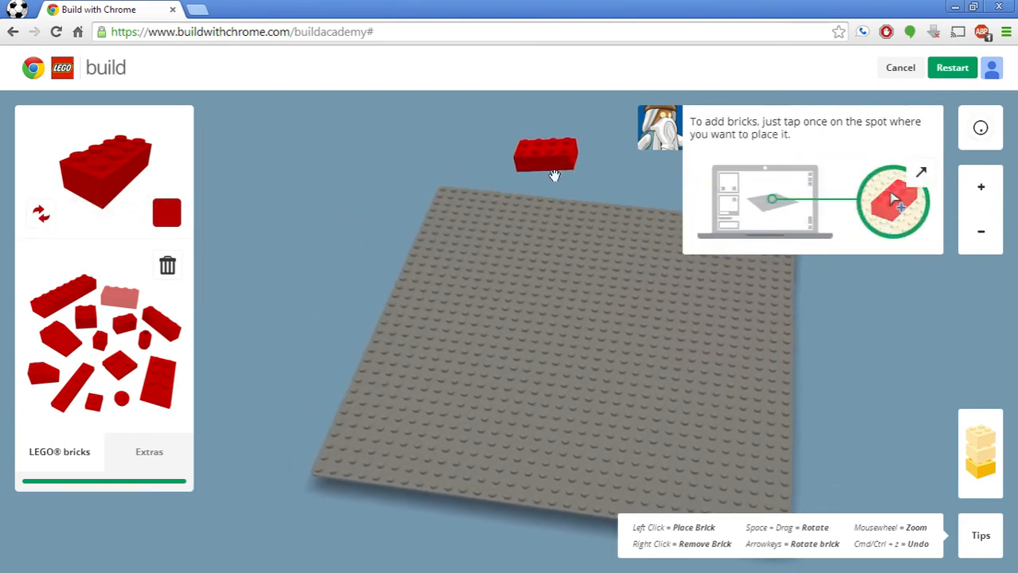
Step: Place practice red bricks, remove one with right-click, then choose blue as the brick colour
{"action": "left_click", "coordinate": [693, 417]}
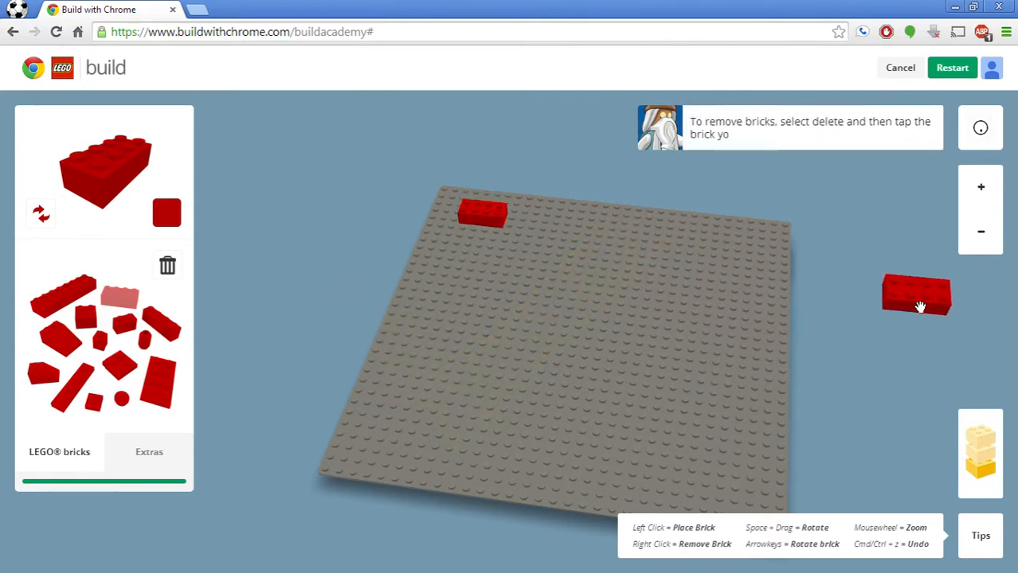
{"action": "left_click", "coordinate": [541, 247]}
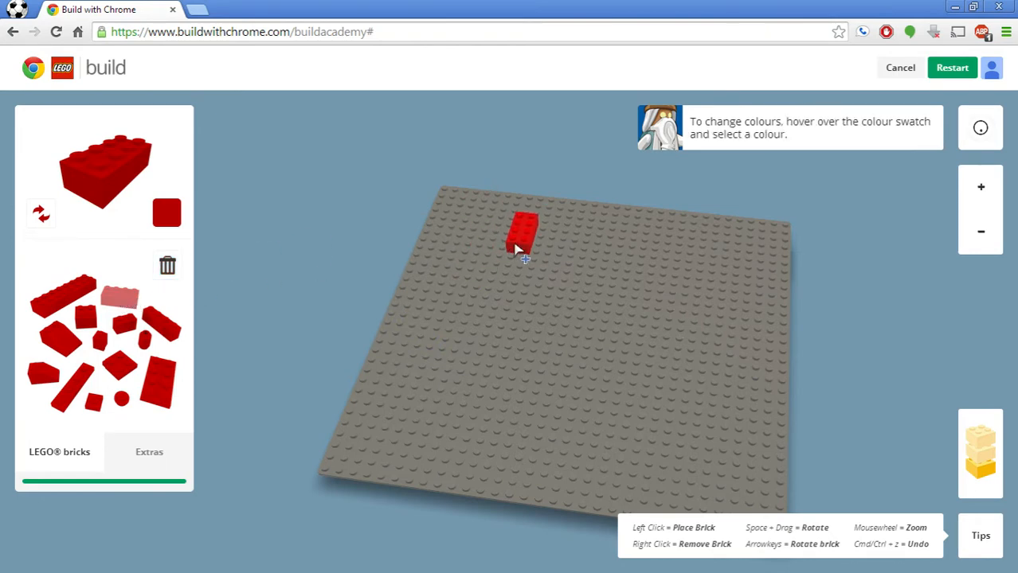
{"action": "left_click", "coordinate": [524, 253]}
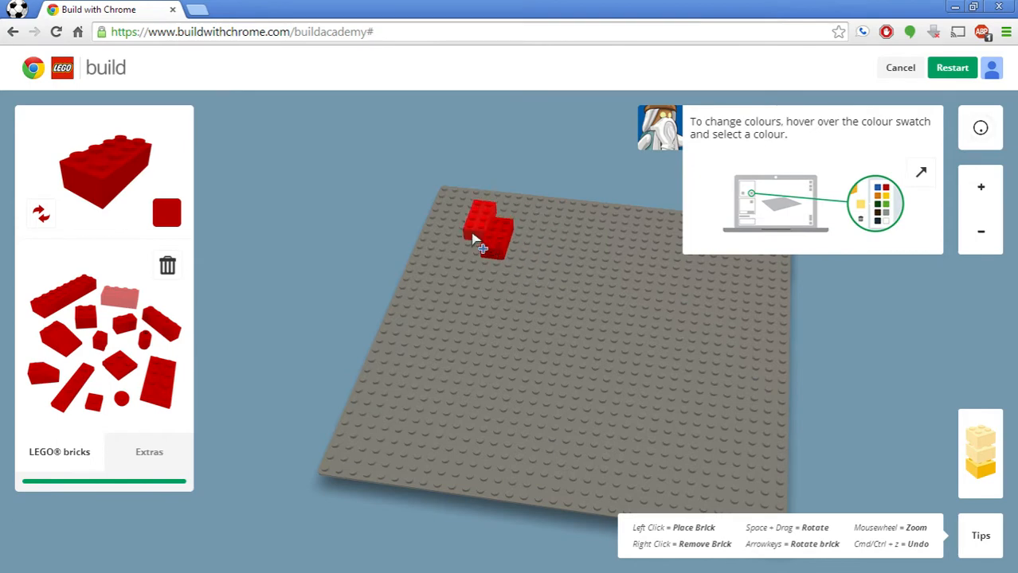
{"action": "right_click", "coordinate": [481, 238]}
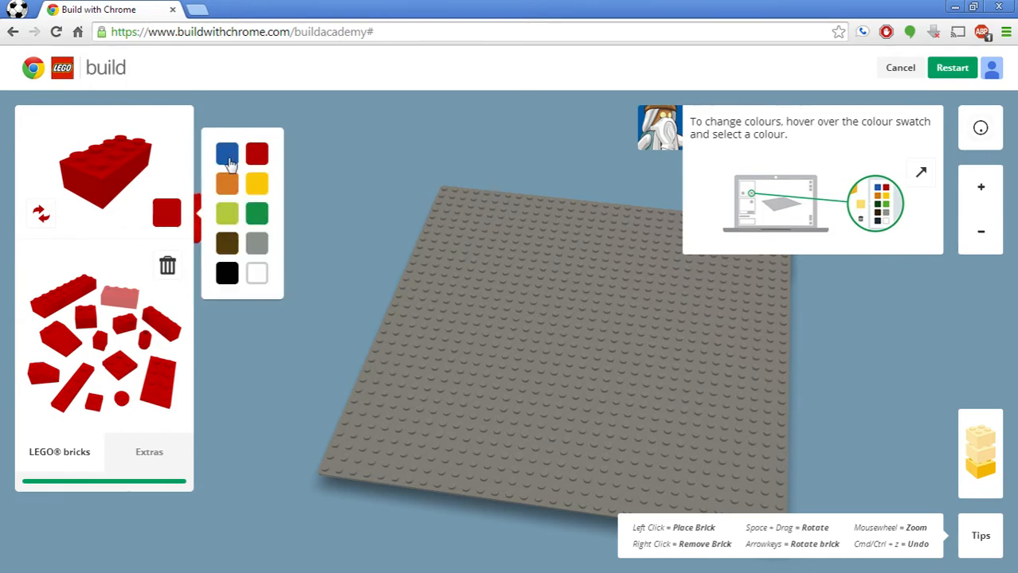
{"action": "left_click", "coordinate": [227, 153]}
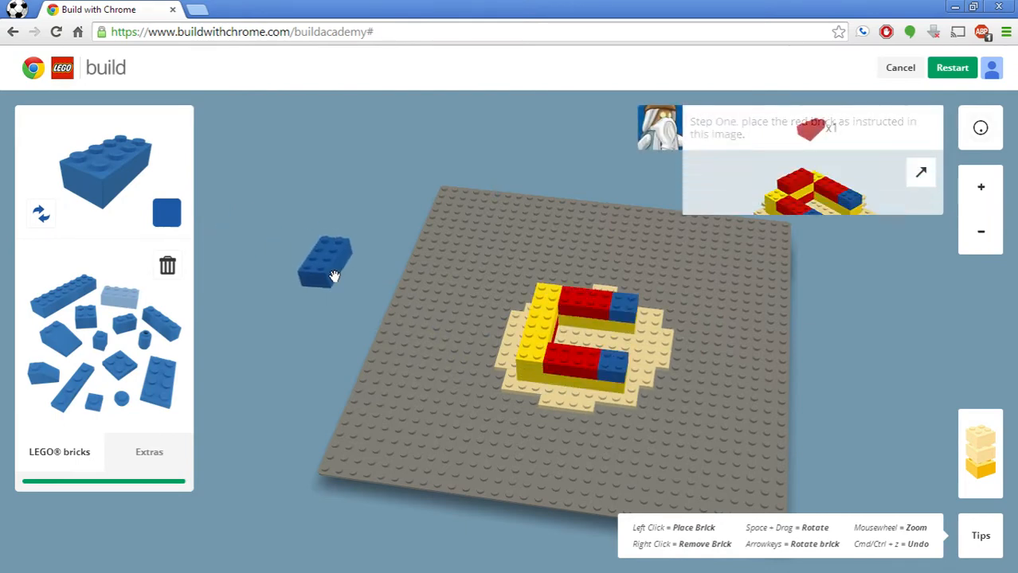
Step: Stack red and yellow bricks on the pillars, switching colours and to a long brick
{"action": "left_click", "coordinate": [165, 213]}
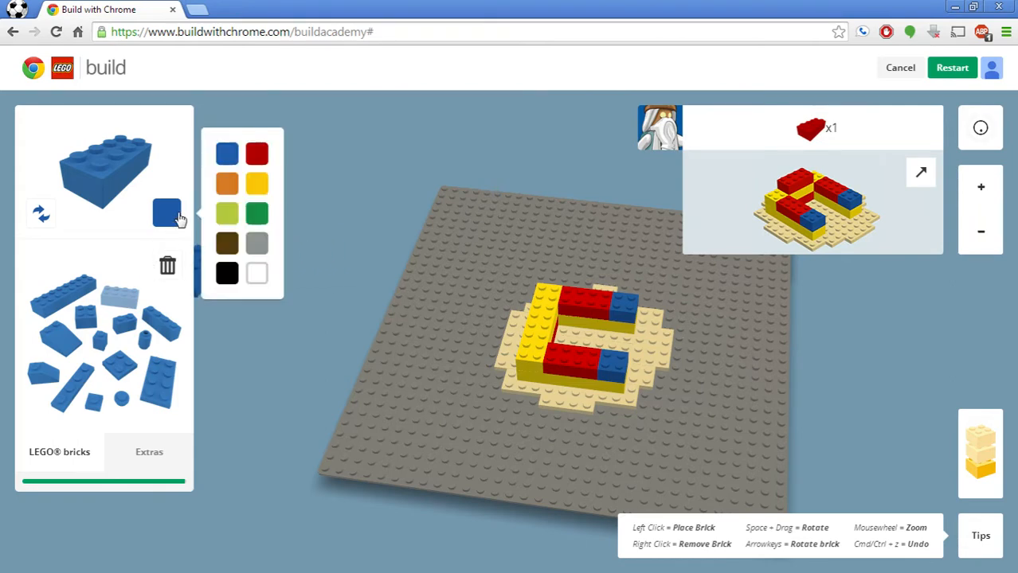
{"action": "left_click", "coordinate": [257, 153]}
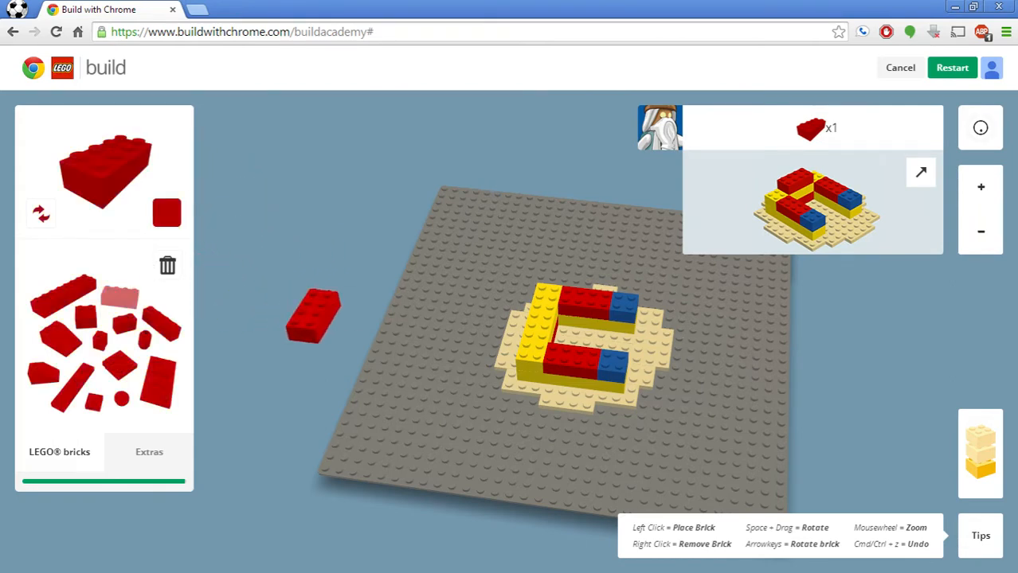
{"action": "left_click", "coordinate": [538, 335]}
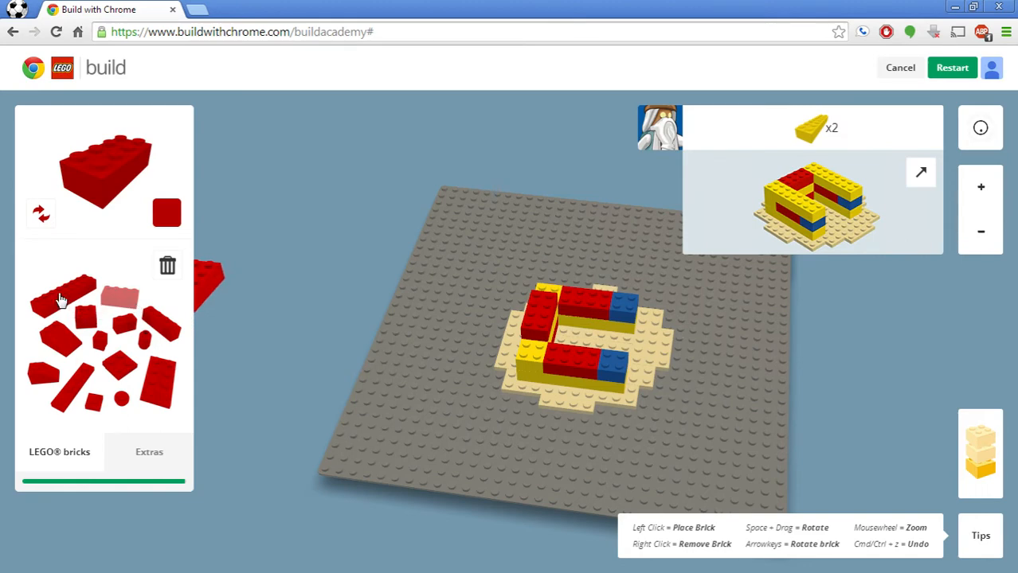
{"action": "left_click", "coordinate": [165, 213]}
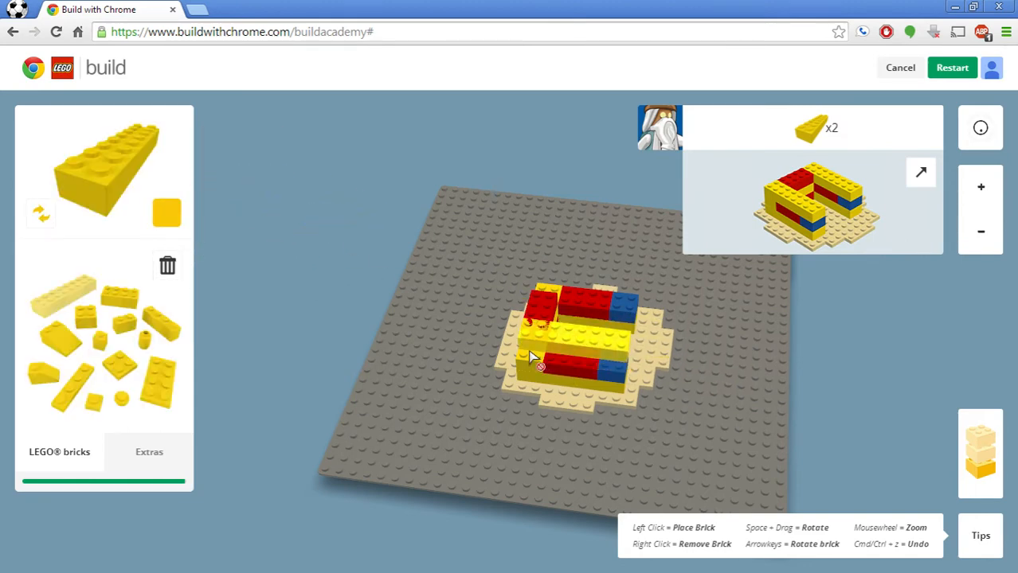
{"action": "left_click", "coordinate": [534, 357]}
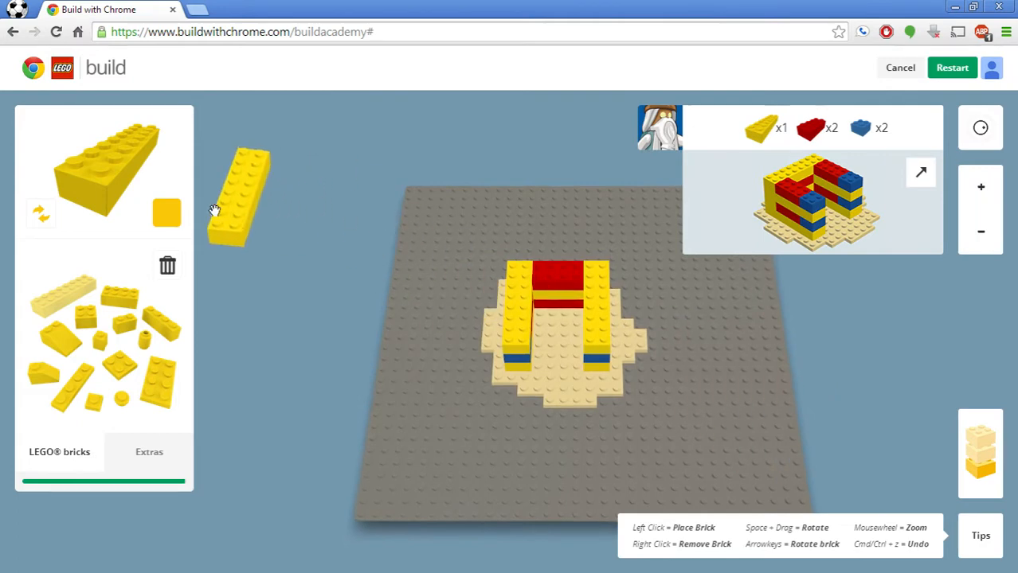
Step: Finish the striped pillars with small square bricks in new colours and submit the build
{"action": "left_click", "coordinate": [165, 213]}
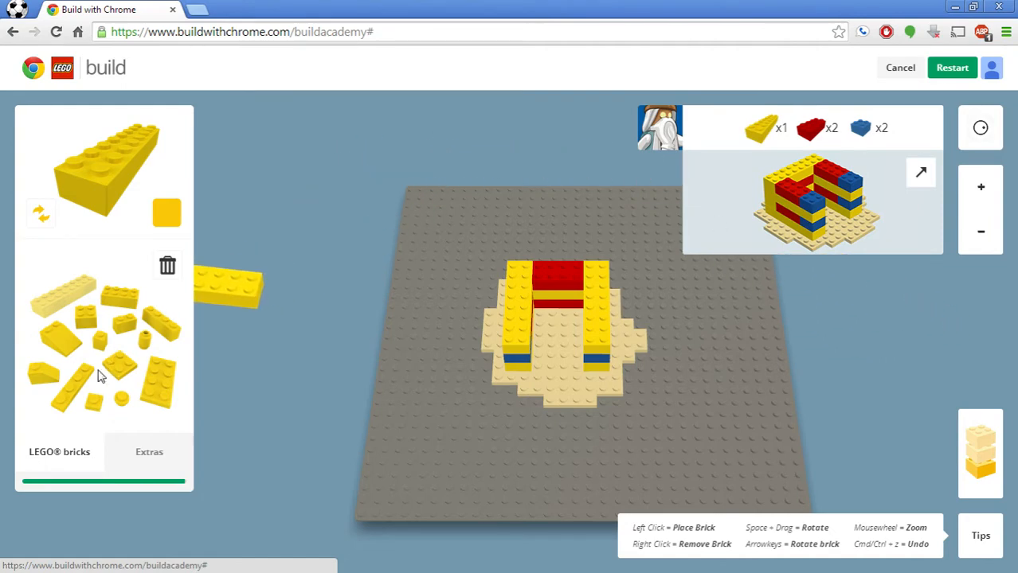
{"action": "left_click", "coordinate": [166, 214]}
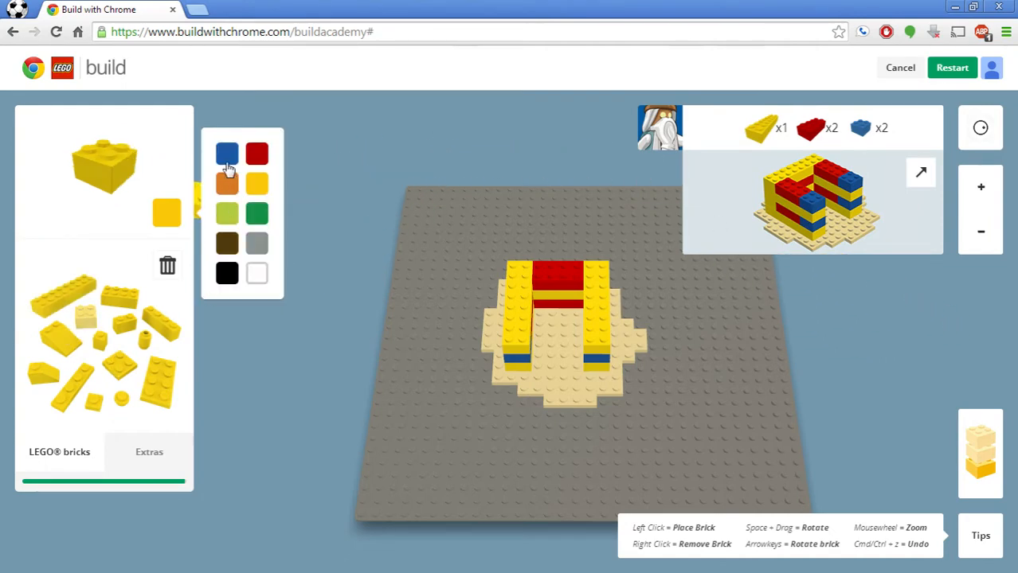
{"action": "left_click", "coordinate": [226, 153]}
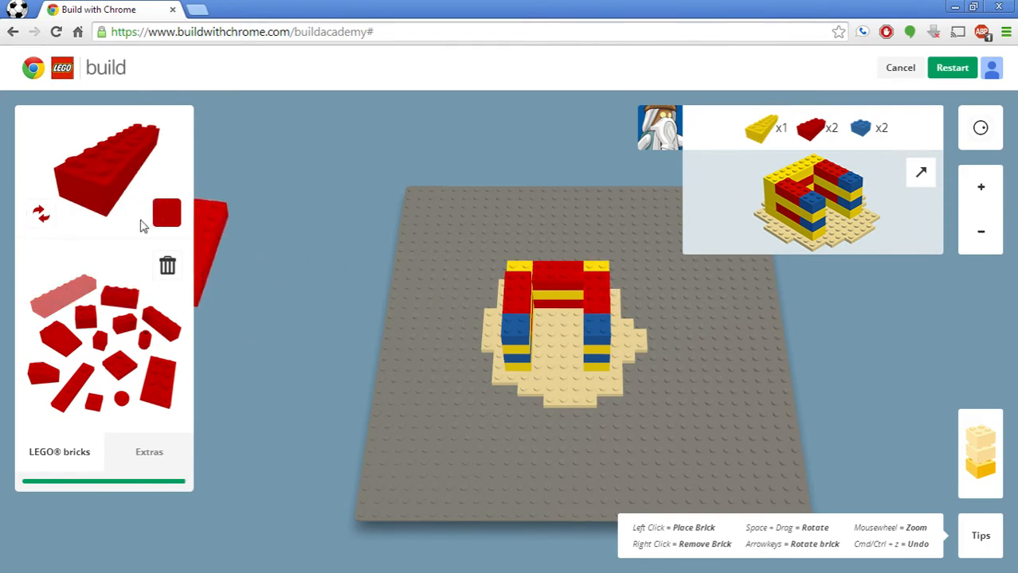
{"action": "left_click", "coordinate": [166, 214]}
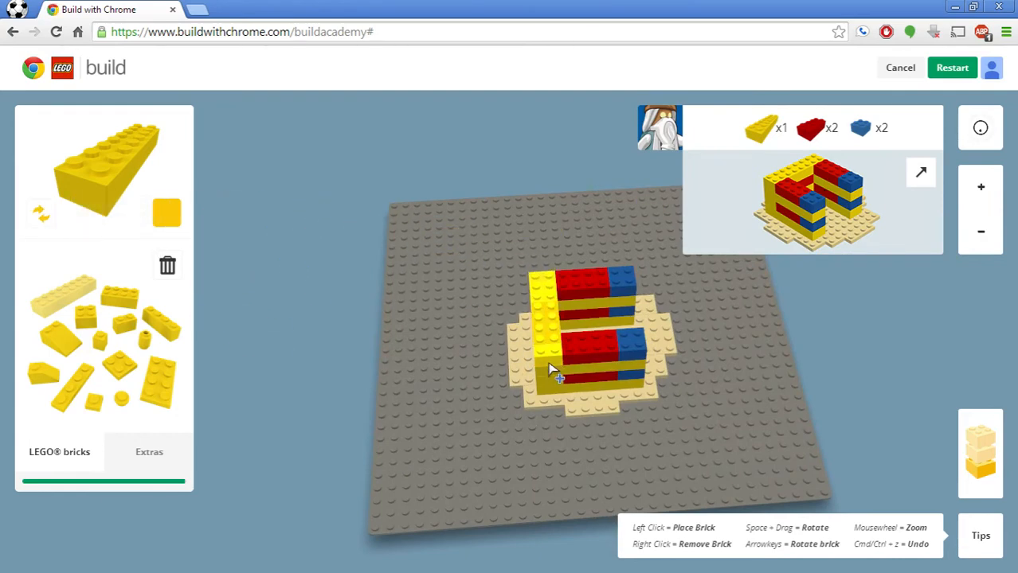
{"action": "left_click", "coordinate": [557, 374]}
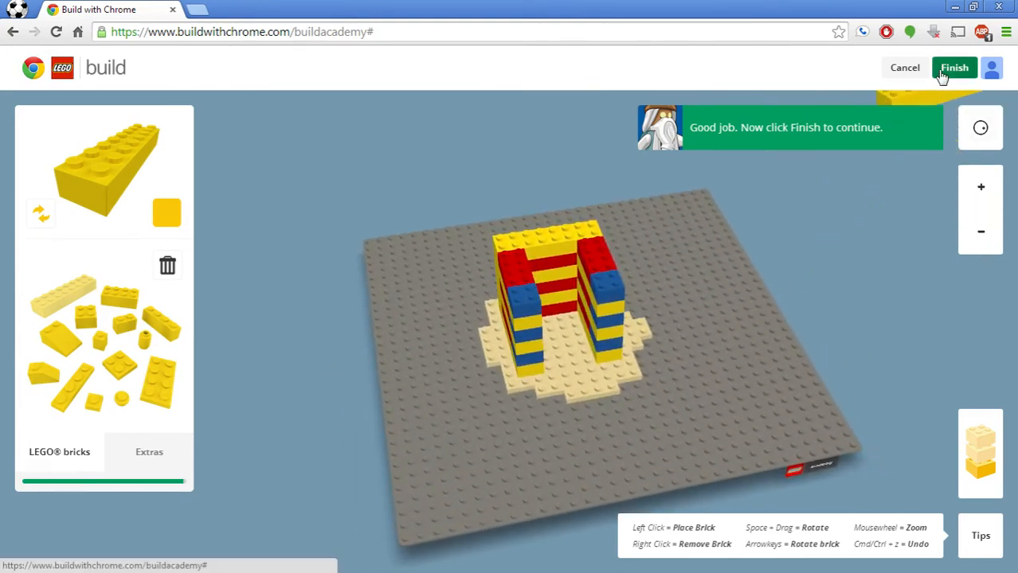
{"action": "left_click", "coordinate": [954, 67]}
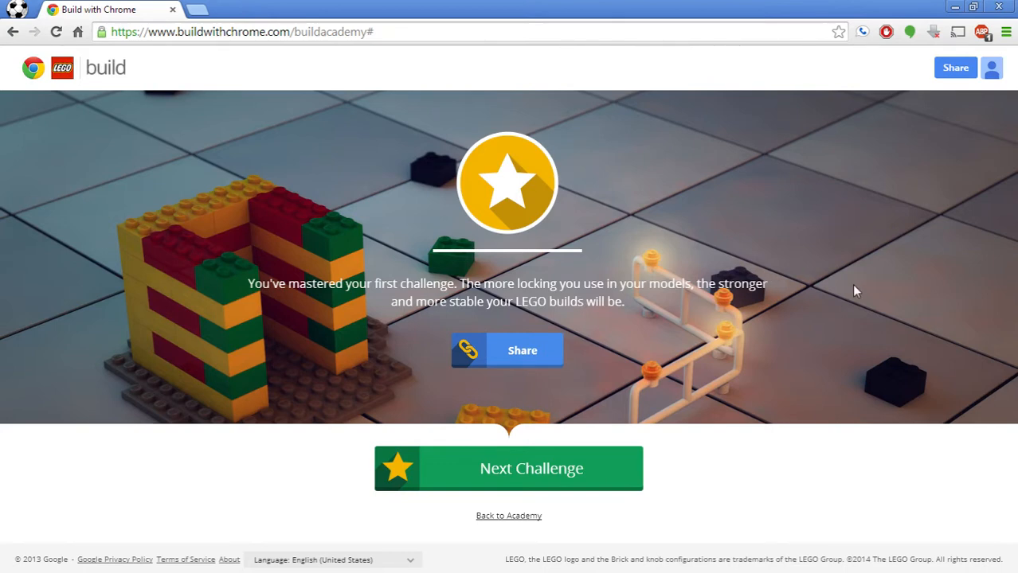
{"action": "mouse_move", "coordinate": [557, 478]}
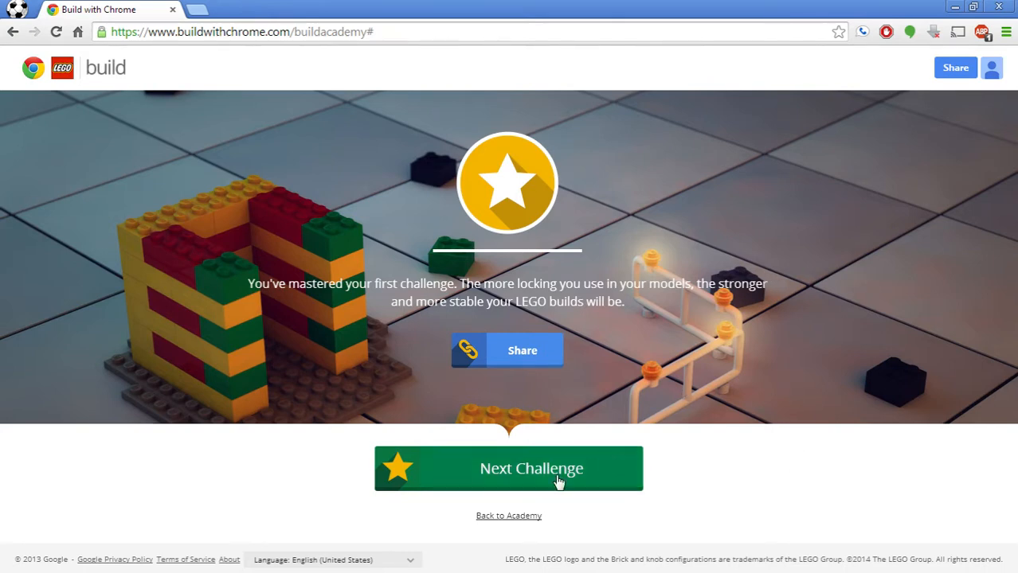
Step: Move on to the next challenge, the Construction Projects introduction
{"action": "left_click", "coordinate": [508, 468]}
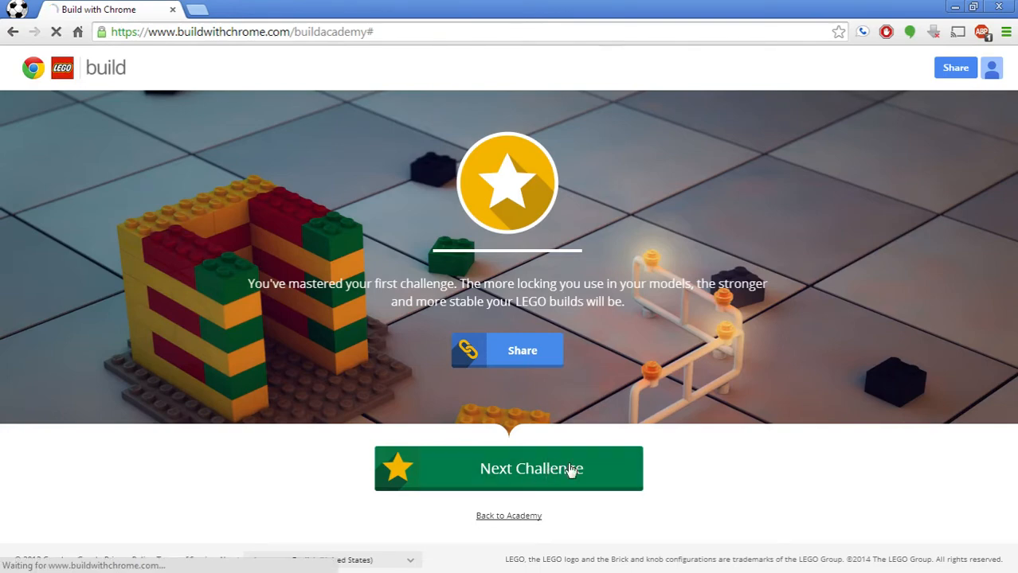
{"action": "left_click", "coordinate": [508, 468]}
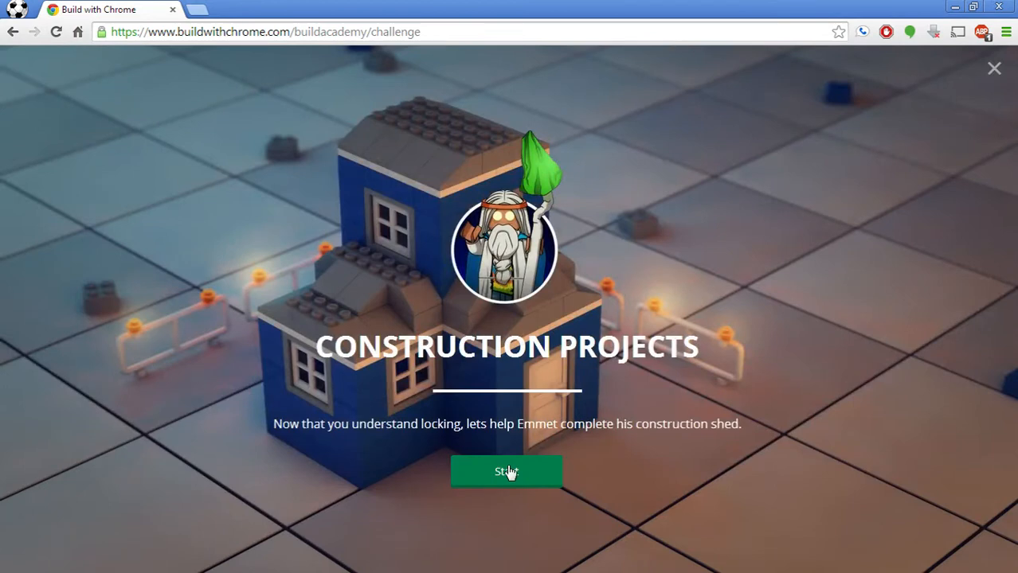
Step: Start the Construction Projects challenge and set the white door into the shed's front wall from Extras
{"action": "left_click", "coordinate": [506, 471]}
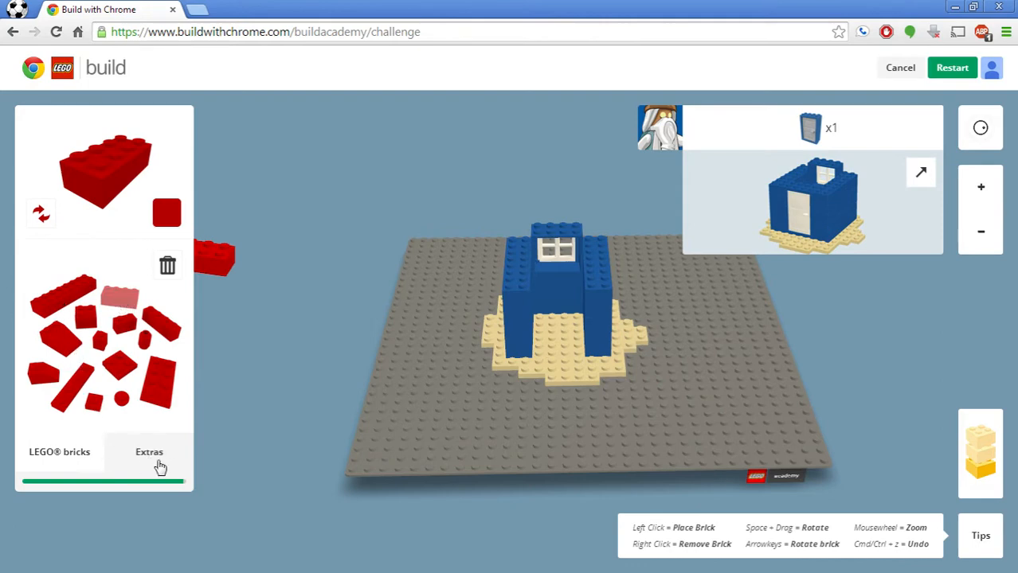
{"action": "left_click", "coordinate": [149, 452]}
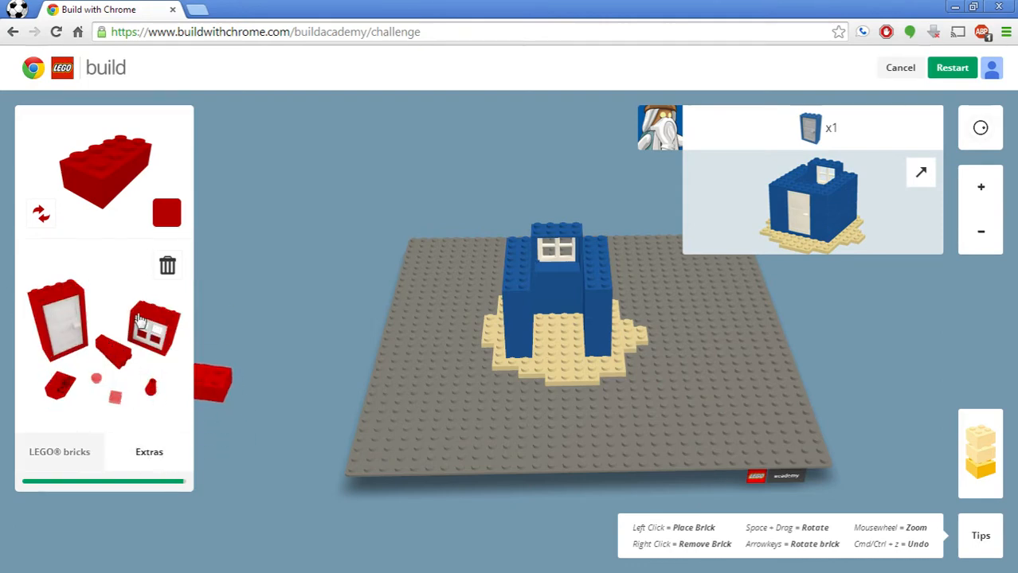
{"action": "left_click", "coordinate": [166, 214]}
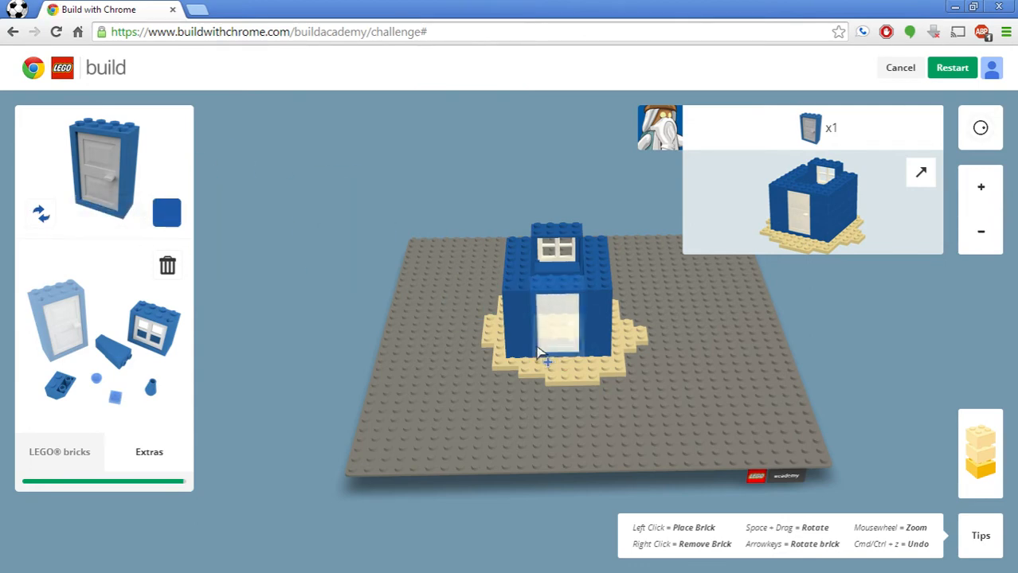
{"action": "left_click", "coordinate": [548, 360]}
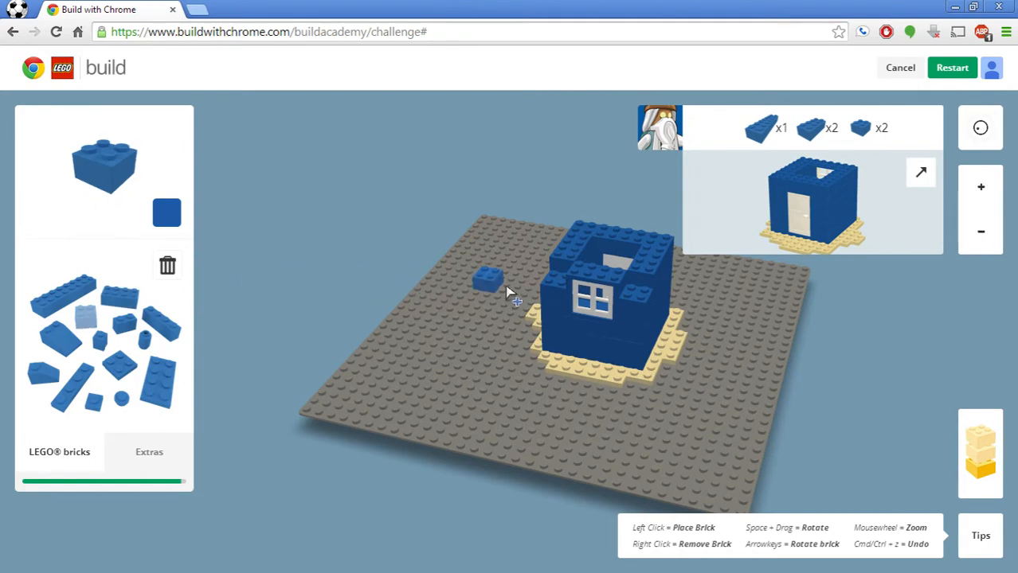
Step: Raise the shed wall with a blue brick and lay grey slope pieces along the roof ridge
{"action": "left_click", "coordinate": [491, 279]}
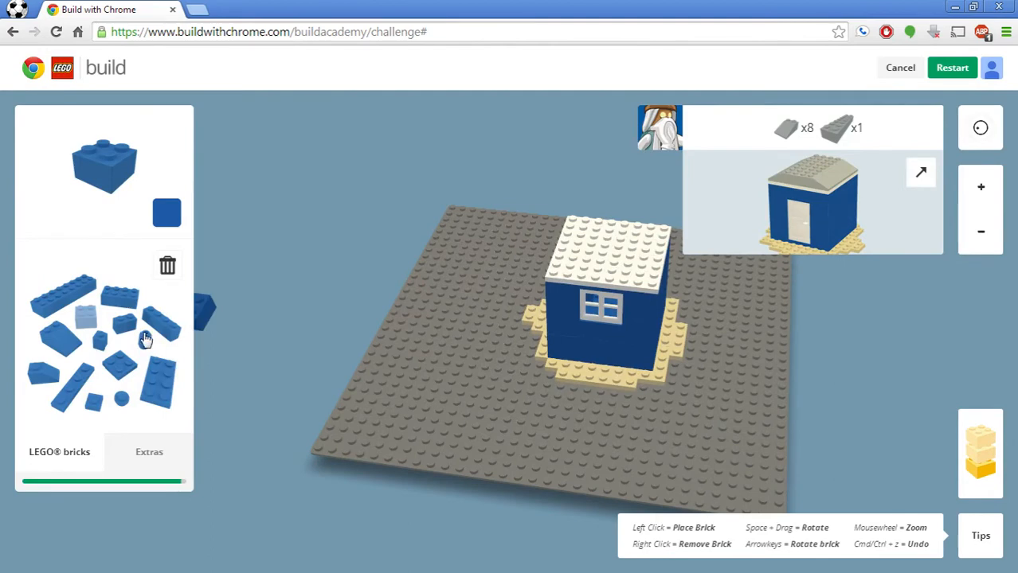
{"action": "left_click", "coordinate": [166, 213]}
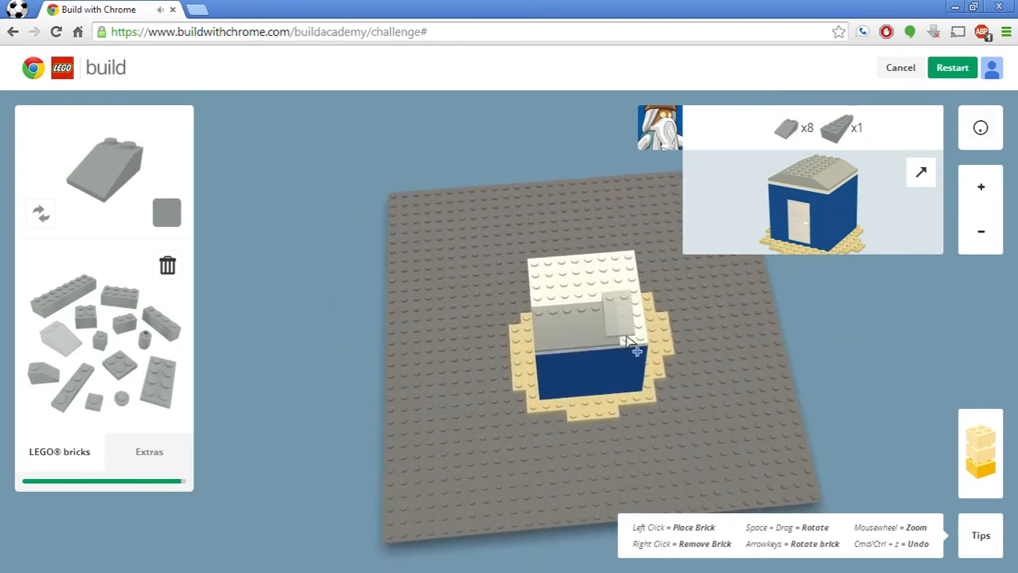
{"action": "left_click", "coordinate": [165, 213]}
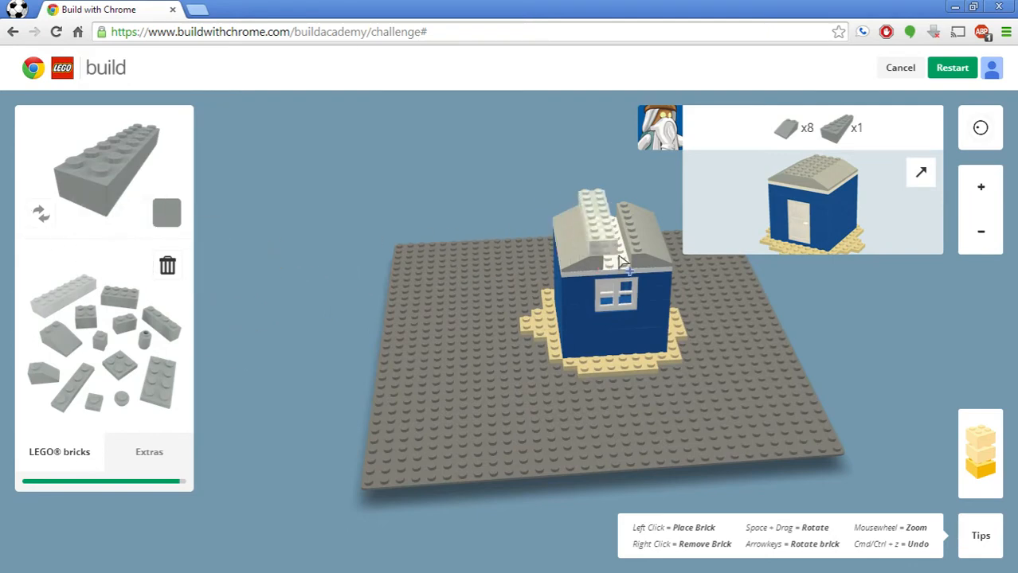
{"action": "left_click", "coordinate": [621, 262]}
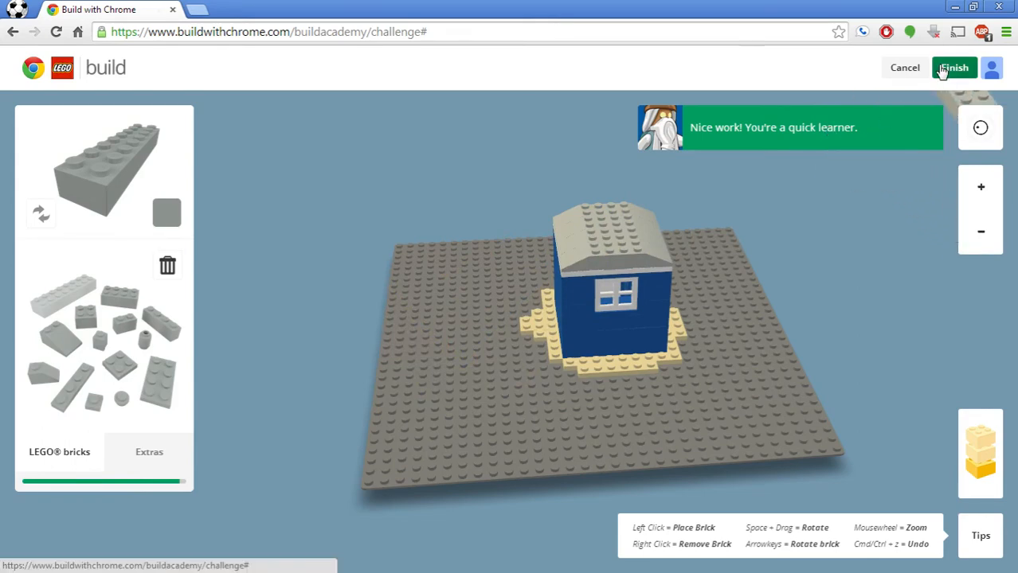
Step: Submit the finished shed and start the next construction project, the blue house
{"action": "left_click", "coordinate": [953, 67]}
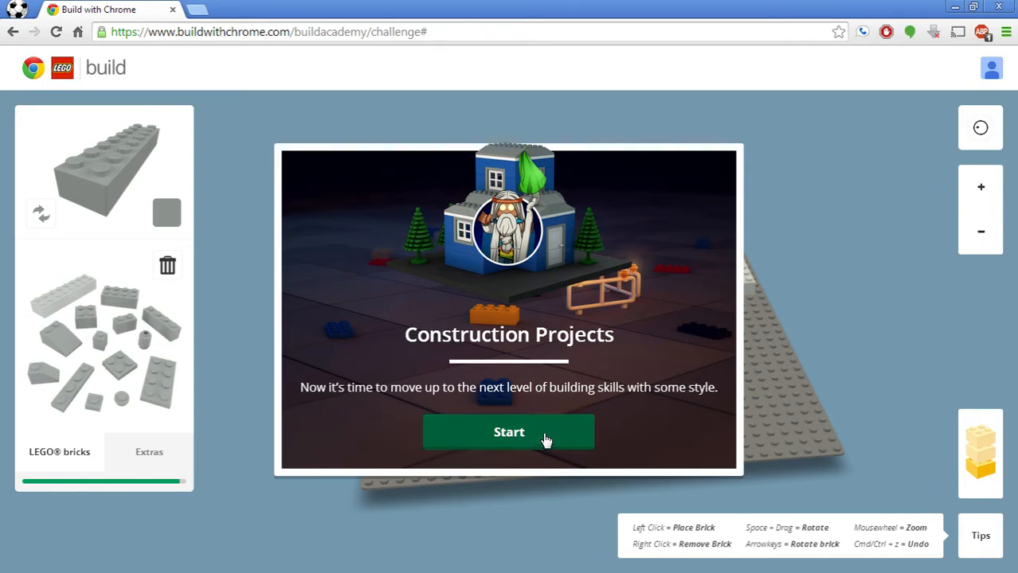
{"action": "left_click", "coordinate": [510, 431]}
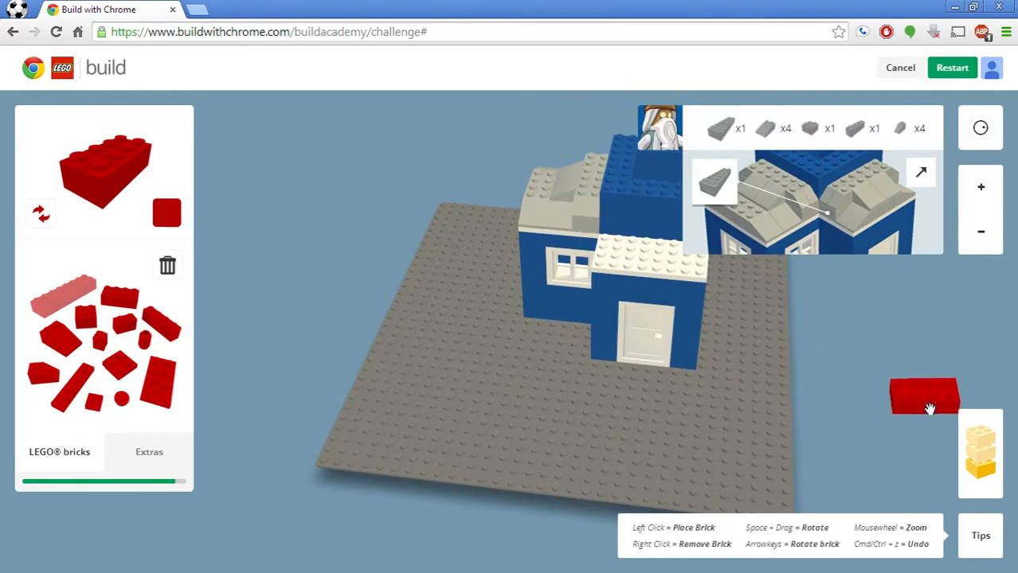
Step: Add a white window from Extras and place grey slope pieces along the house's upper edges
{"action": "left_click_drag", "start_coordinate": [923, 399], "coordinate": [220, 252]}
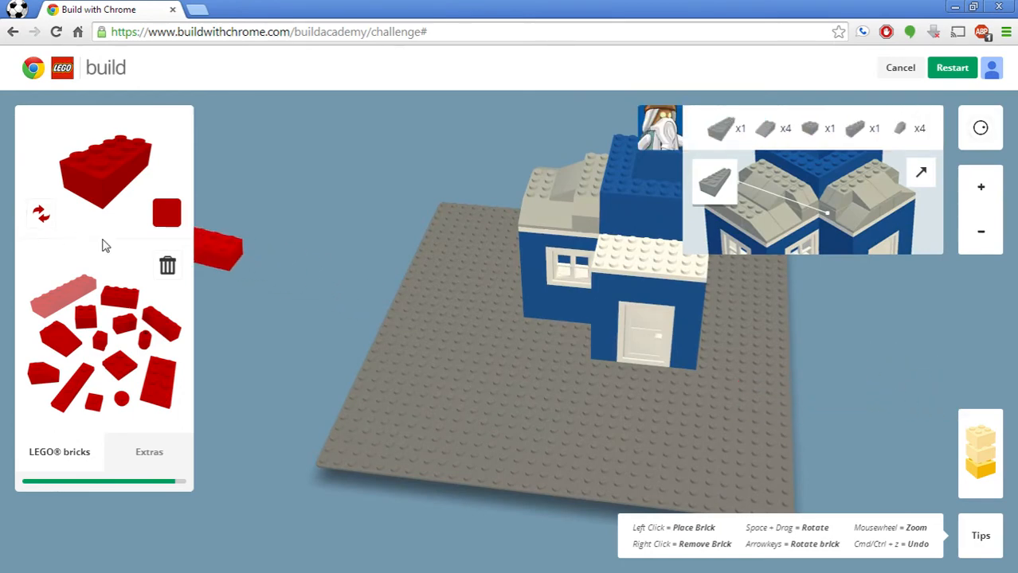
{"action": "left_click", "coordinate": [150, 453]}
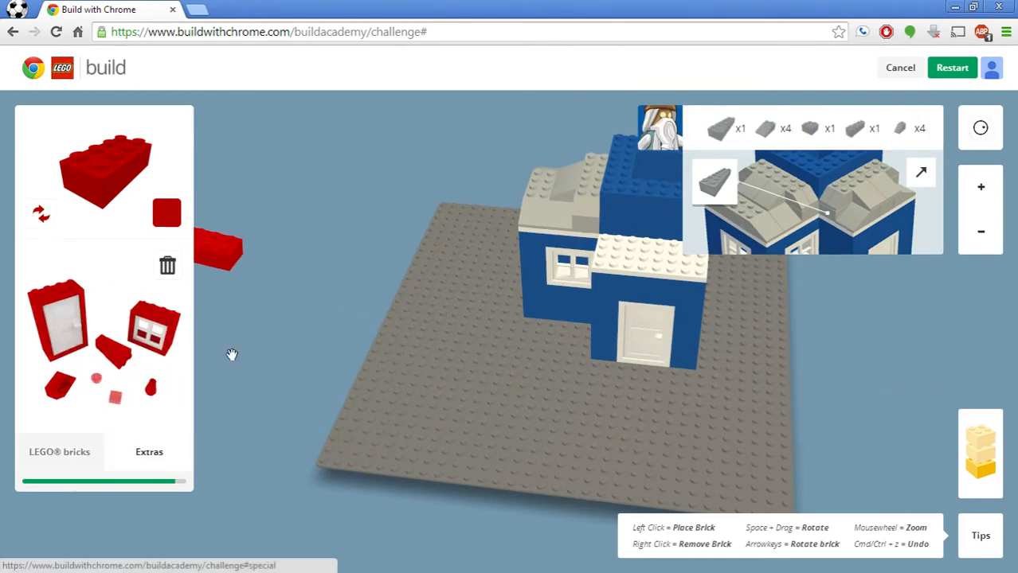
{"action": "left_click", "coordinate": [166, 214]}
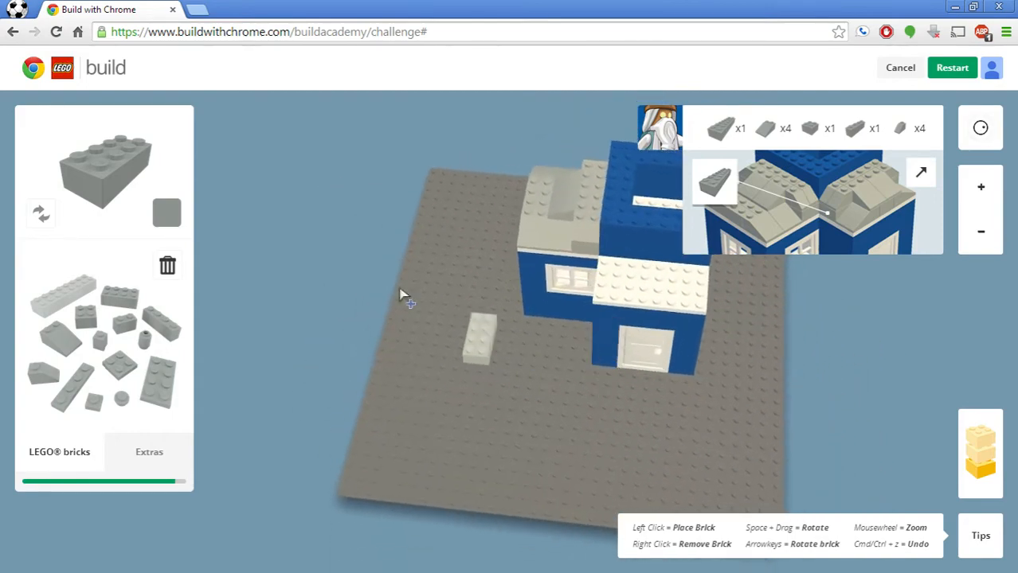
{"action": "left_click", "coordinate": [165, 212]}
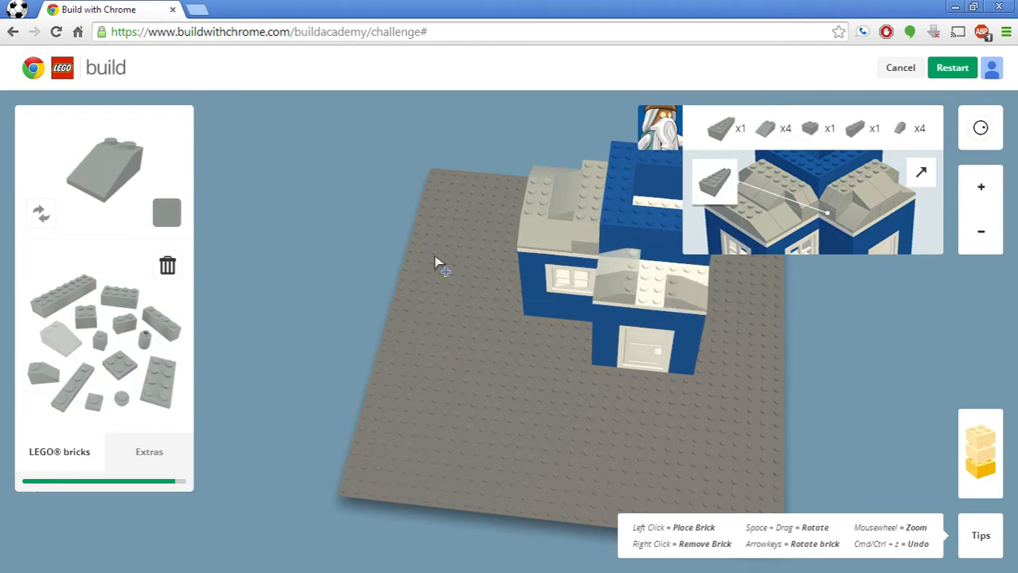
{"action": "left_click", "coordinate": [661, 318]}
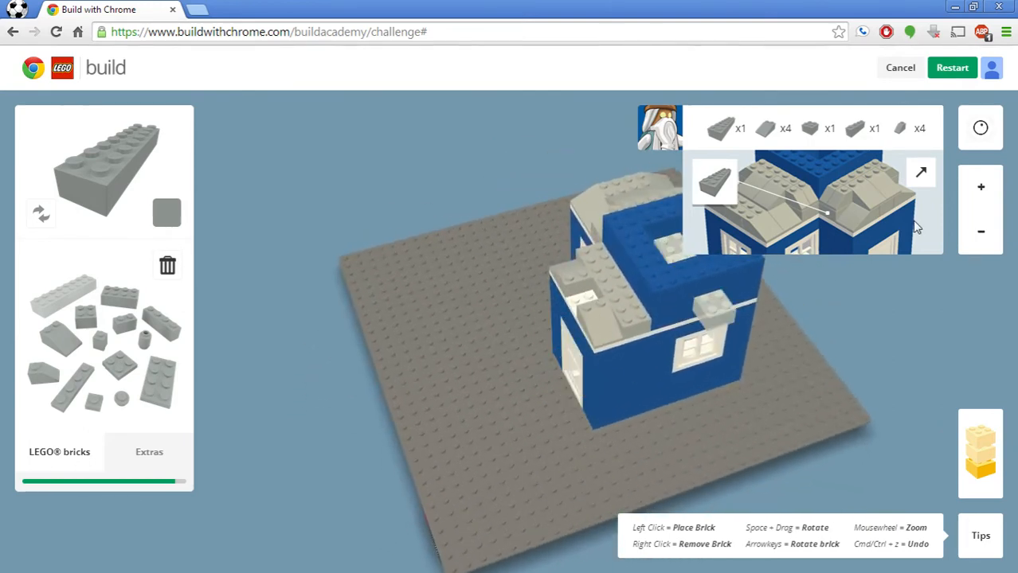
Step: Place the remaining grey roof slope so the house roof completes
{"action": "left_click", "coordinate": [981, 188]}
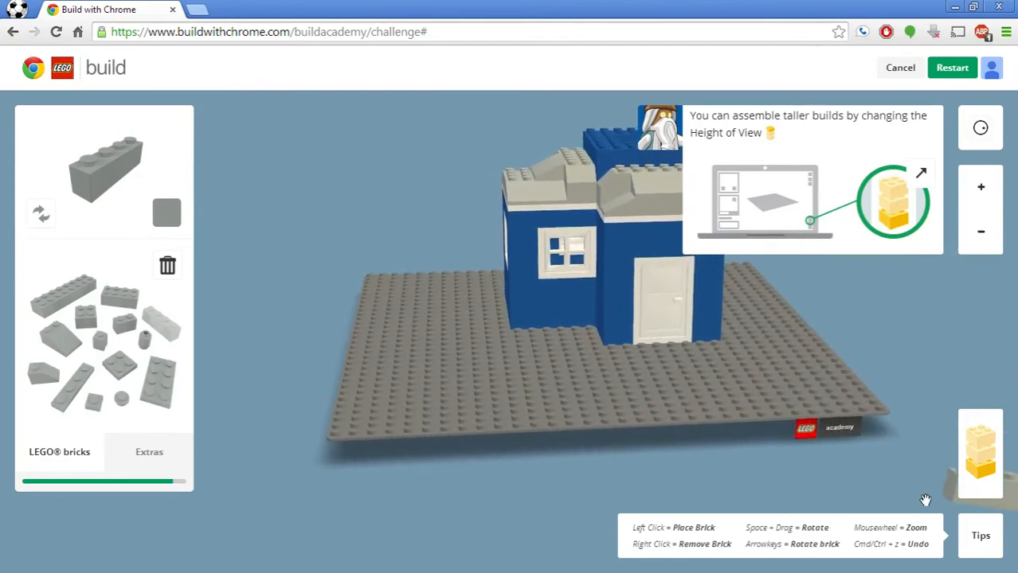
{"action": "mouse_move", "coordinate": [981, 454]}
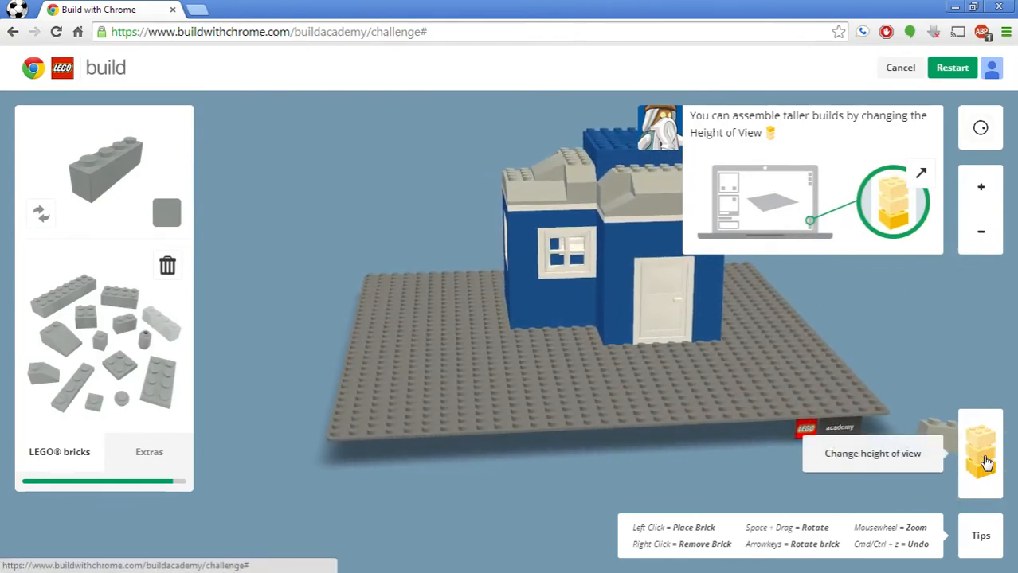
Step: Raise the height of view twice and stack blue 2x2 bricks into tower walls on the roof
{"action": "left_click", "coordinate": [981, 452]}
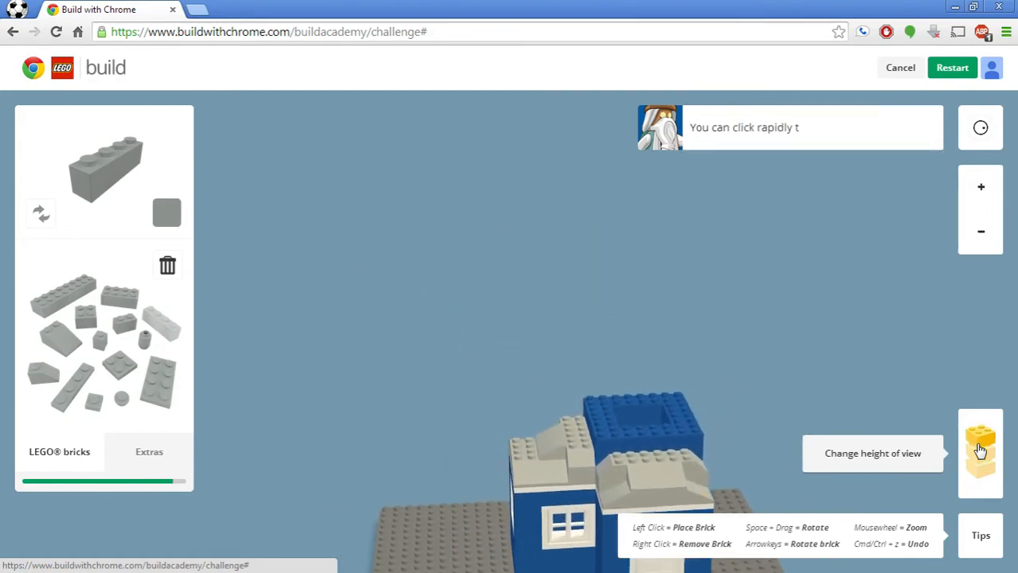
{"action": "left_click", "coordinate": [981, 452]}
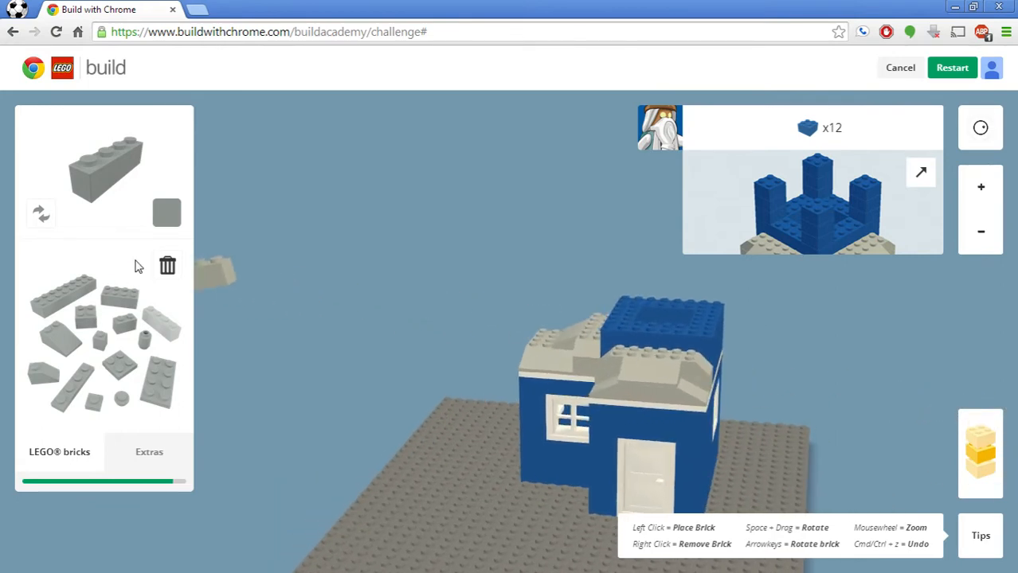
{"action": "left_click", "coordinate": [166, 213]}
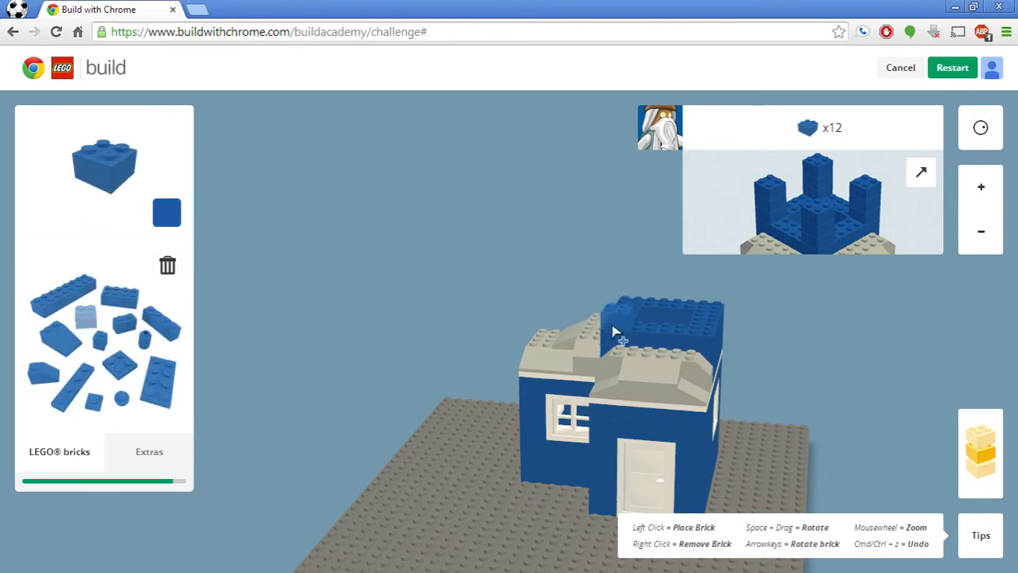
{"action": "left_click", "coordinate": [621, 335]}
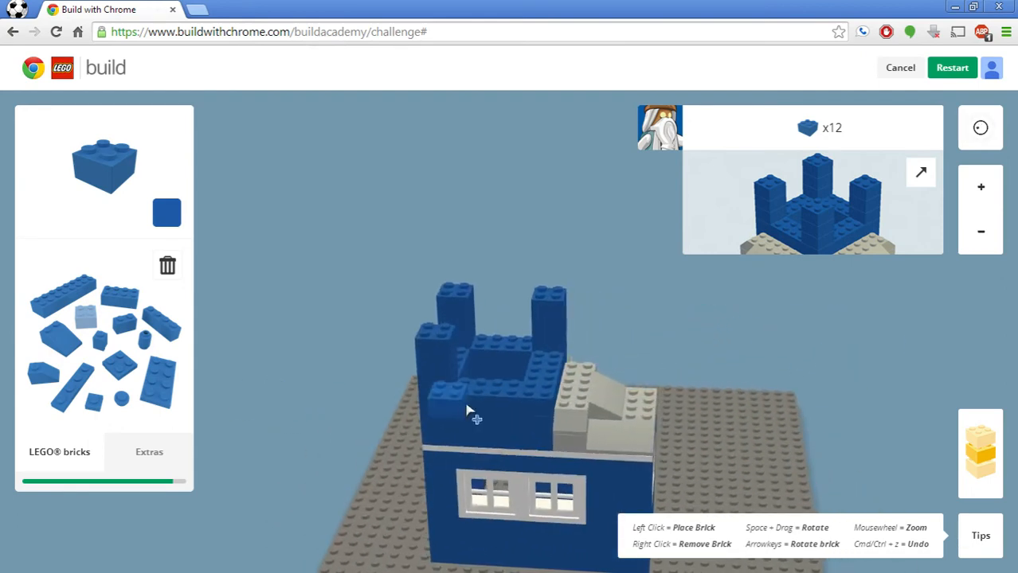
Step: Complete the crenellated blue walls and set white windows into the tower
{"action": "left_click", "coordinate": [476, 417]}
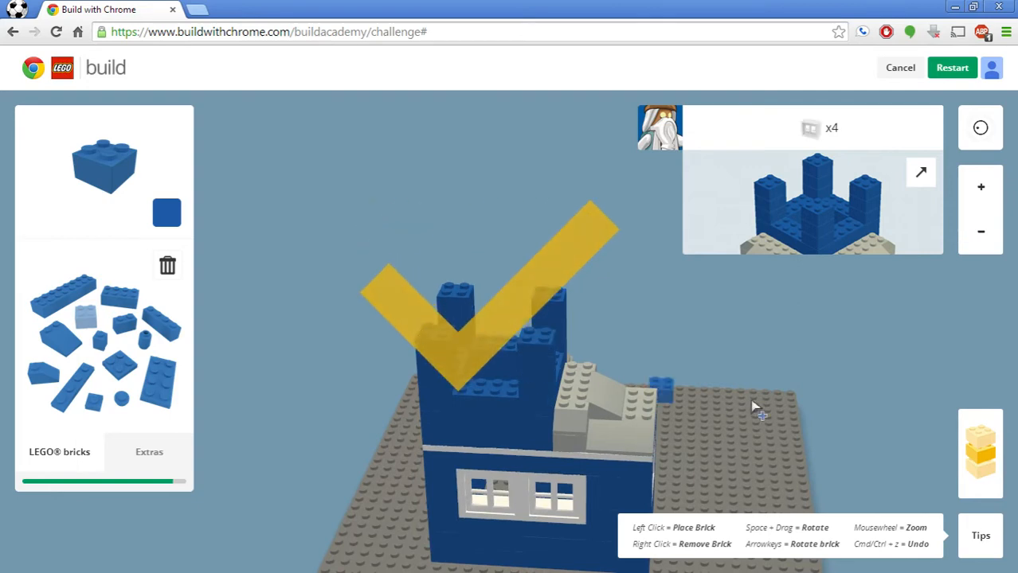
{"action": "left_click", "coordinate": [756, 406]}
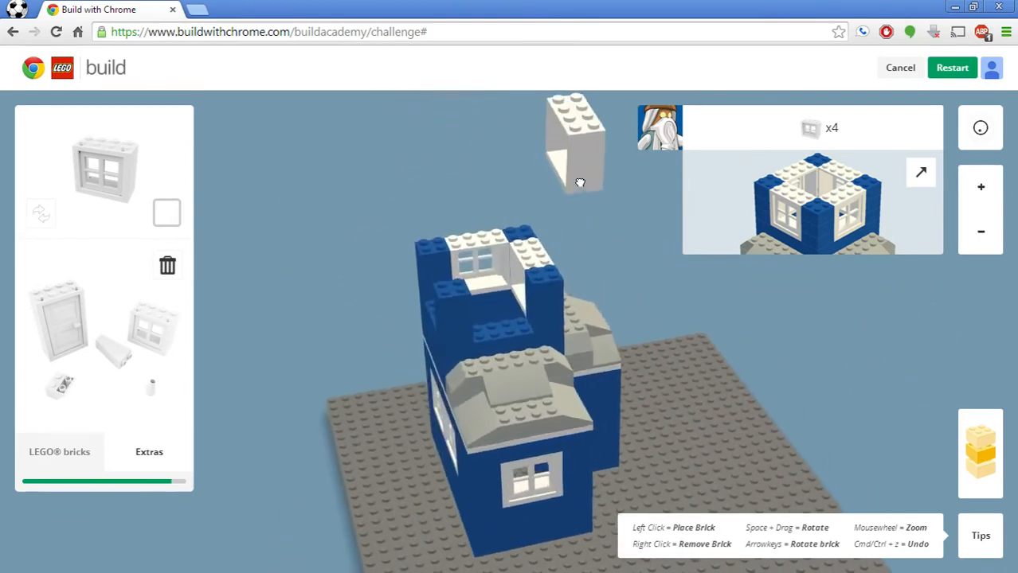
{"action": "left_click", "coordinate": [42, 213]}
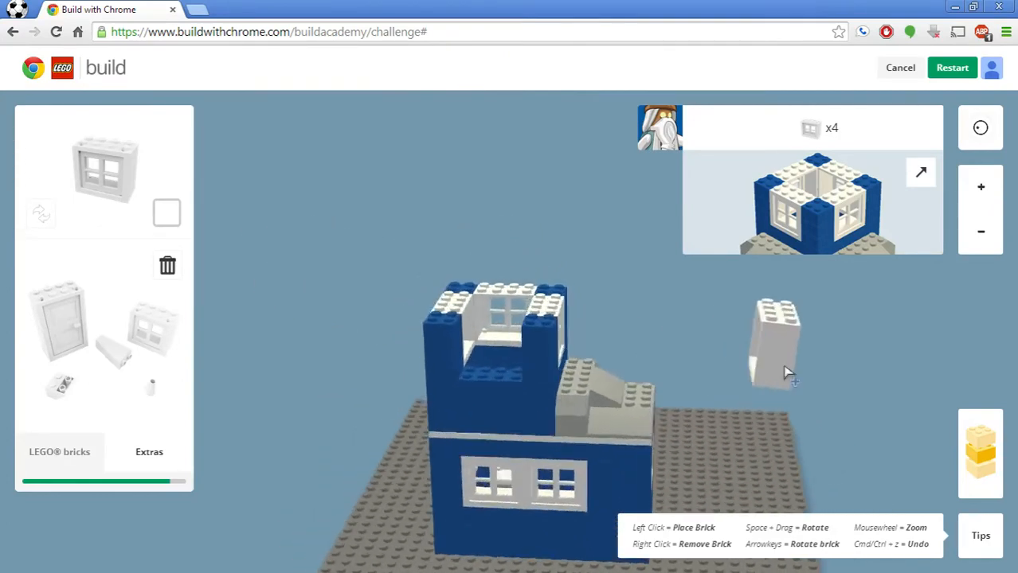
{"action": "left_click", "coordinate": [773, 342]}
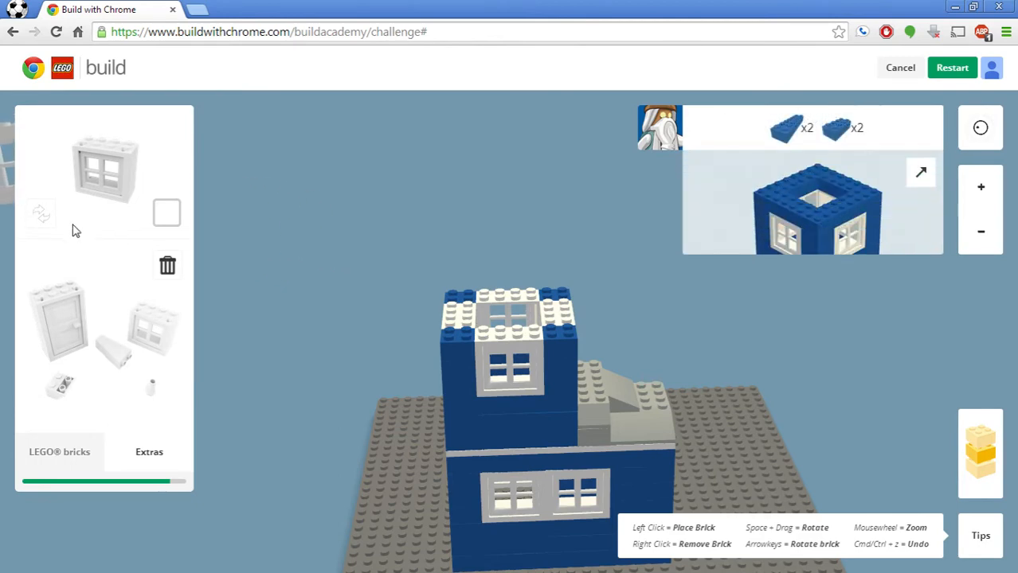
{"action": "mouse_move", "coordinate": [41, 214]}
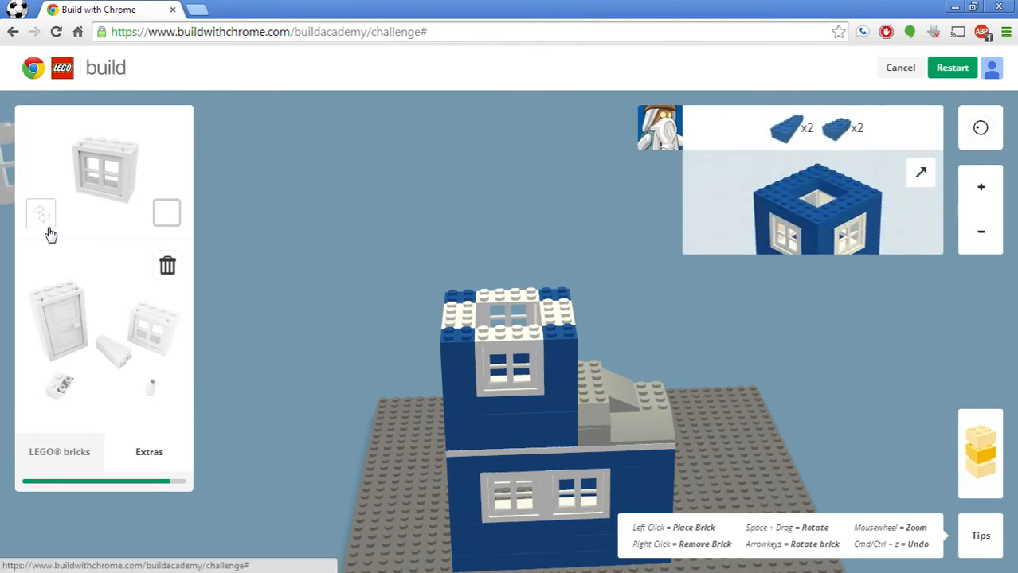
Step: Switch to blue 2x4 bricks and rim the tower top around its open centre
{"action": "left_click", "coordinate": [166, 213]}
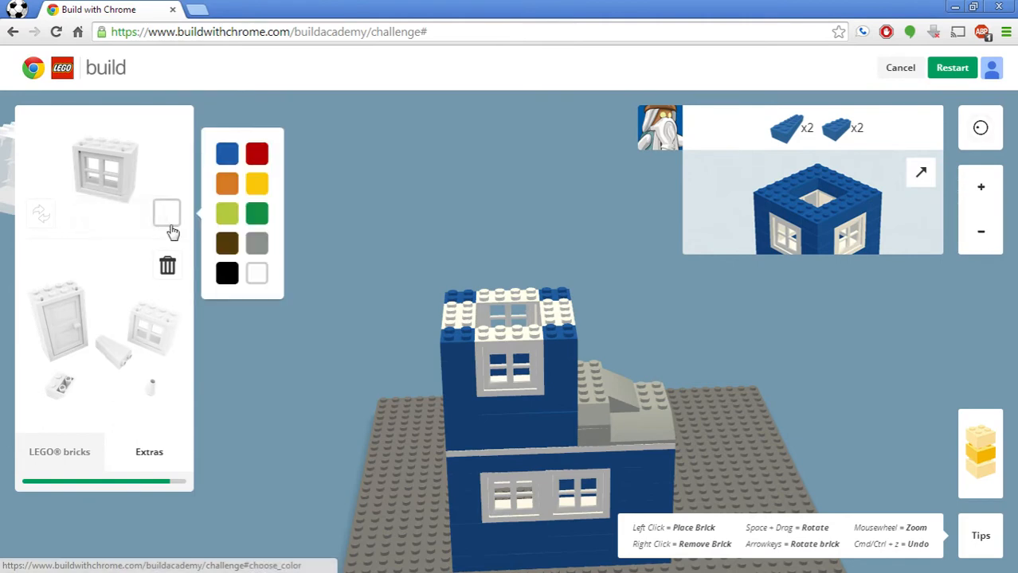
{"action": "left_click", "coordinate": [226, 153]}
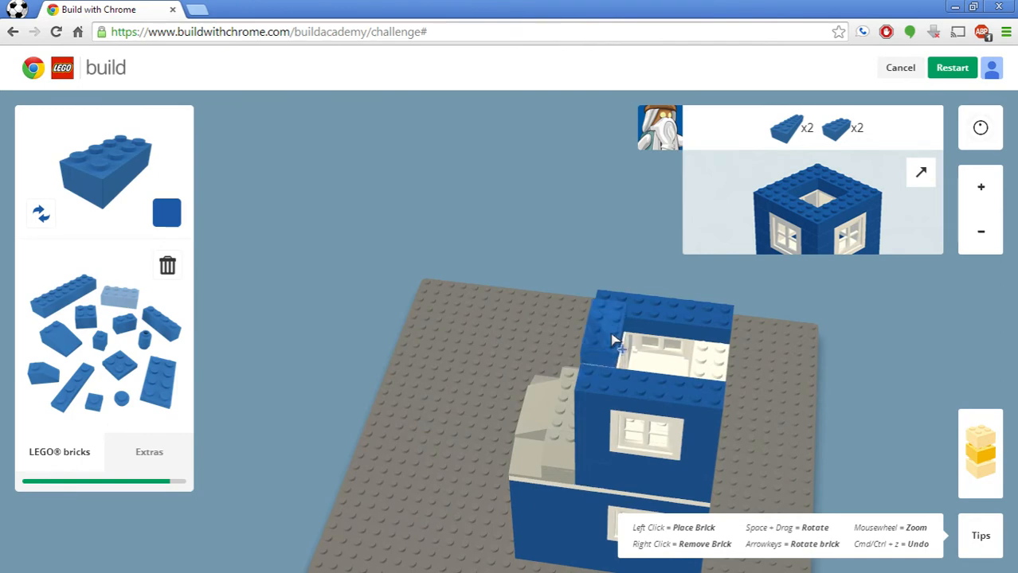
{"action": "left_click", "coordinate": [613, 338]}
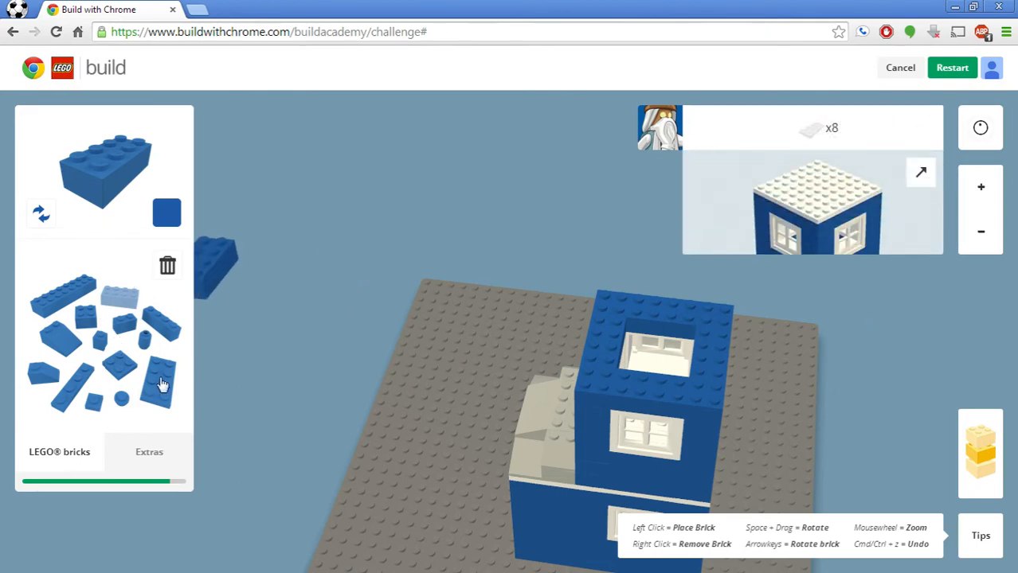
Step: Lay white 2x4 plates across the tower top to finish the house build
{"action": "left_click", "coordinate": [166, 213]}
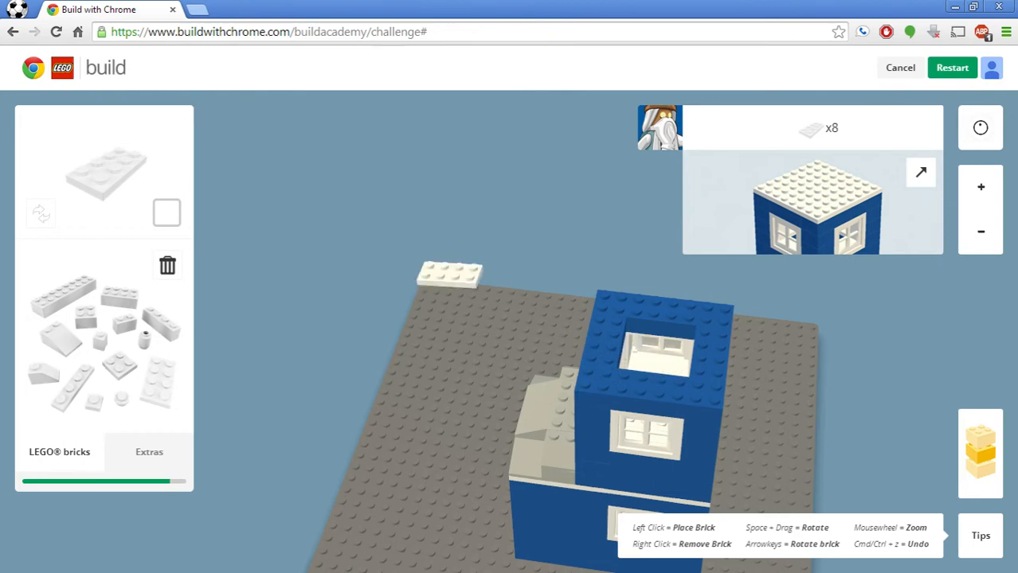
{"action": "left_click", "coordinate": [602, 381]}
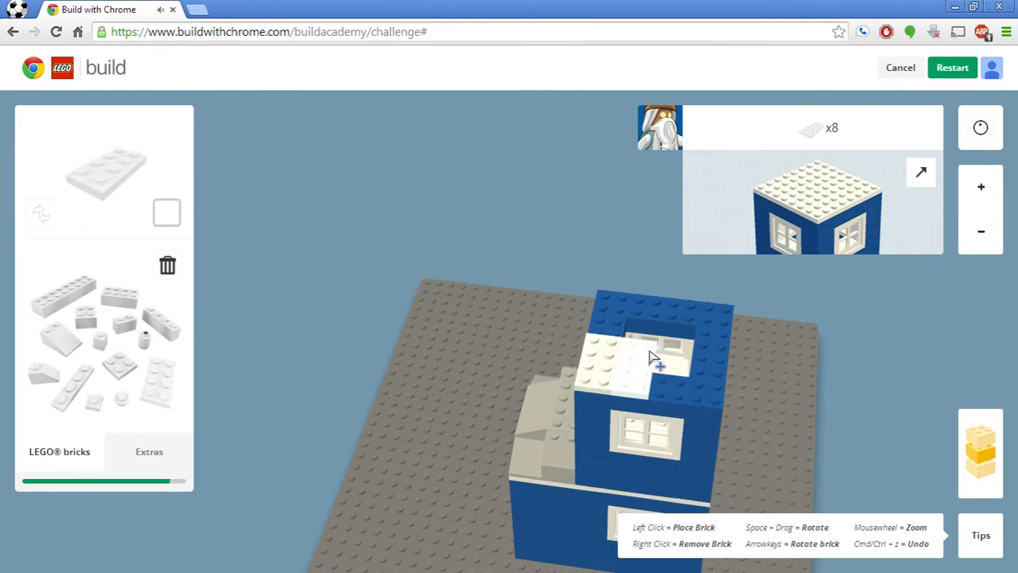
{"action": "left_click", "coordinate": [653, 358]}
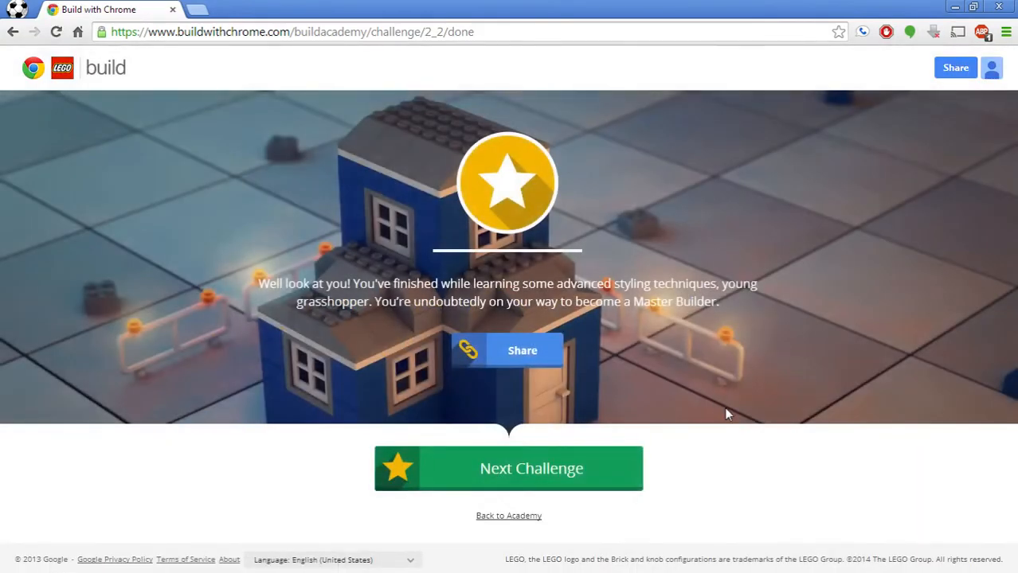
{"action": "mouse_move", "coordinate": [575, 387]}
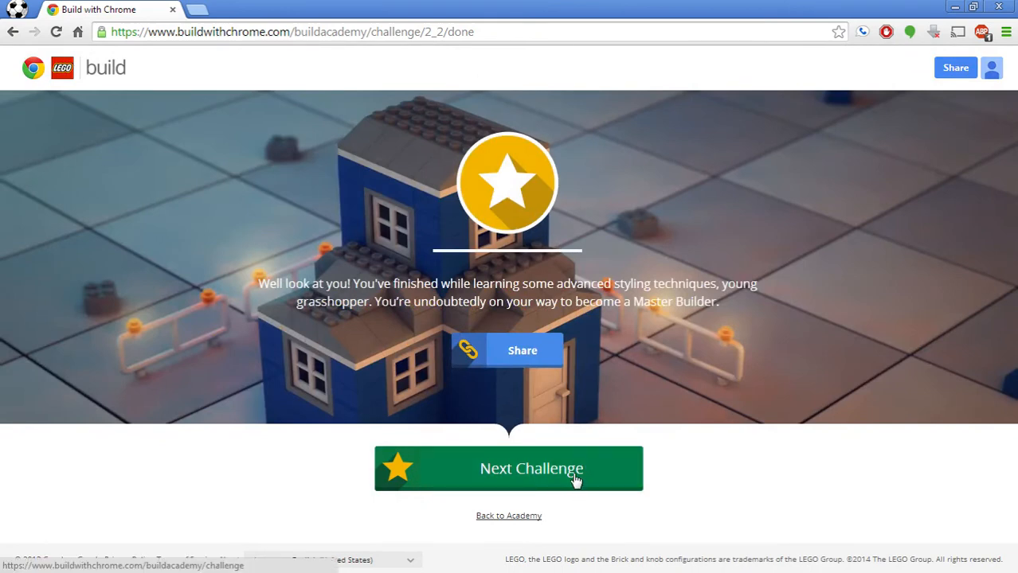
Step: Move on to the Bricksburg office tower challenge for President Business
{"action": "left_click", "coordinate": [508, 468]}
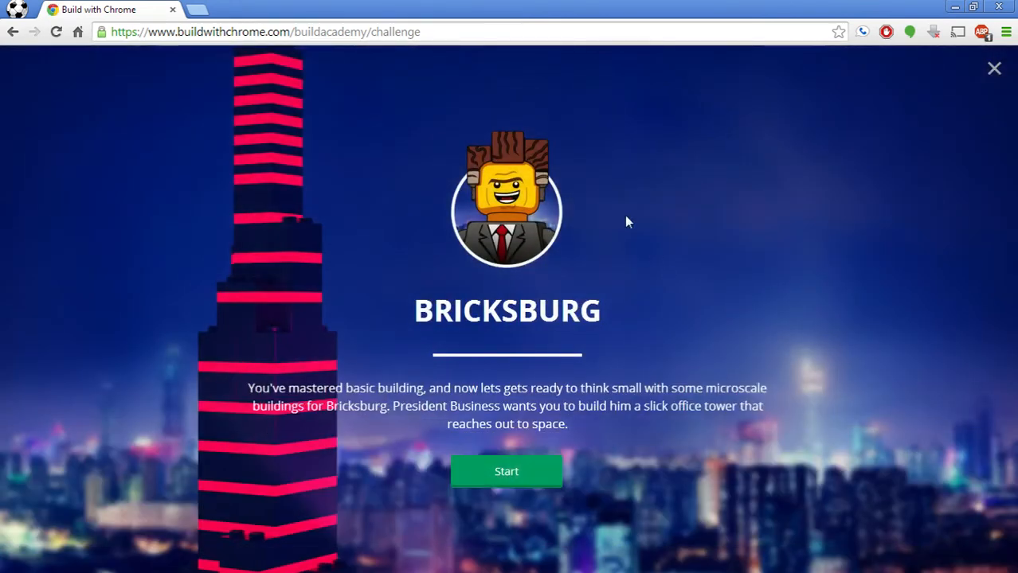
{"action": "mouse_move", "coordinate": [672, 305]}
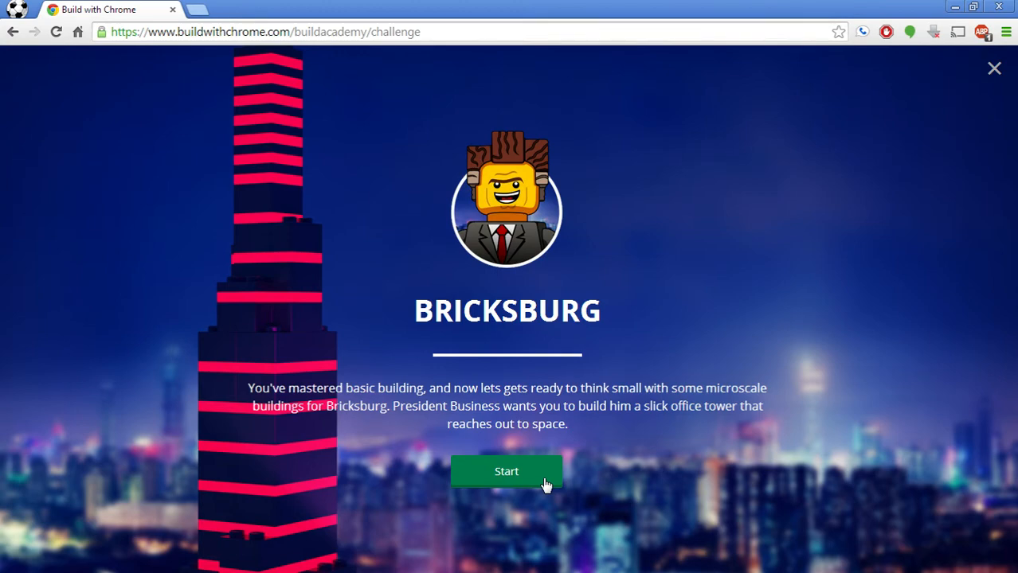
{"action": "mouse_move", "coordinate": [520, 478]}
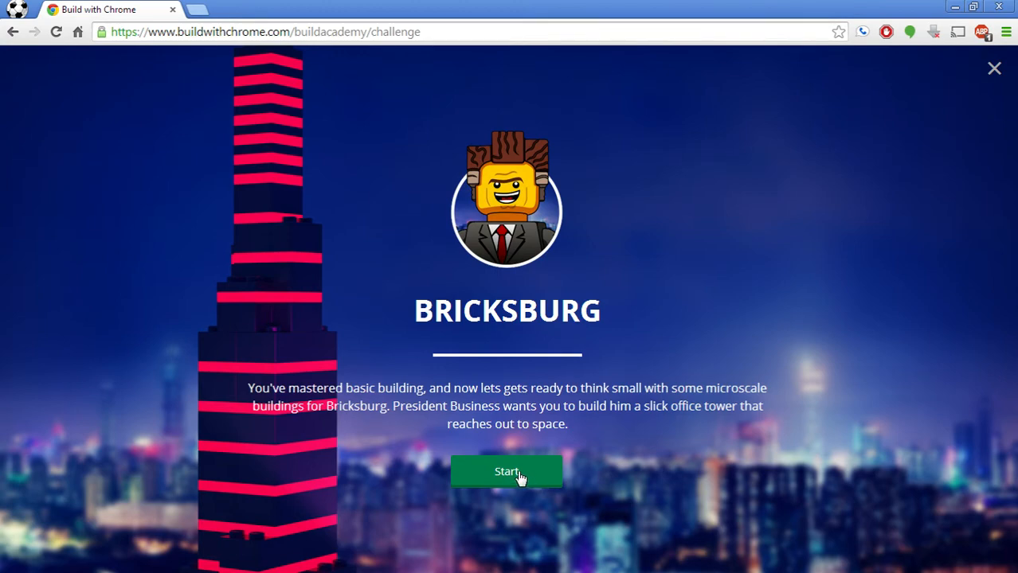
Step: Start the challenge and add a red plate rim atop the black microscale base
{"action": "left_click", "coordinate": [506, 471]}
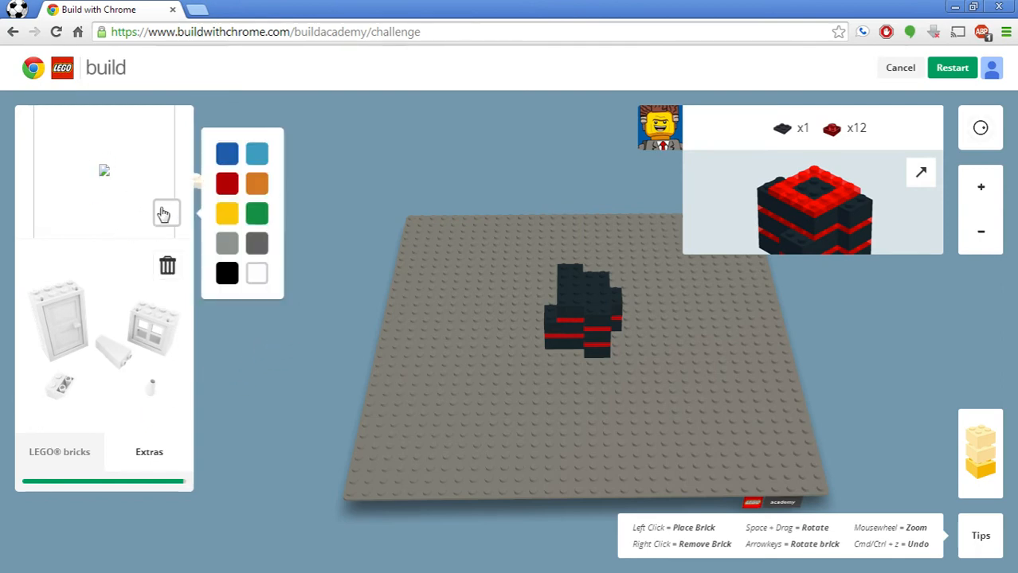
{"action": "mouse_move", "coordinate": [253, 256]}
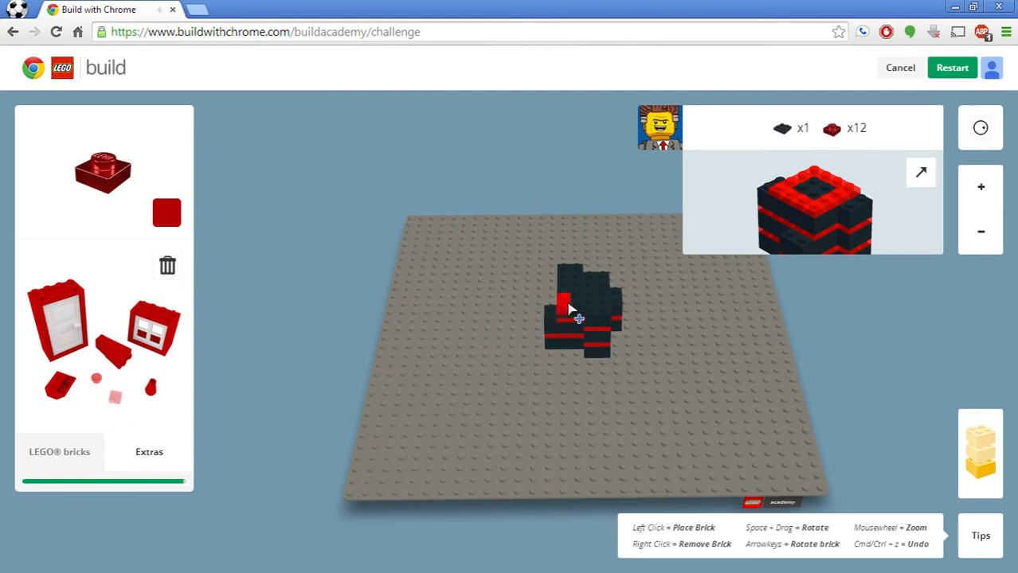
{"action": "left_click", "coordinate": [576, 310]}
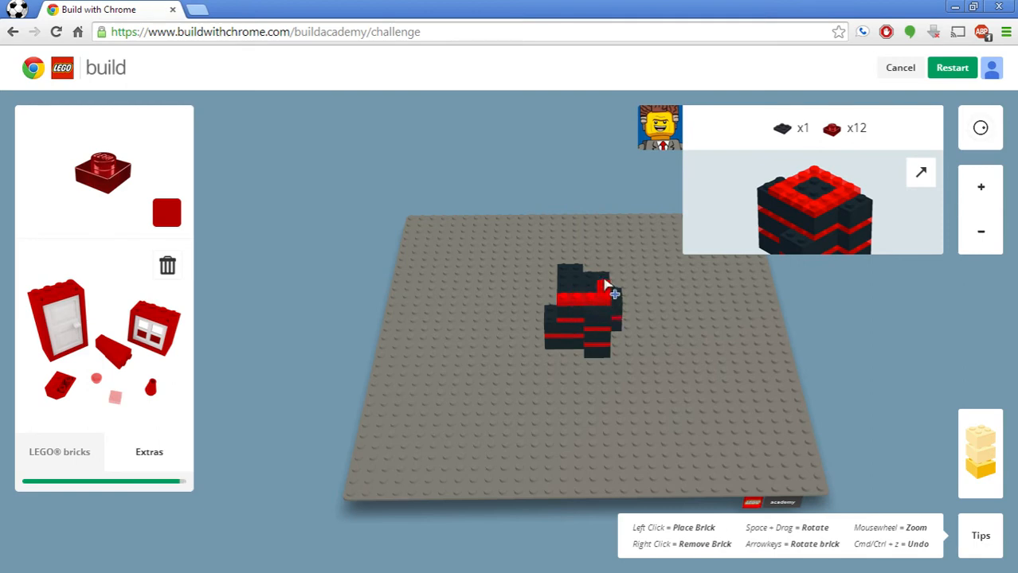
{"action": "left_click", "coordinate": [602, 278]}
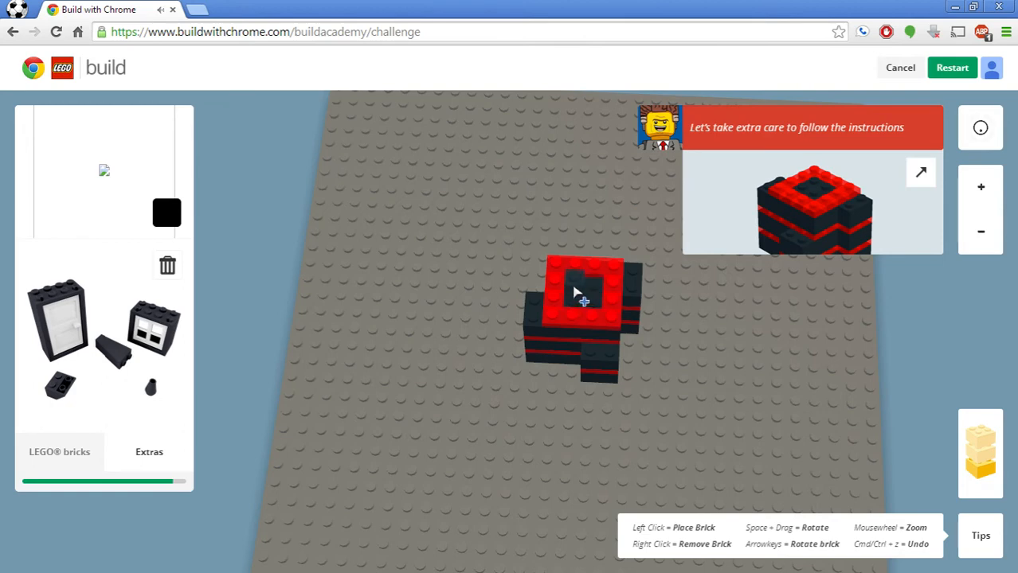
Step: Stack black 2x4 bricks over the red-rimmed layer to raise the tower
{"action": "left_click", "coordinate": [581, 294]}
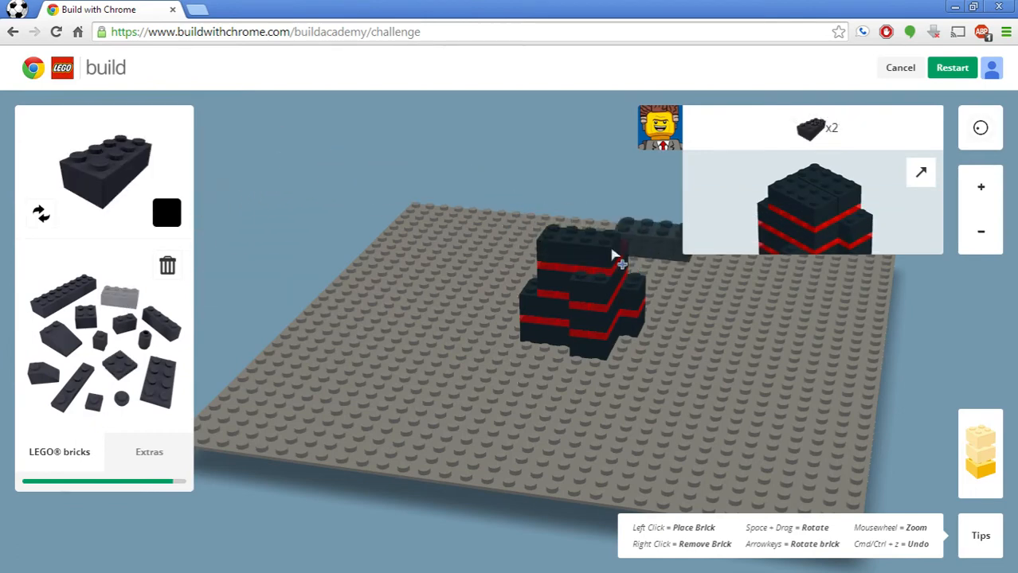
{"action": "left_click", "coordinate": [618, 247]}
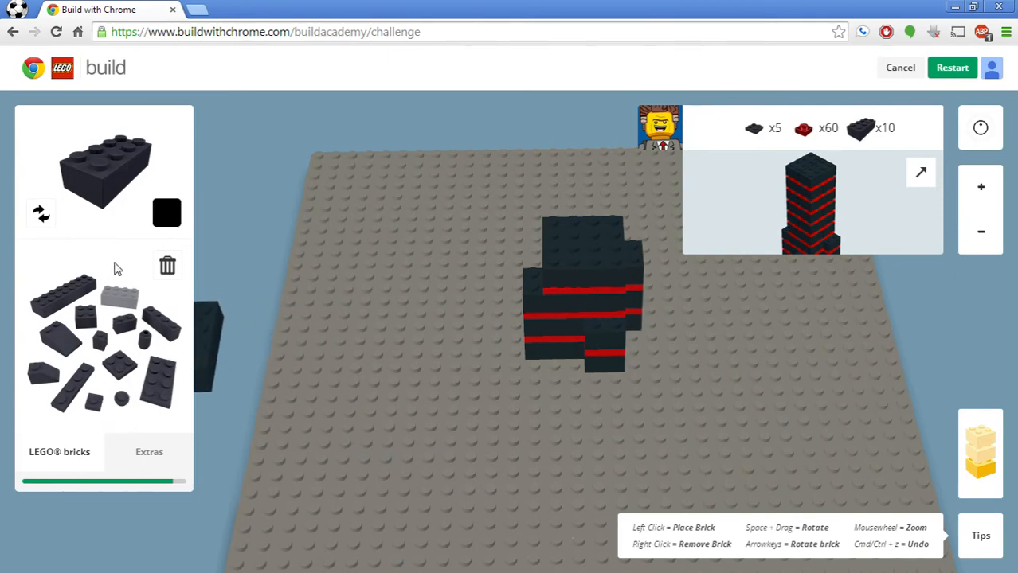
{"action": "mouse_move", "coordinate": [121, 460]}
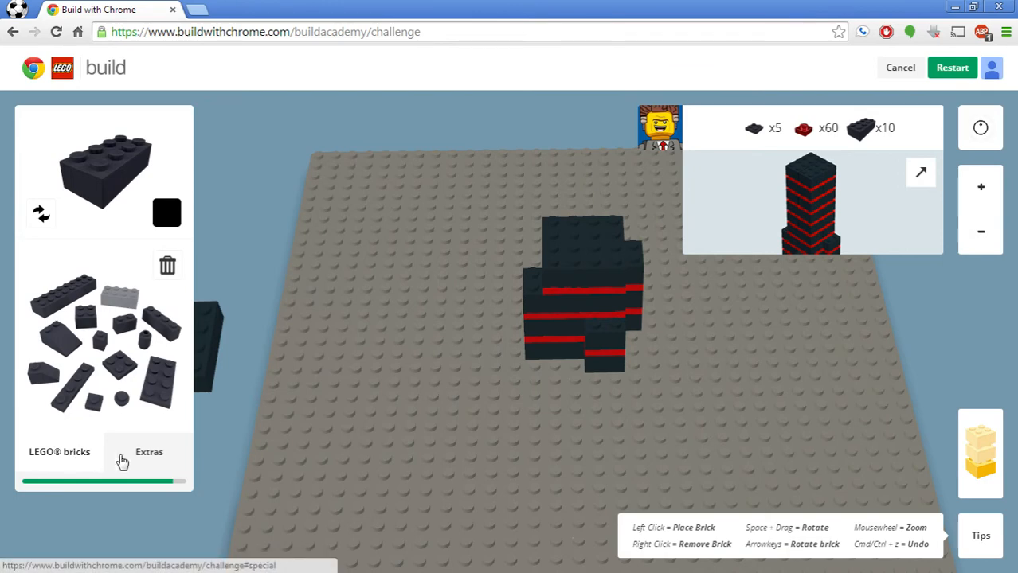
Step: Lay a ring of red plates from Extras around the tower's top edge
{"action": "left_click", "coordinate": [149, 452]}
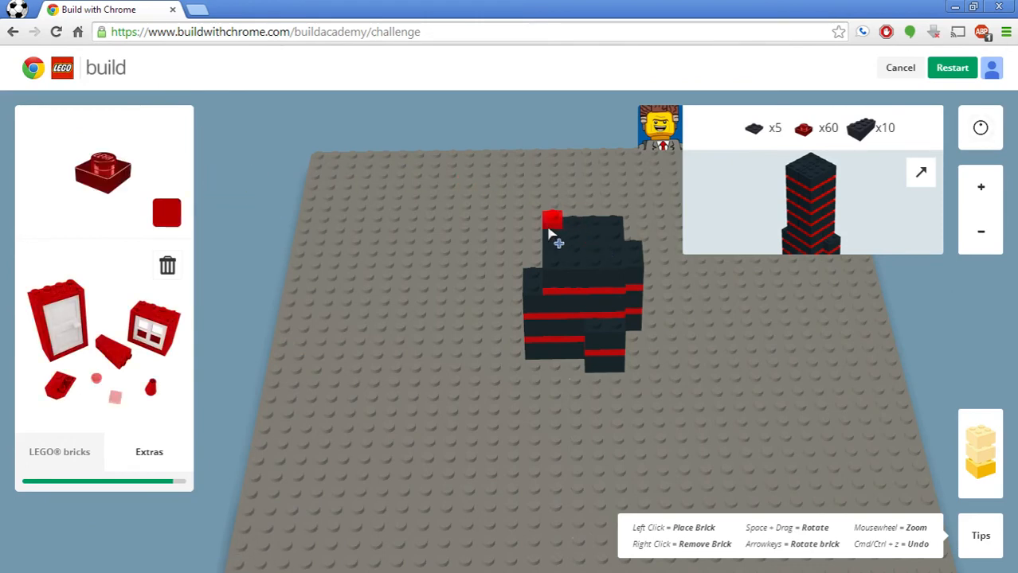
{"action": "left_click", "coordinate": [555, 239]}
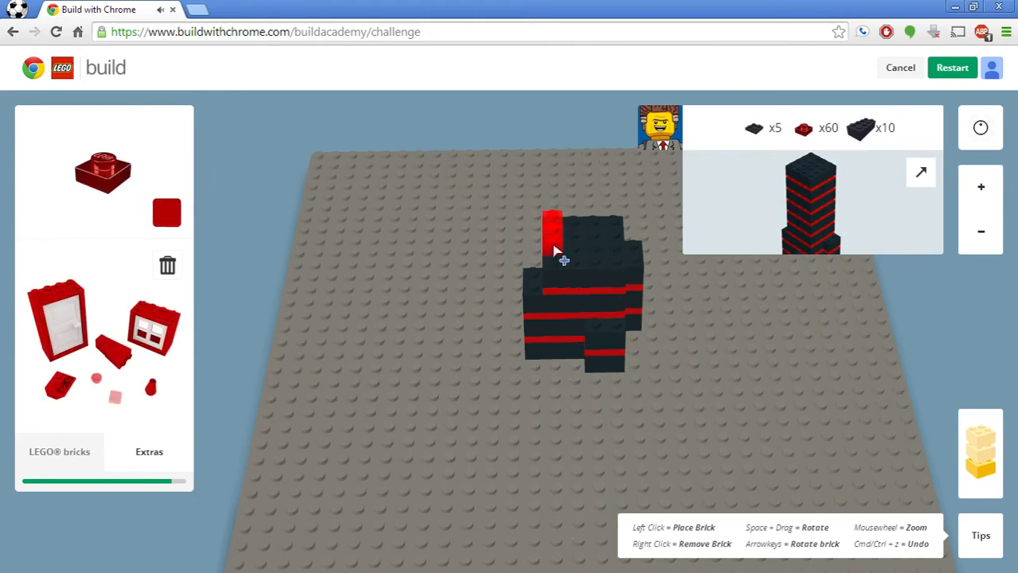
{"action": "left_click", "coordinate": [581, 239]}
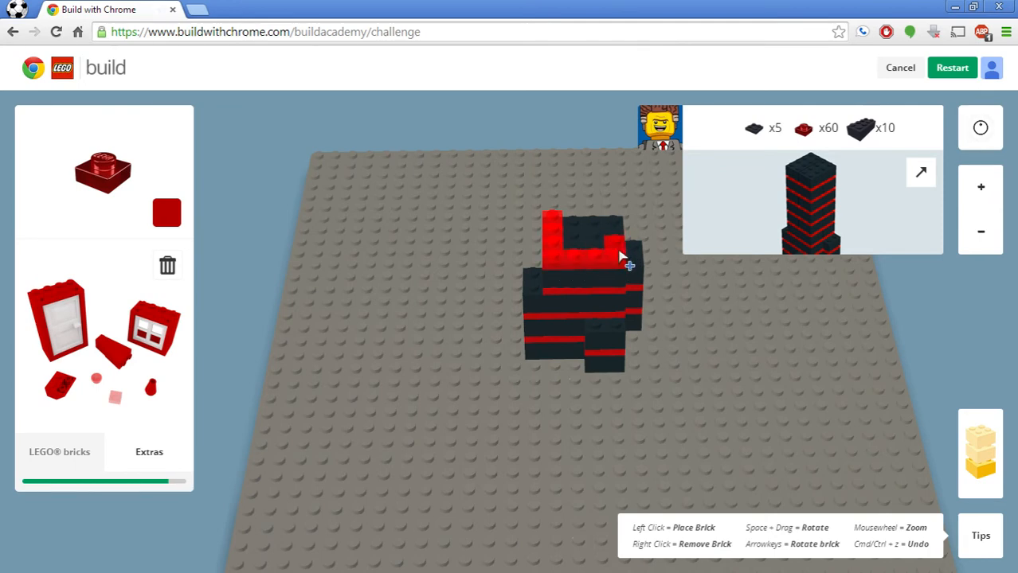
{"action": "left_click", "coordinate": [623, 231]}
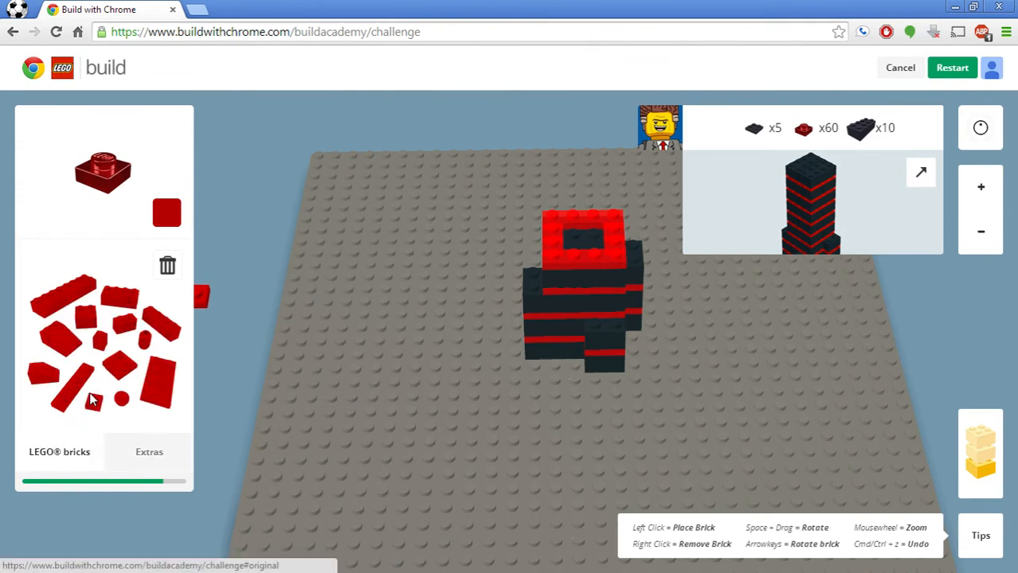
Step: Remove a stray brick, add a black 2x4 floor and begin another red plate ring
{"action": "left_click", "coordinate": [165, 214]}
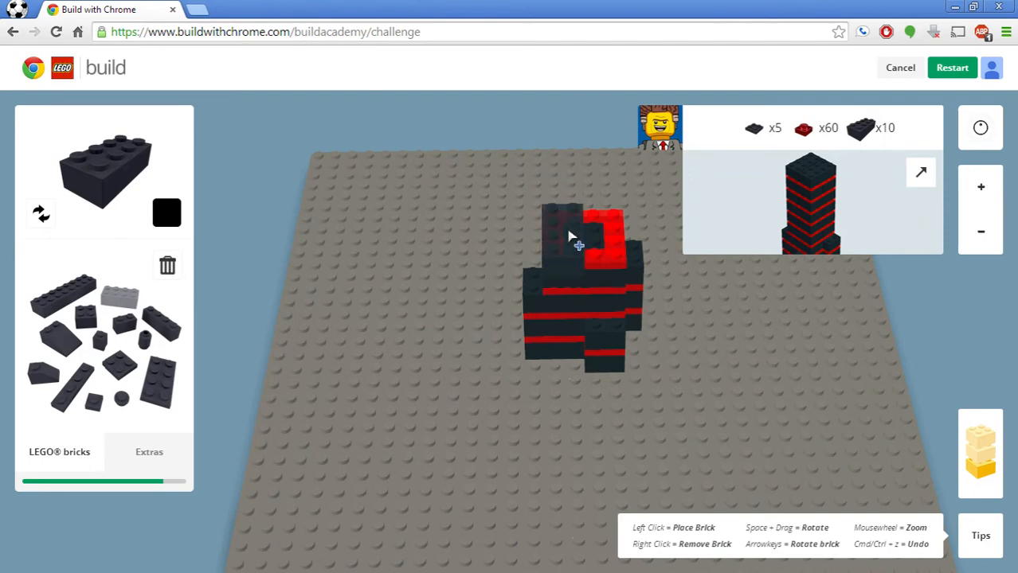
{"action": "right_click", "coordinate": [577, 242]}
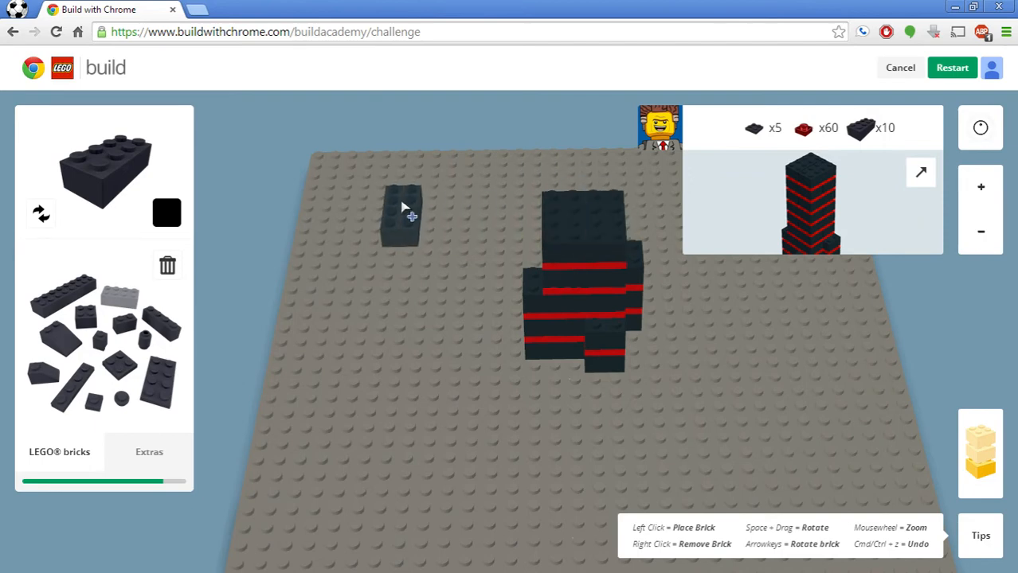
{"action": "left_click", "coordinate": [165, 214]}
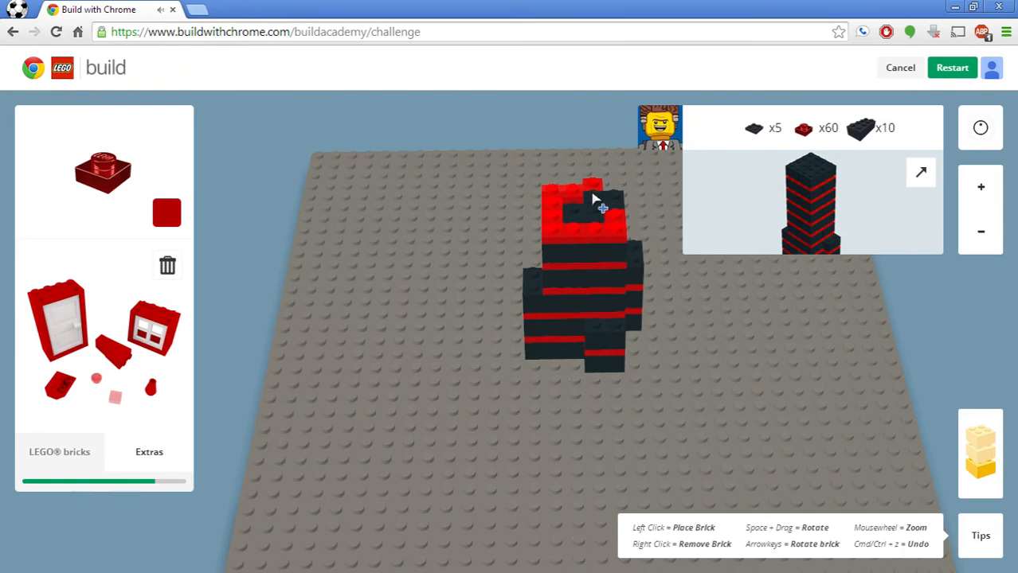
{"action": "left_click", "coordinate": [597, 199]}
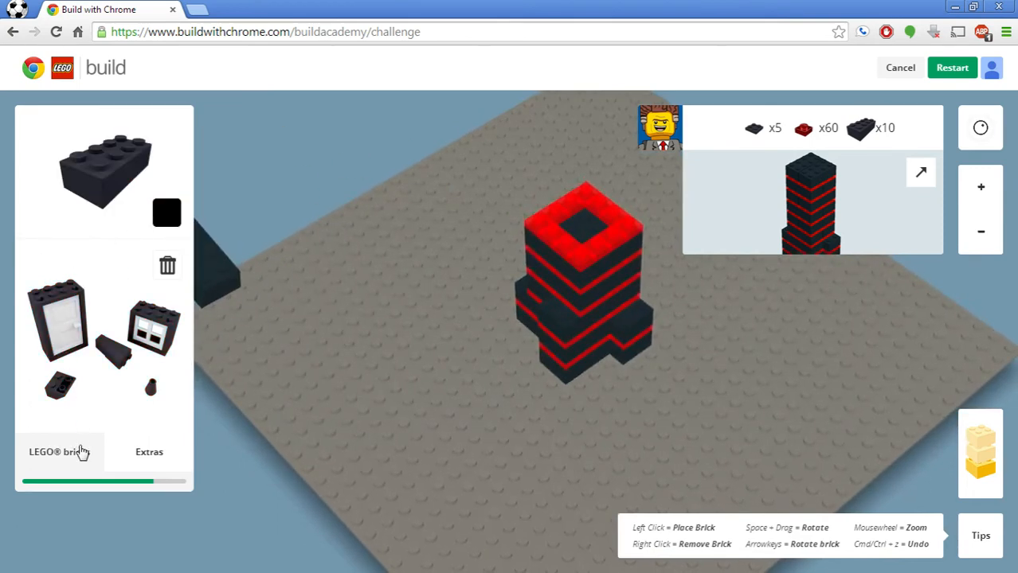
Step: Switch to red Extras plates and lay another ring on the tower top
{"action": "left_click", "coordinate": [60, 453]}
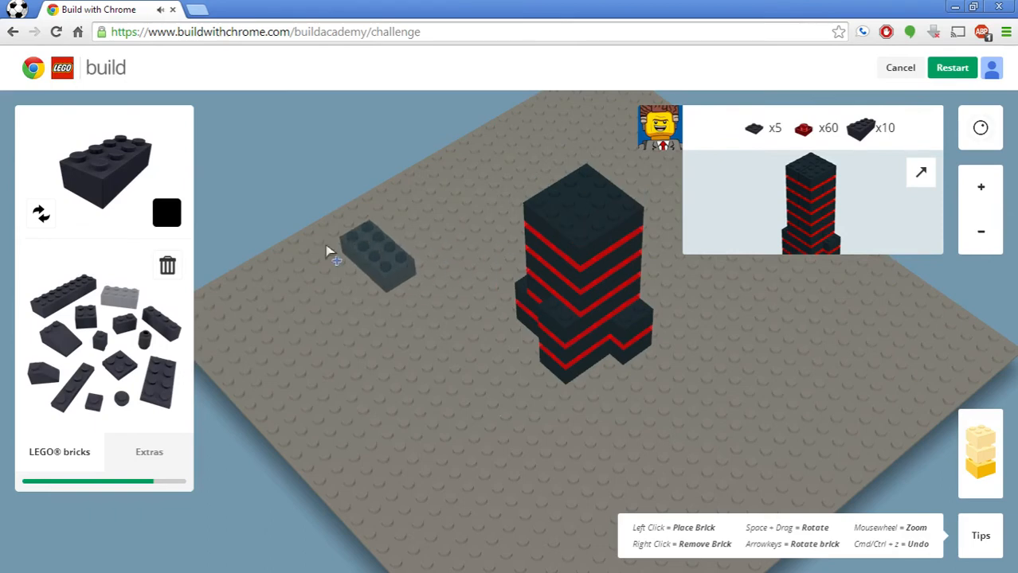
{"action": "left_click", "coordinate": [166, 213]}
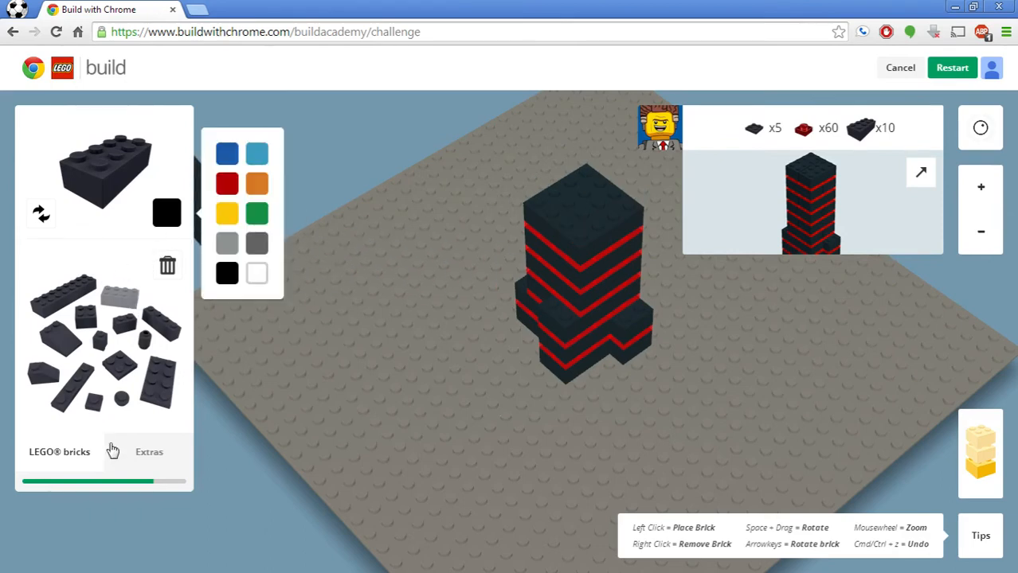
{"action": "left_click", "coordinate": [149, 453]}
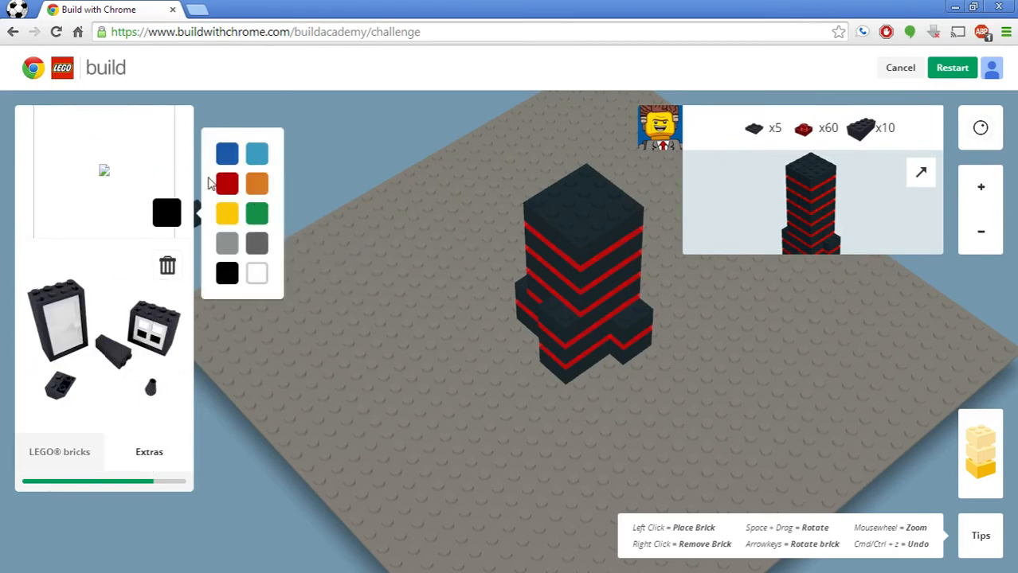
{"action": "left_click", "coordinate": [226, 185]}
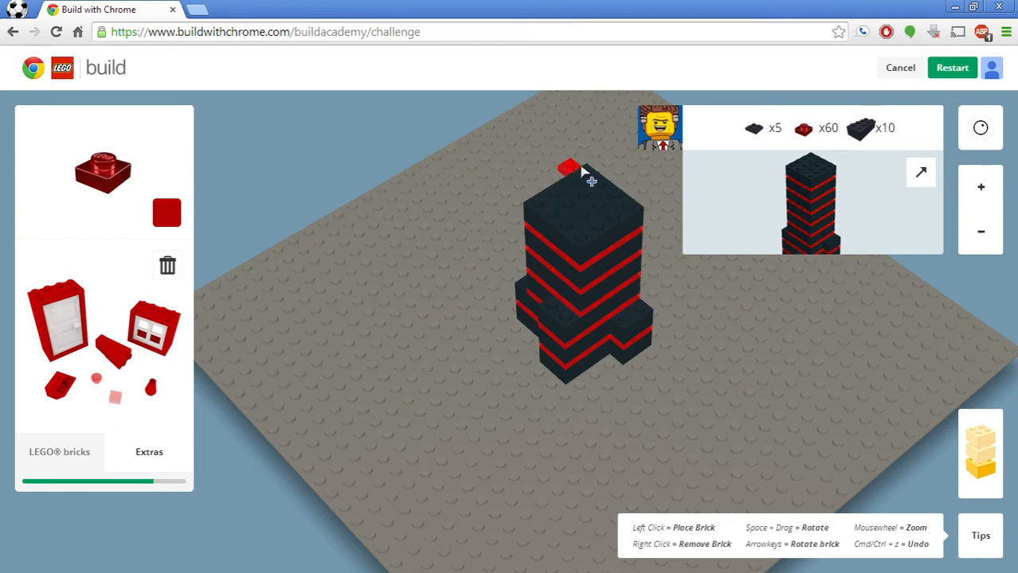
{"action": "left_click", "coordinate": [591, 182]}
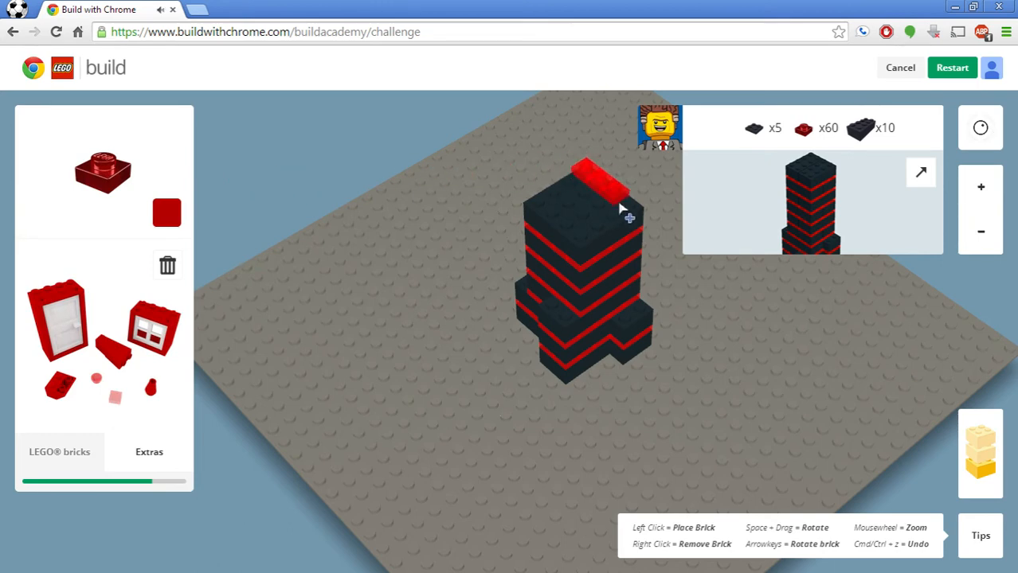
{"action": "left_click", "coordinate": [621, 207]}
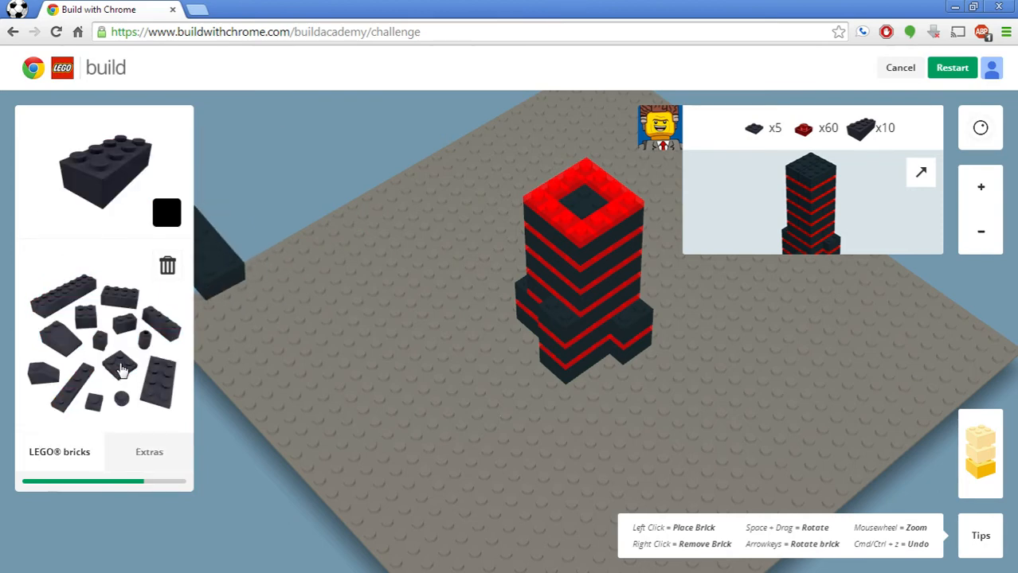
Step: Add a black brick floor, then start a new red plate ring above it
{"action": "left_click", "coordinate": [119, 366]}
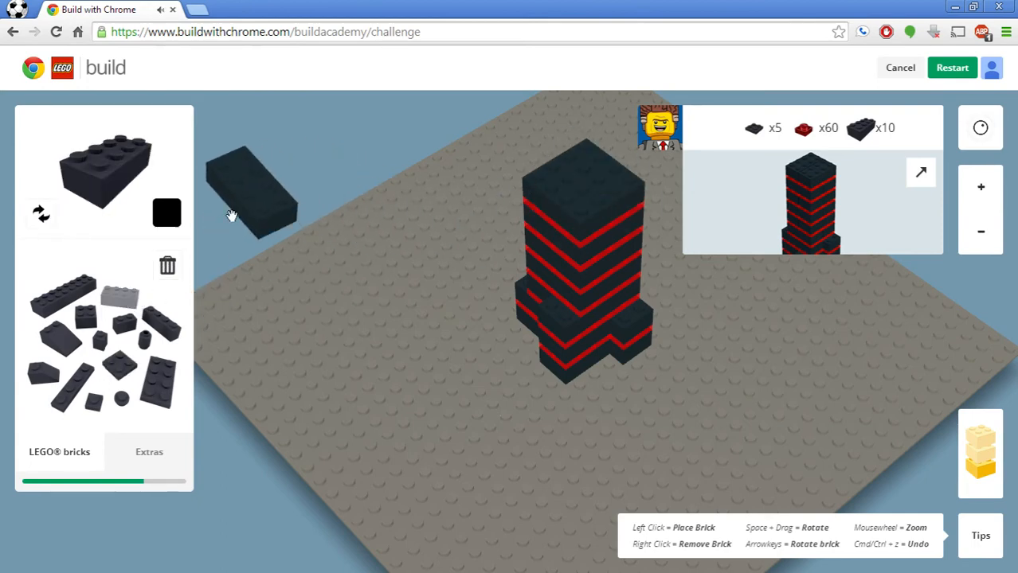
{"action": "left_click", "coordinate": [166, 213]}
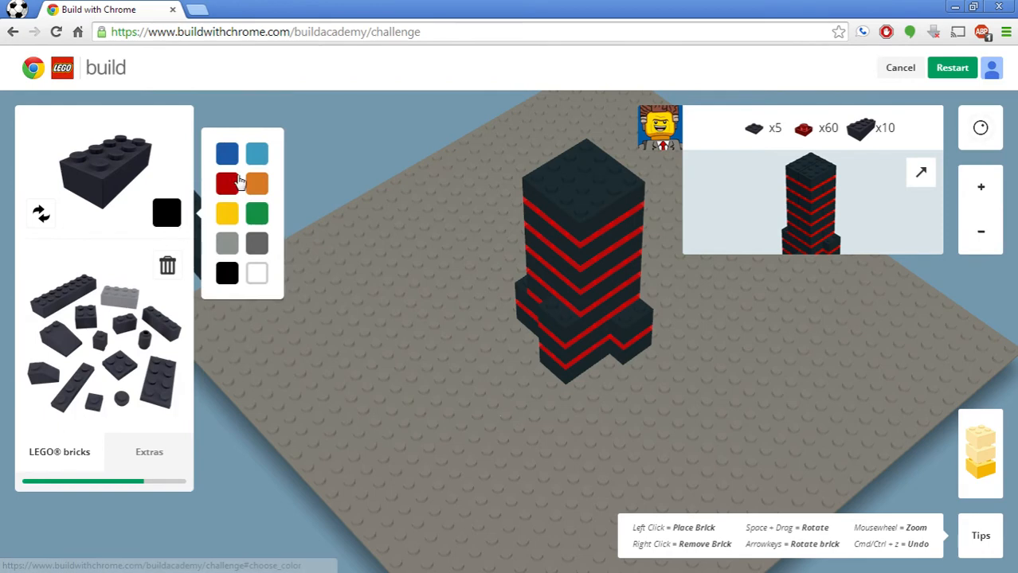
{"action": "left_click", "coordinate": [227, 184]}
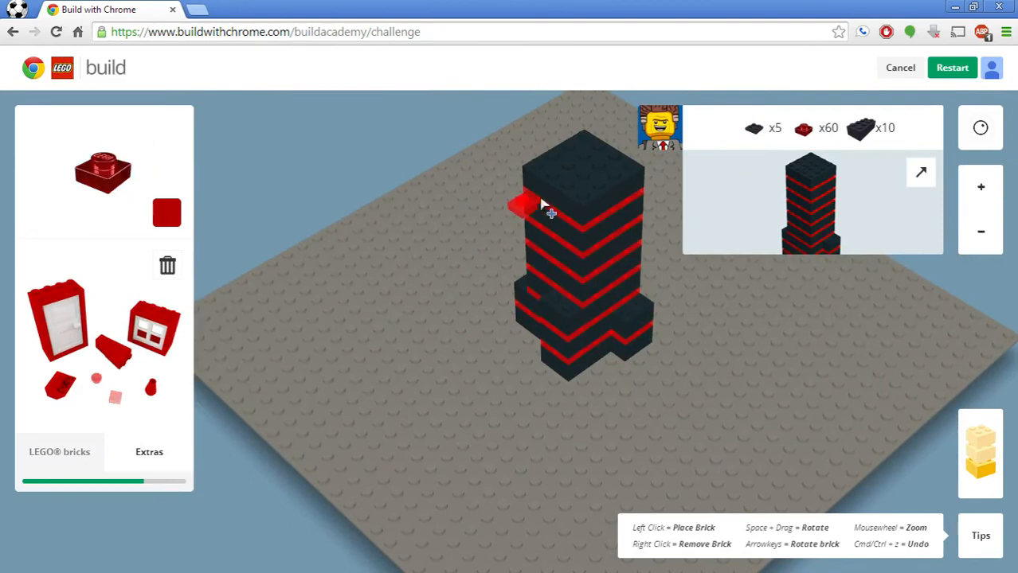
{"action": "left_click", "coordinate": [551, 213]}
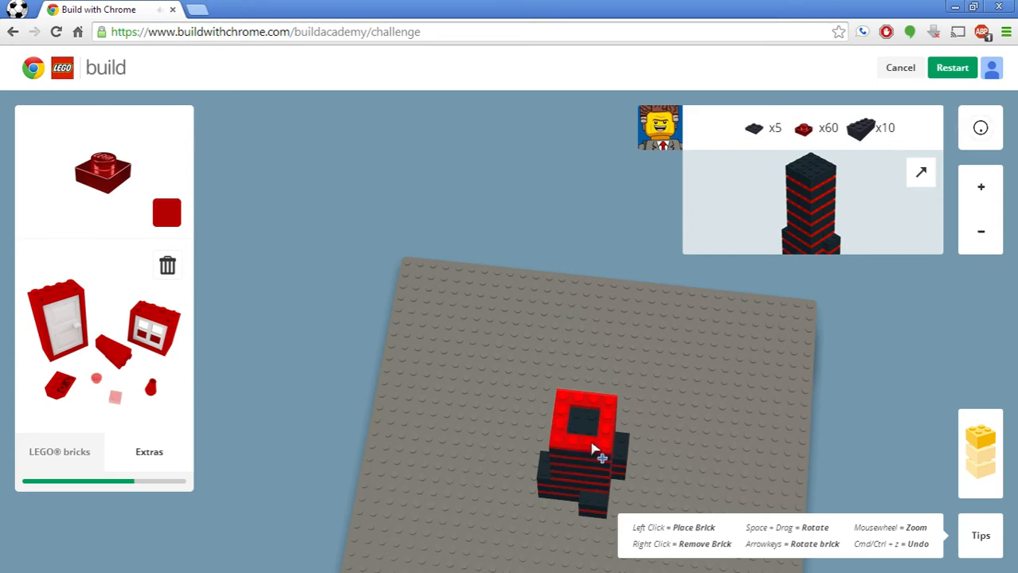
Step: Finish the red plate ring on the tower top using red Extras plates
{"action": "left_click", "coordinate": [166, 212]}
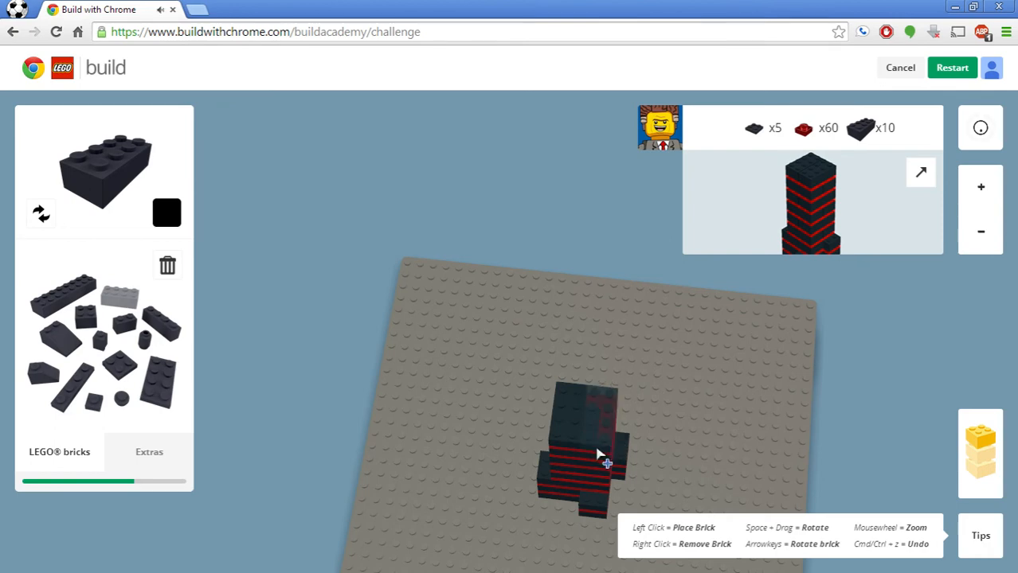
{"action": "left_click", "coordinate": [166, 214]}
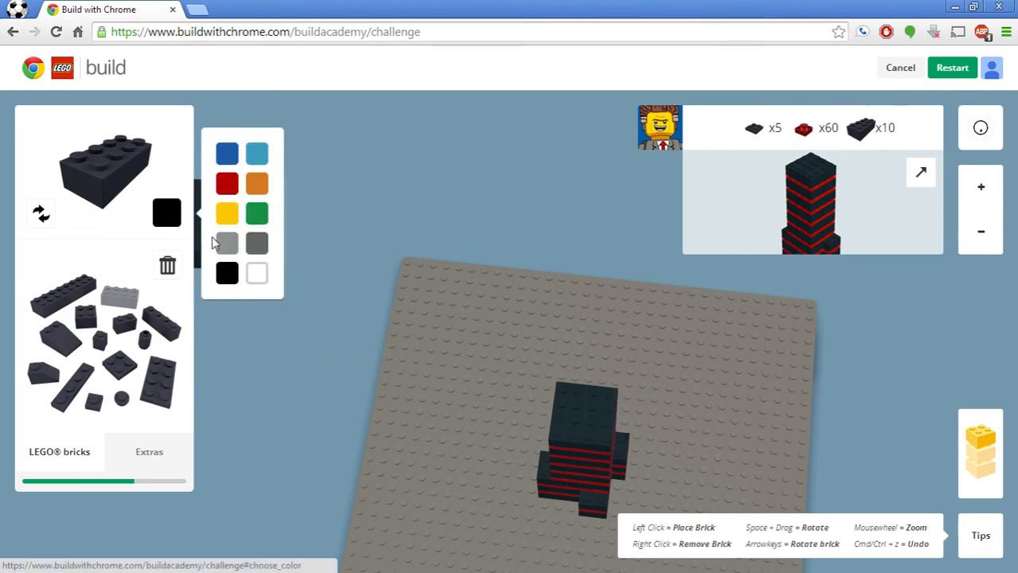
{"action": "left_click", "coordinate": [226, 183]}
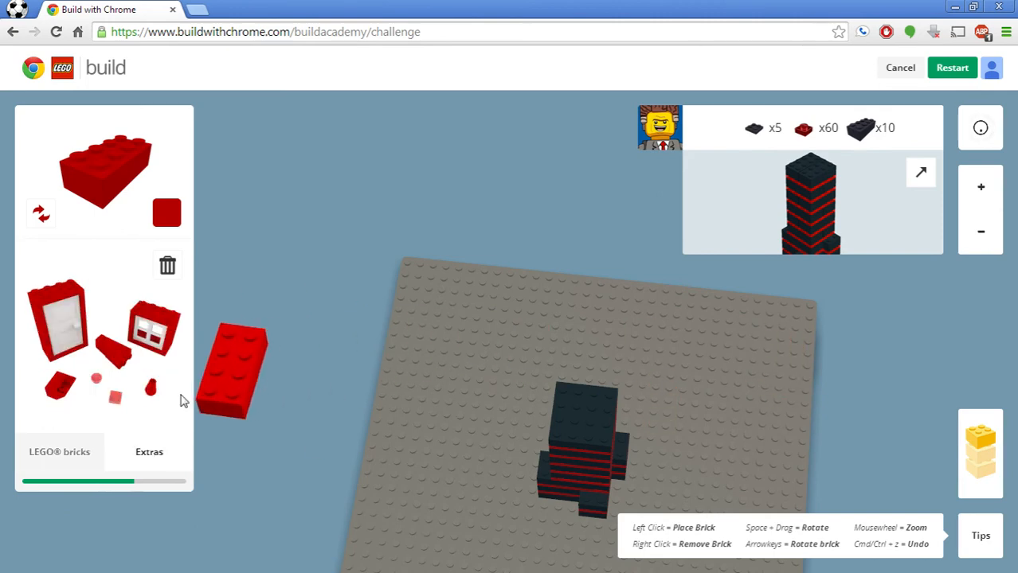
{"action": "left_click", "coordinate": [565, 390]}
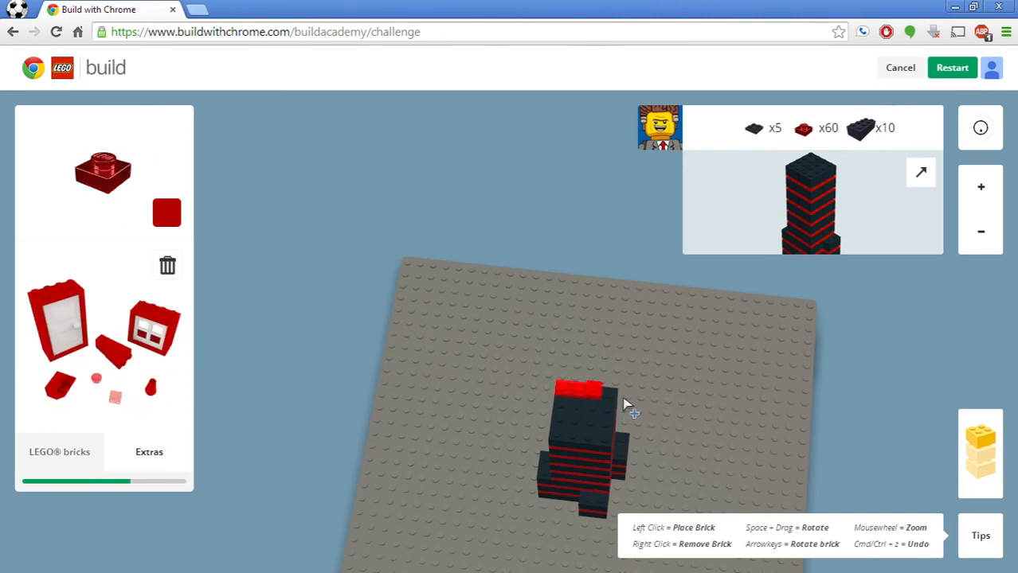
{"action": "left_click", "coordinate": [597, 438]}
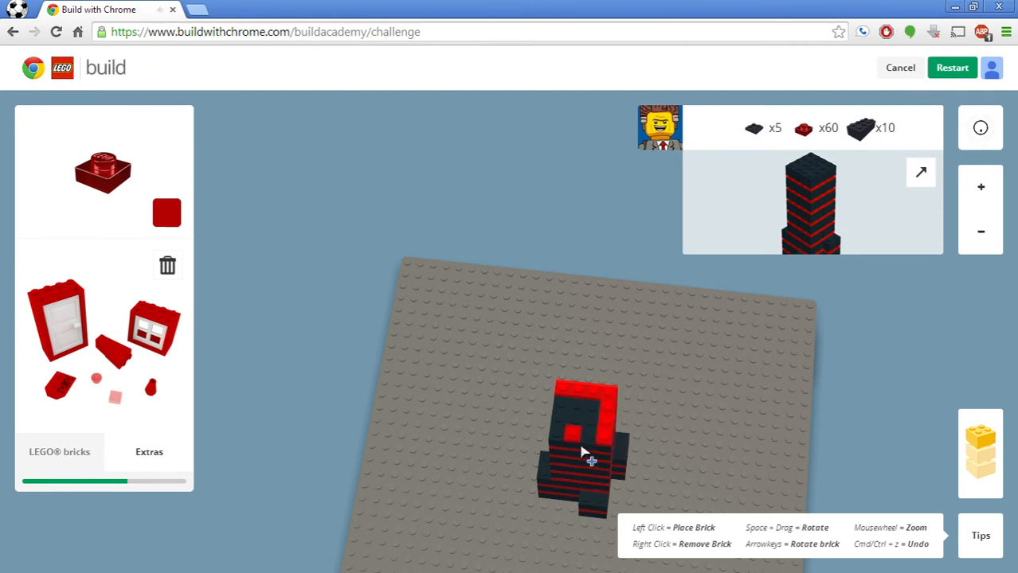
{"action": "left_click", "coordinate": [576, 446]}
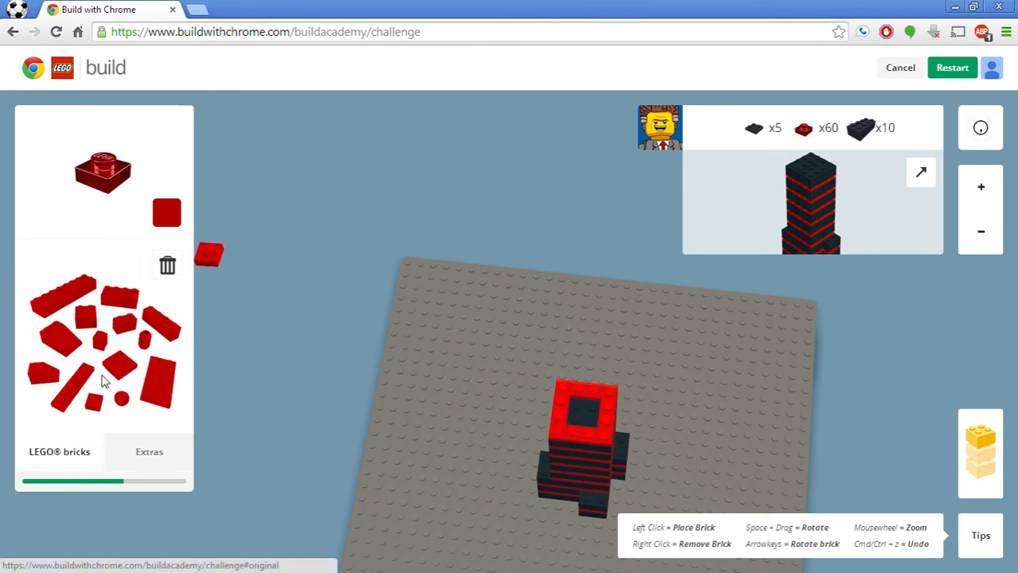
Step: Alternate black bricks and red plates to start the spire above the ring
{"action": "left_click", "coordinate": [166, 214]}
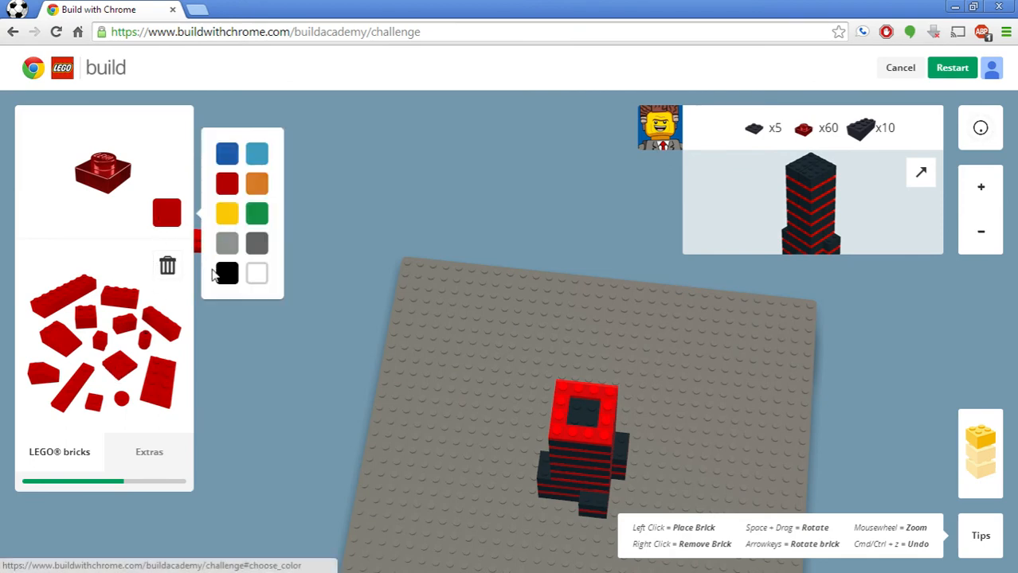
{"action": "left_click", "coordinate": [226, 274]}
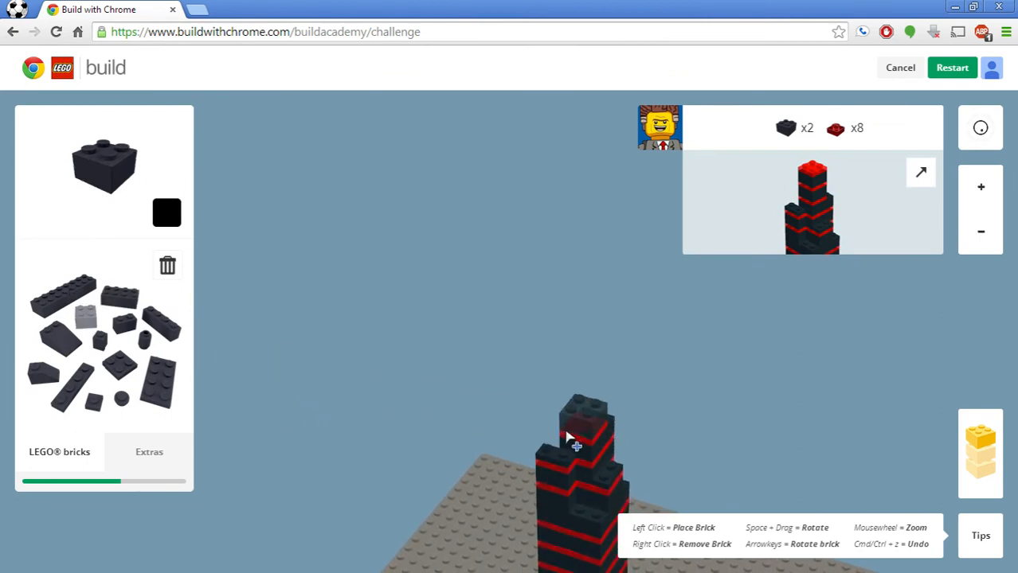
{"action": "left_click", "coordinate": [165, 213]}
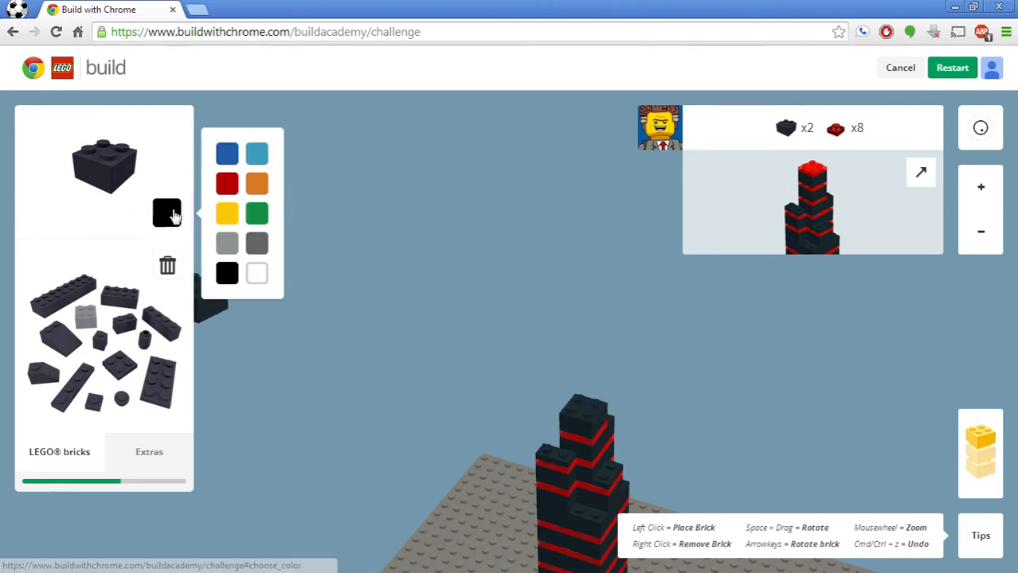
{"action": "left_click", "coordinate": [227, 185]}
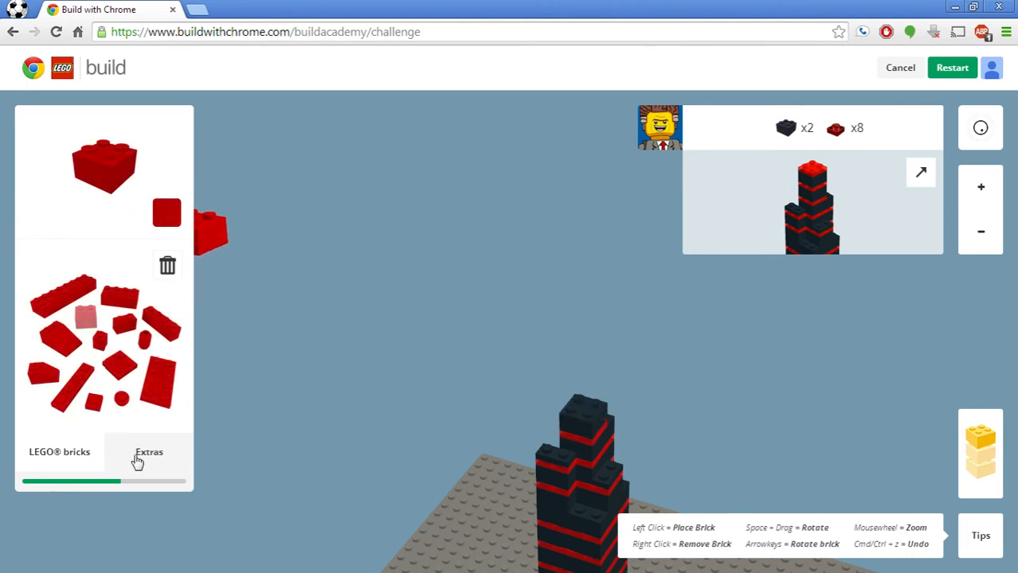
{"action": "left_click", "coordinate": [149, 453]}
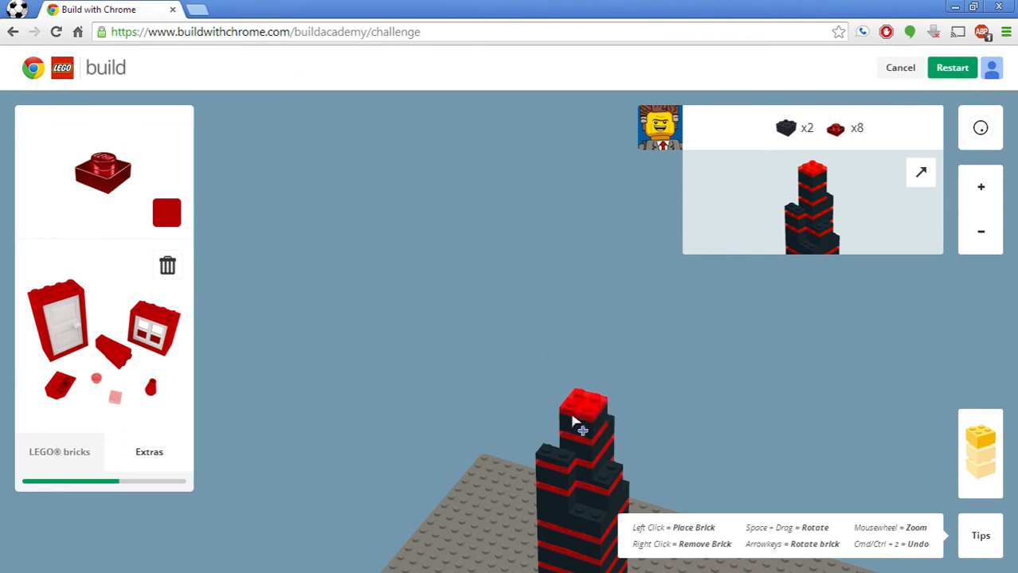
{"action": "left_click", "coordinate": [166, 212]}
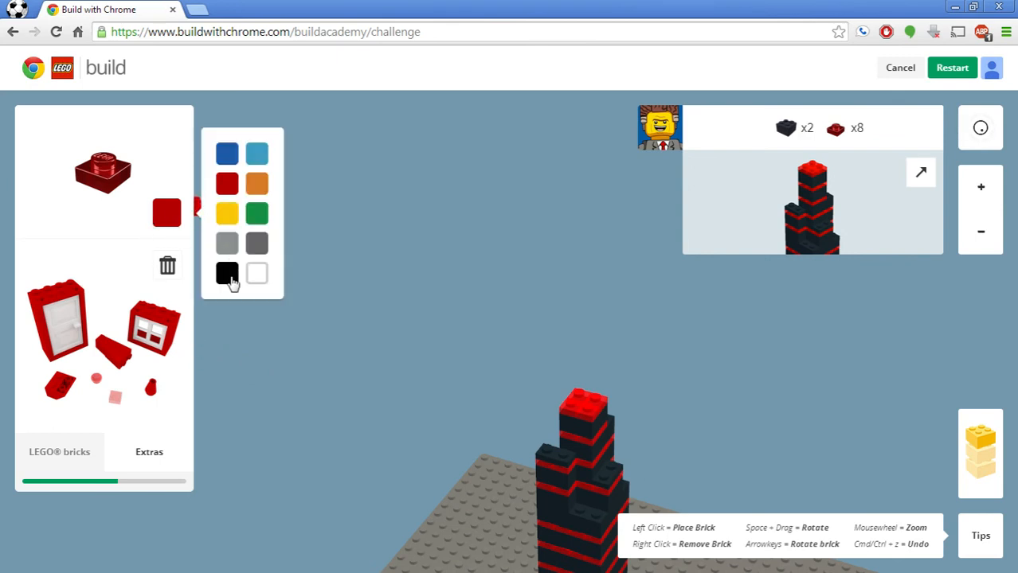
{"action": "left_click", "coordinate": [226, 274]}
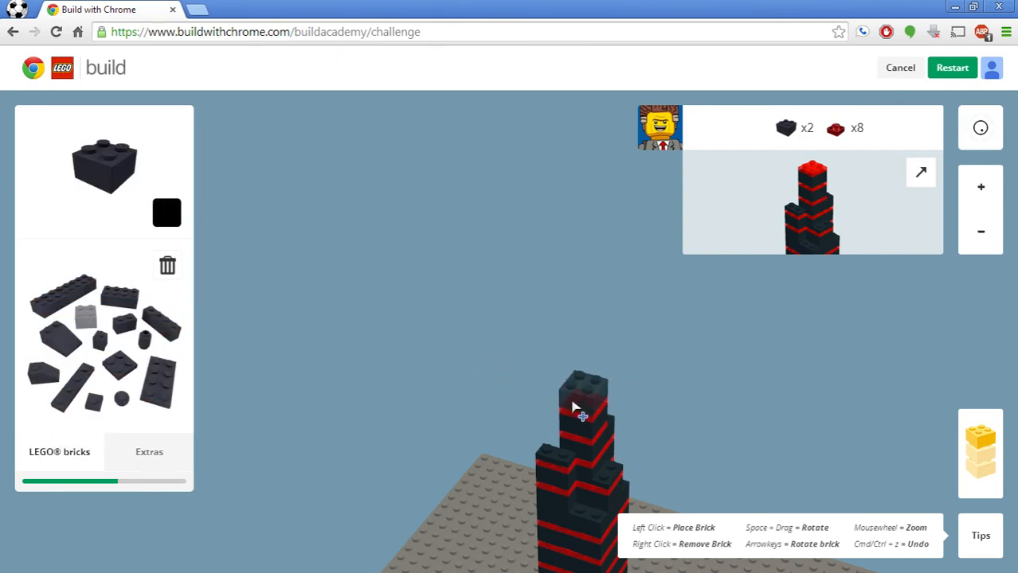
{"action": "left_click", "coordinate": [583, 406]}
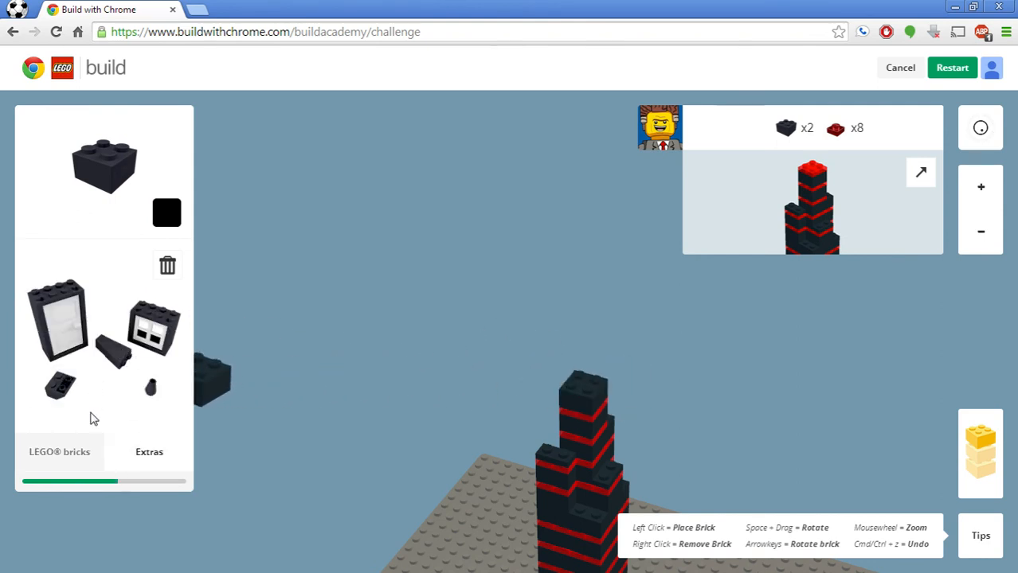
Step: Switch to regular black bricks and stack two on the tower top
{"action": "left_click", "coordinate": [166, 214]}
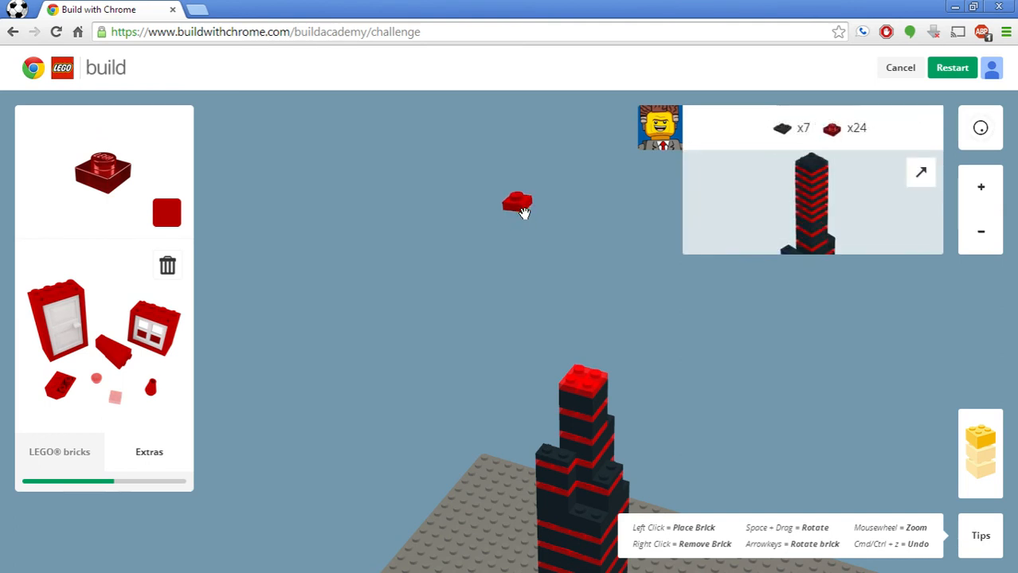
{"action": "mouse_move", "coordinate": [522, 169]}
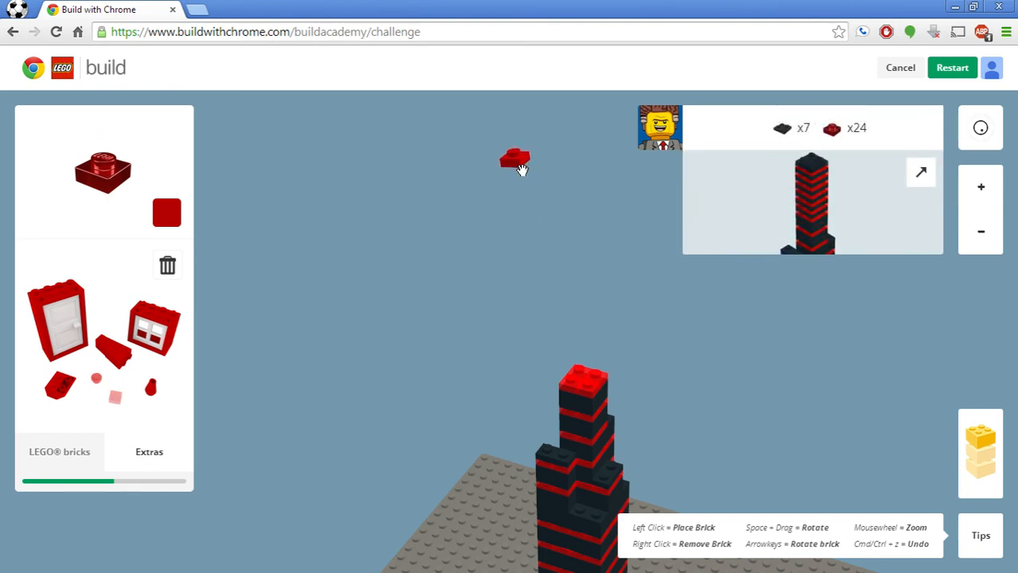
{"action": "left_click", "coordinate": [166, 214]}
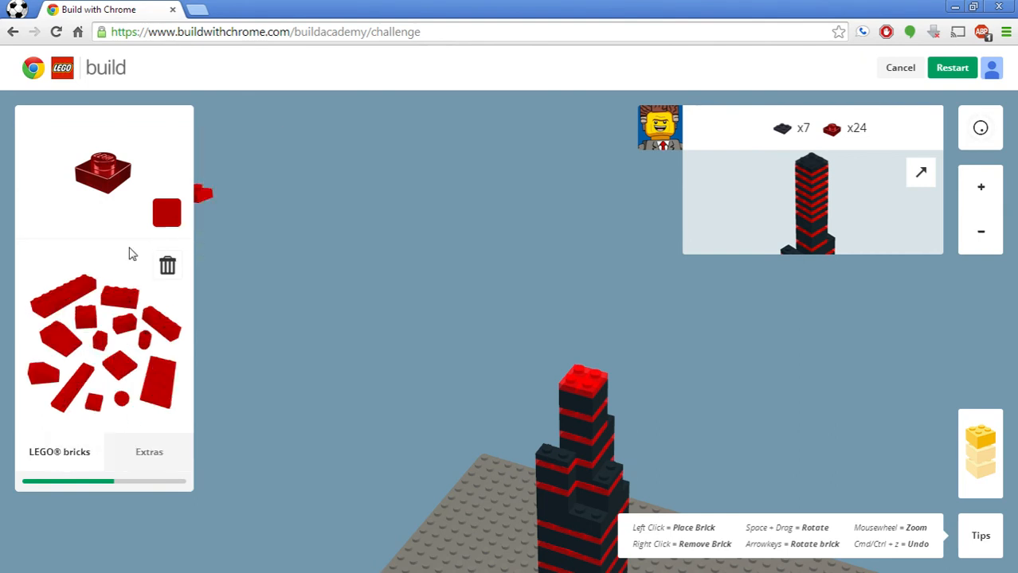
{"action": "left_click", "coordinate": [166, 214]}
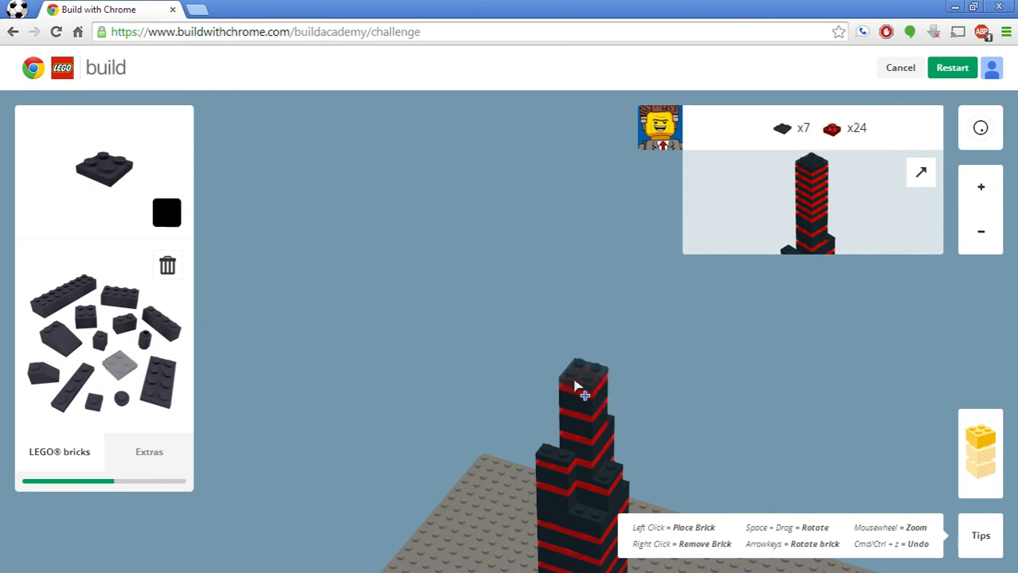
{"action": "left_click", "coordinate": [586, 387]}
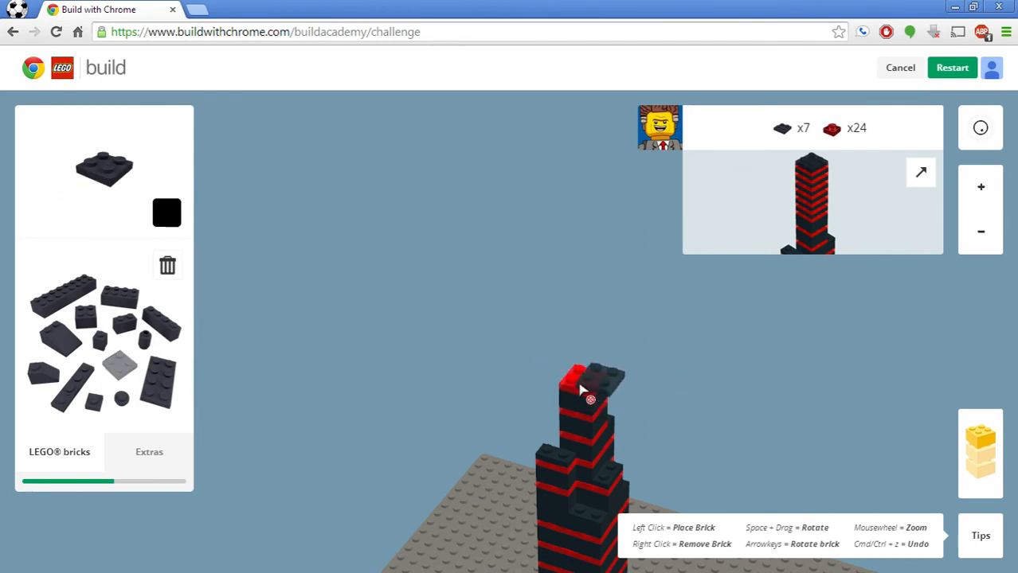
{"action": "left_click", "coordinate": [589, 390]}
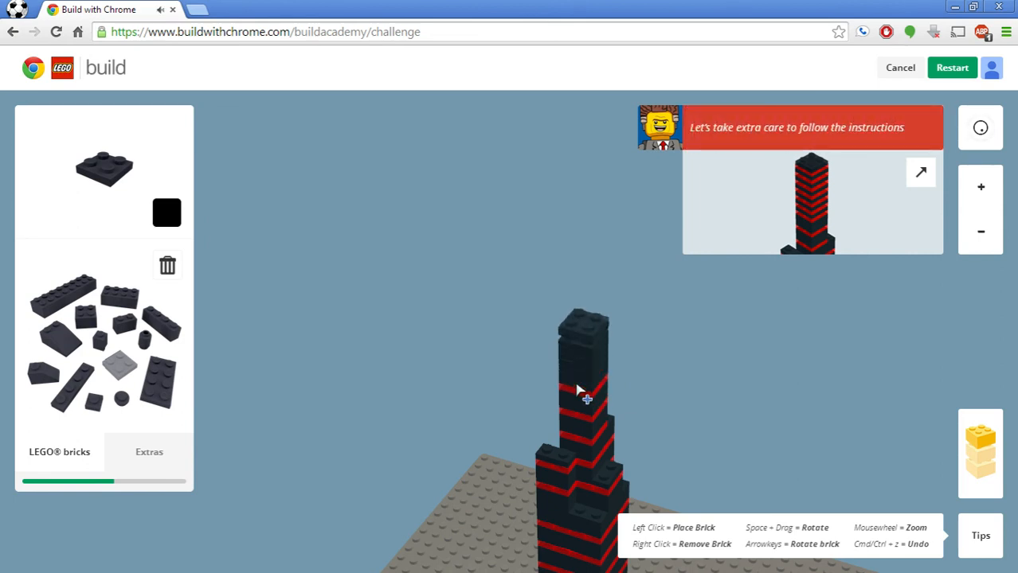
Step: Stack three more black brick layers to raise the spire
{"action": "left_click", "coordinate": [586, 394]}
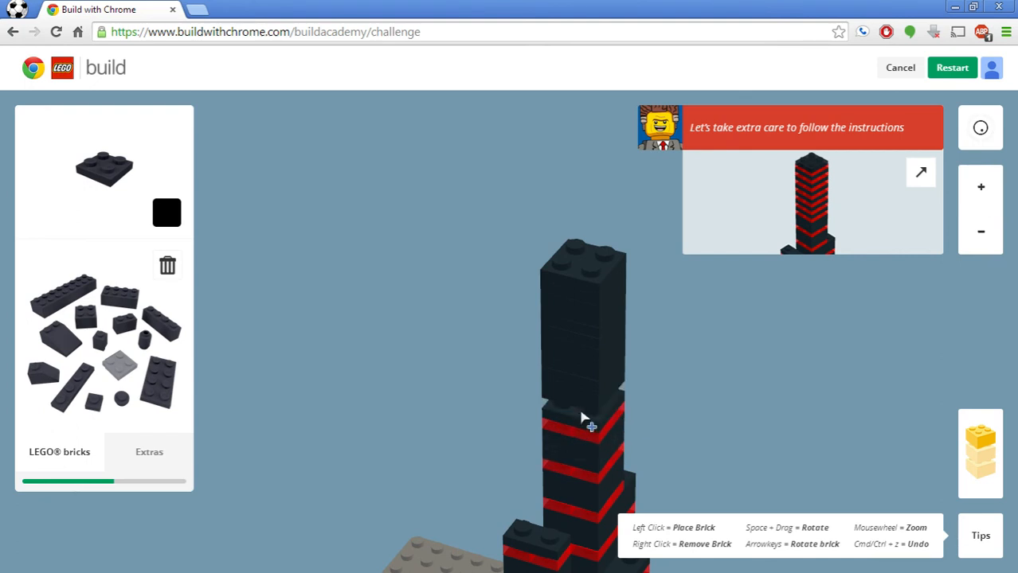
{"action": "left_click", "coordinate": [591, 427]}
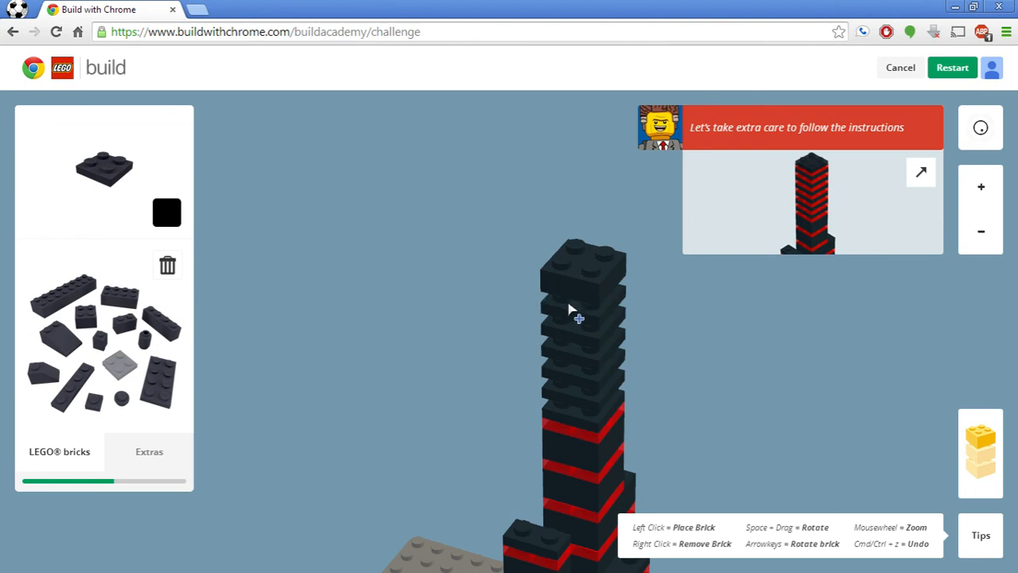
{"action": "left_click", "coordinate": [578, 318]}
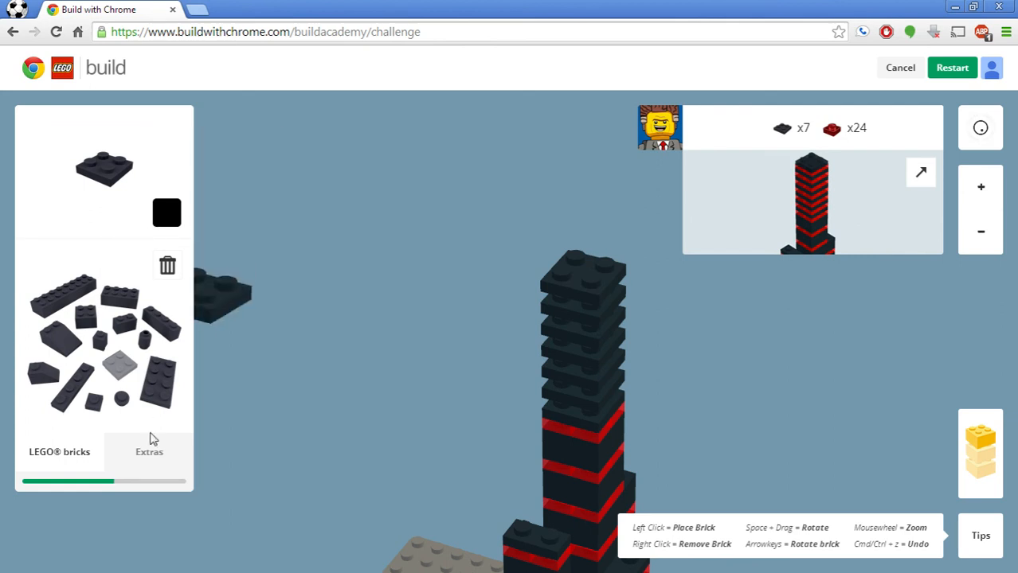
Step: Add red Extras plate stripes between the black layers until the tower is done
{"action": "left_click", "coordinate": [150, 452]}
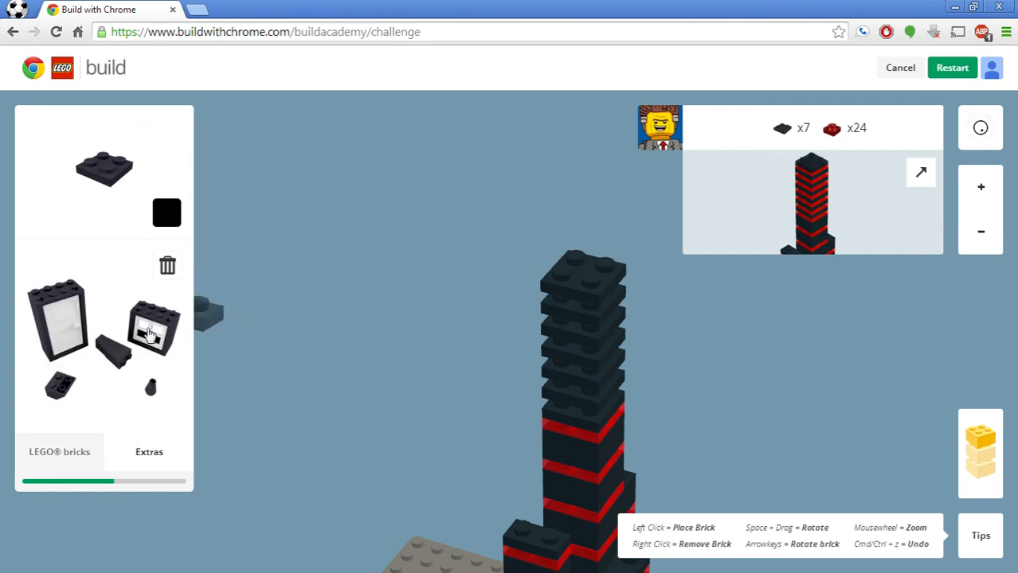
{"action": "left_click", "coordinate": [165, 214]}
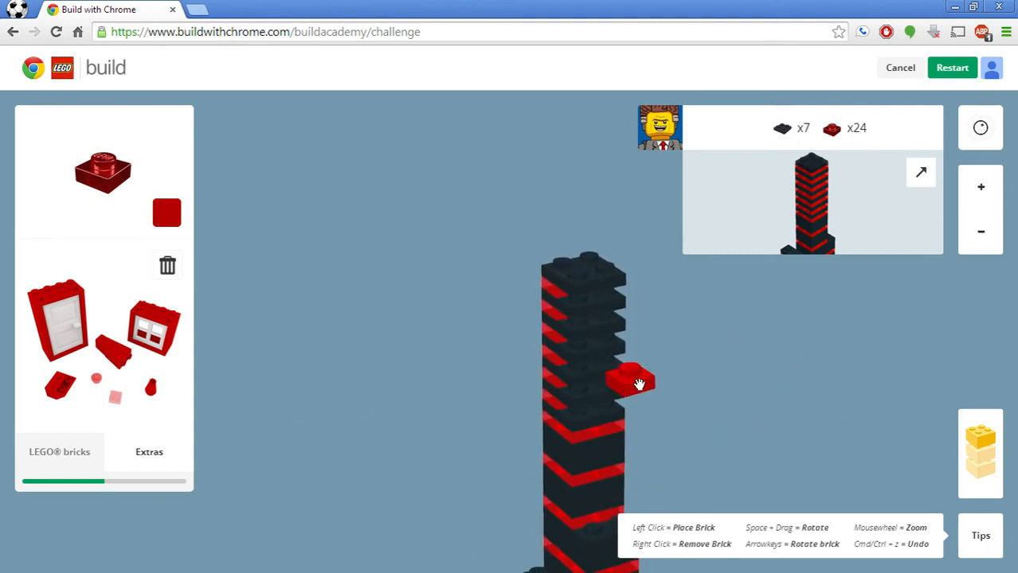
{"action": "left_click", "coordinate": [637, 382]}
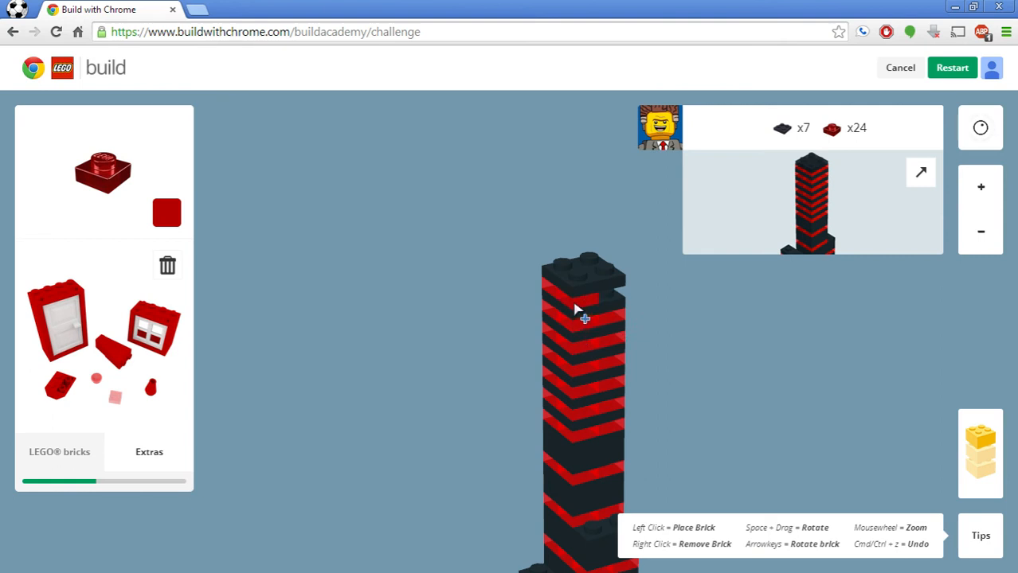
{"action": "left_click", "coordinate": [583, 310]}
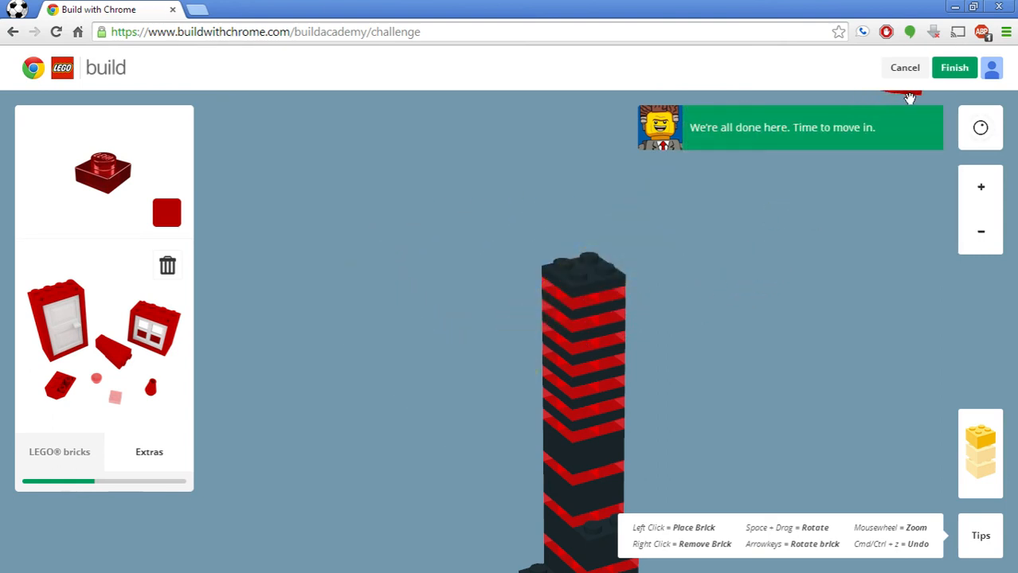
Step: Finish the office tower challenge and start the Bricksburg skyline challenge
{"action": "left_click", "coordinate": [953, 67]}
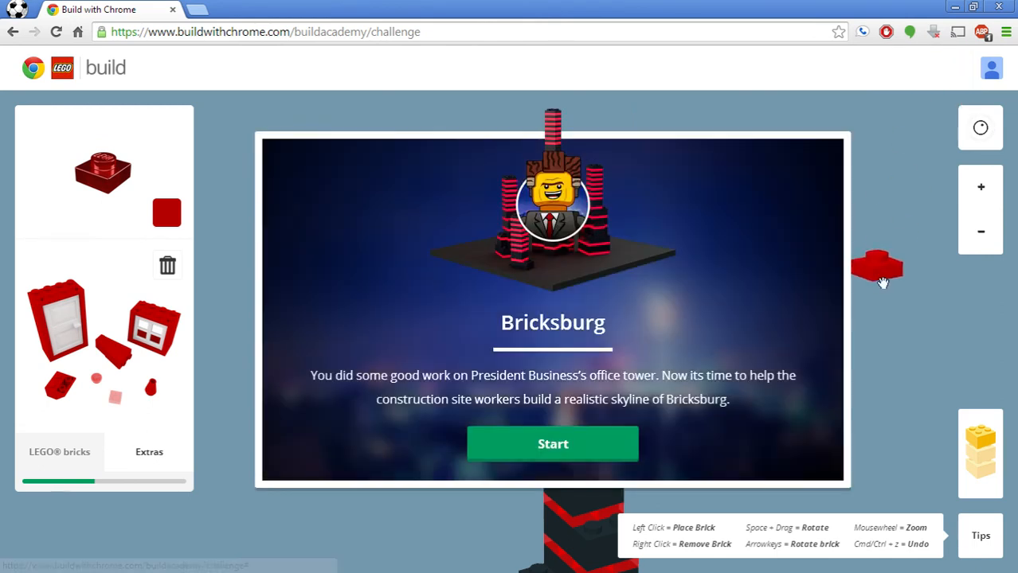
{"action": "mouse_move", "coordinate": [879, 285]}
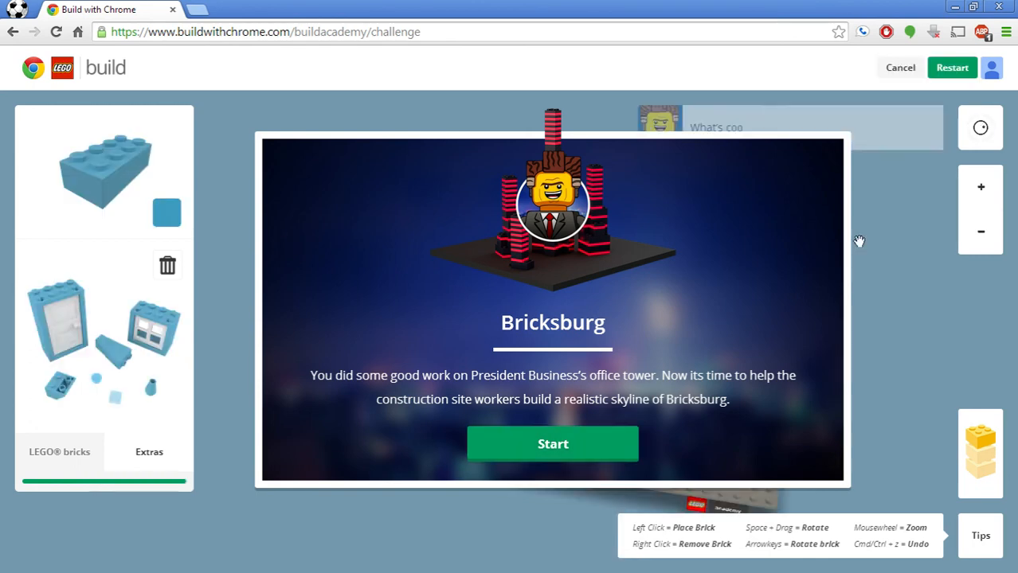
{"action": "left_click", "coordinate": [552, 443]}
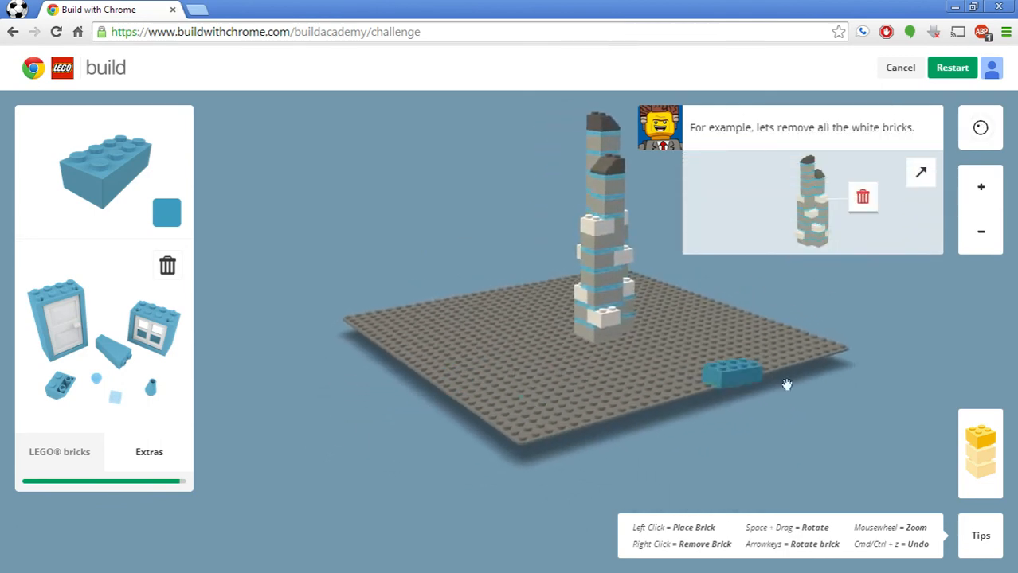
Step: Orbit around the skyline tower and choose dark grey as the brick colour
{"action": "left_click_drag", "start_coordinate": [733, 375], "coordinate": [376, 205]}
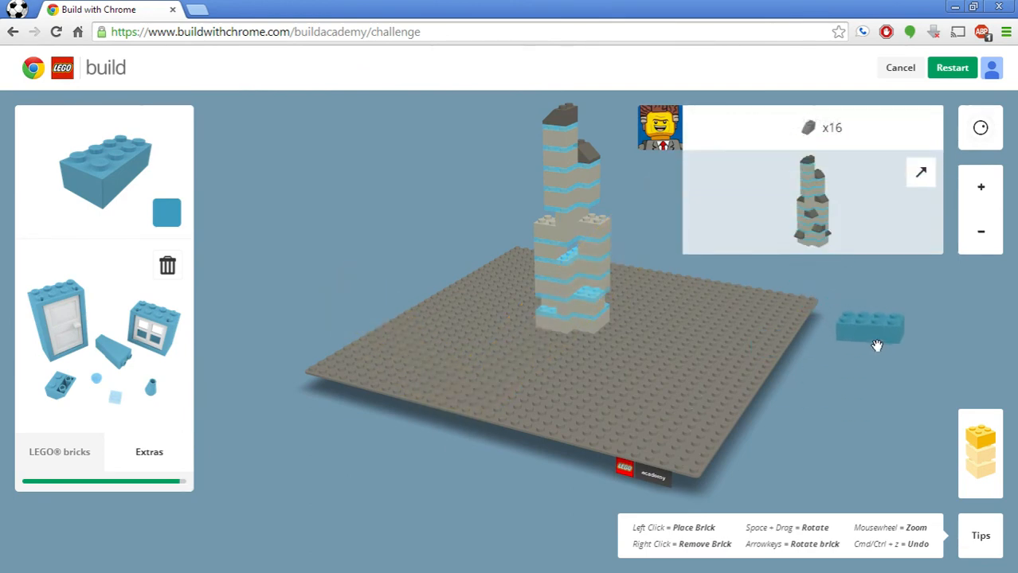
{"action": "left_click", "coordinate": [165, 212]}
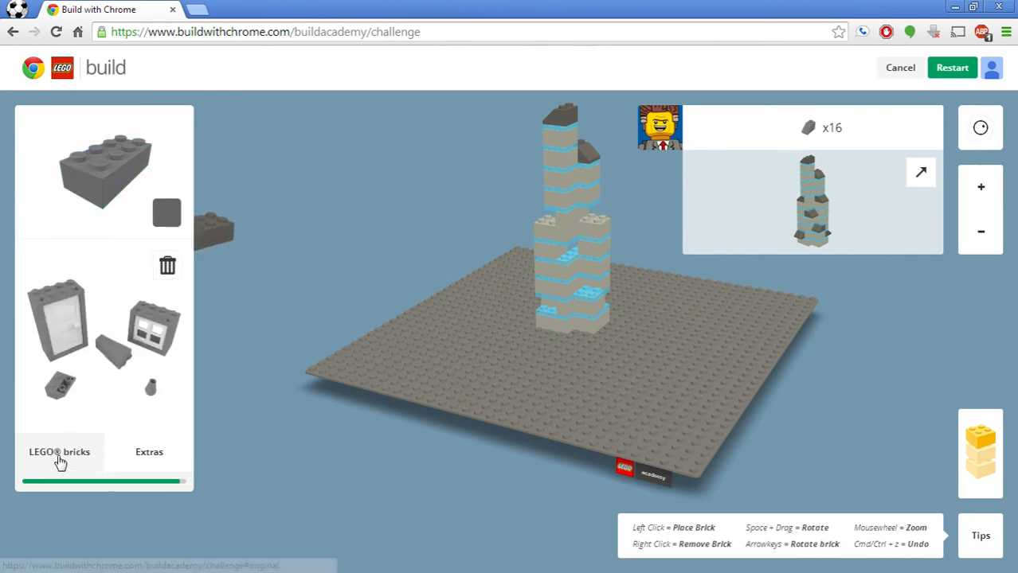
Step: Place grey slope bricks from the regular catalogue onto the skyline tower
{"action": "left_click", "coordinate": [61, 453]}
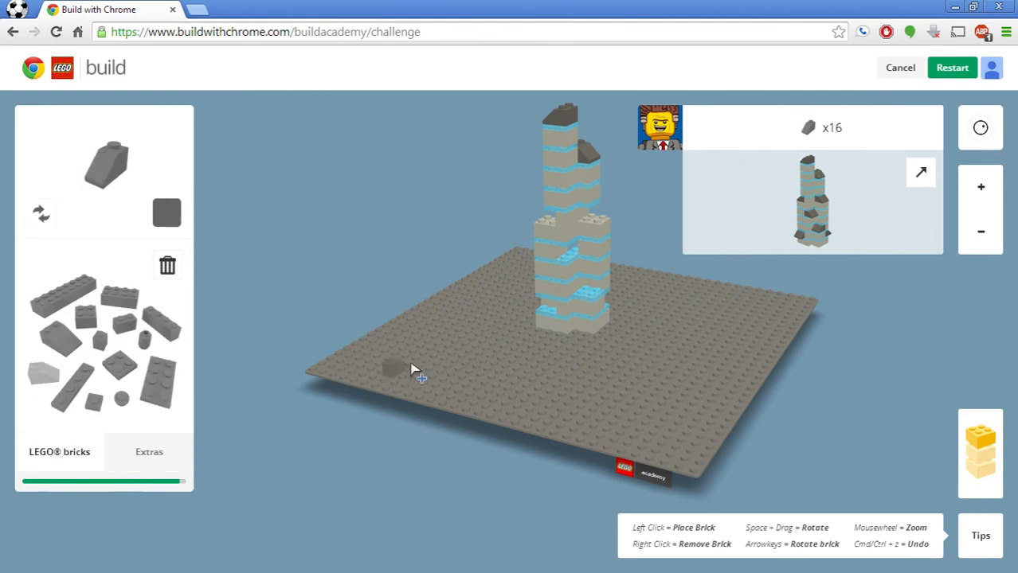
{"action": "mouse_move", "coordinate": [446, 358]}
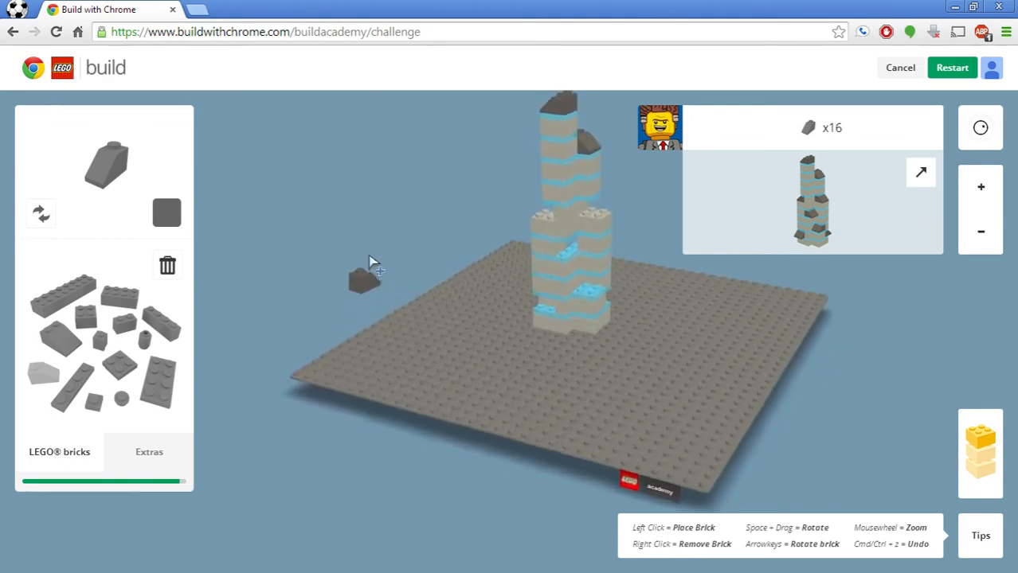
{"action": "left_click", "coordinate": [165, 213]}
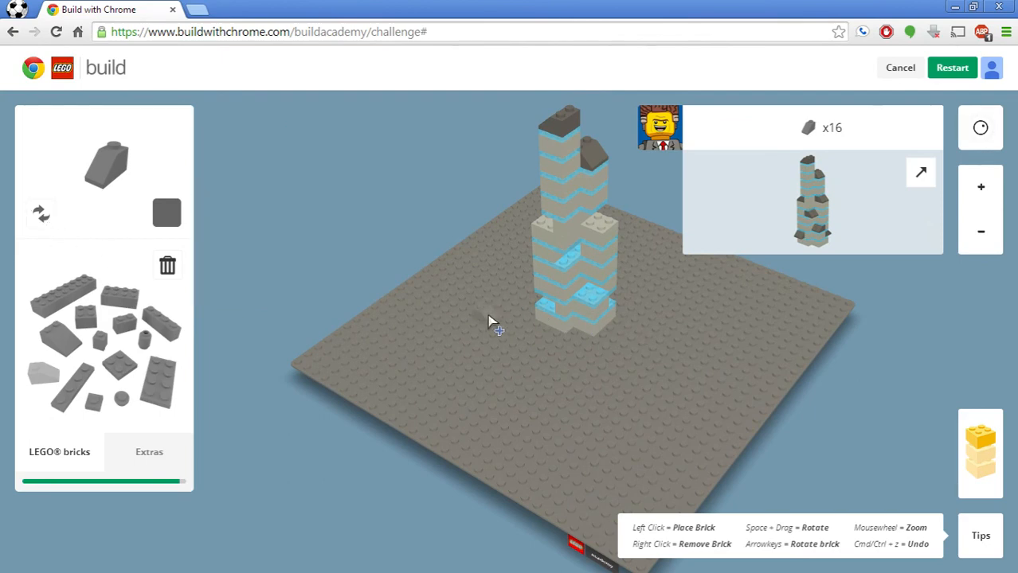
{"action": "left_click", "coordinate": [589, 300]}
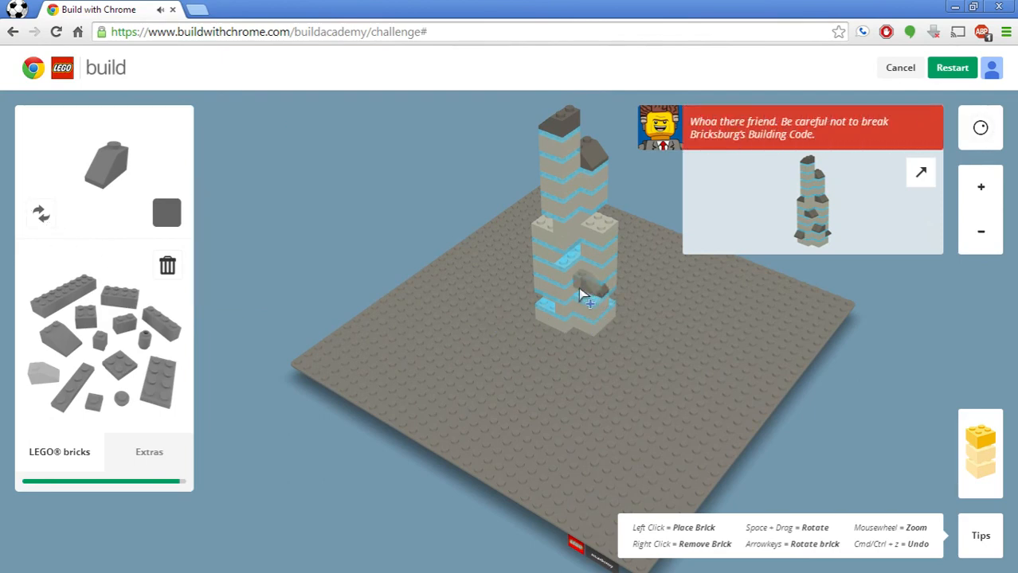
{"action": "left_click", "coordinate": [589, 296]}
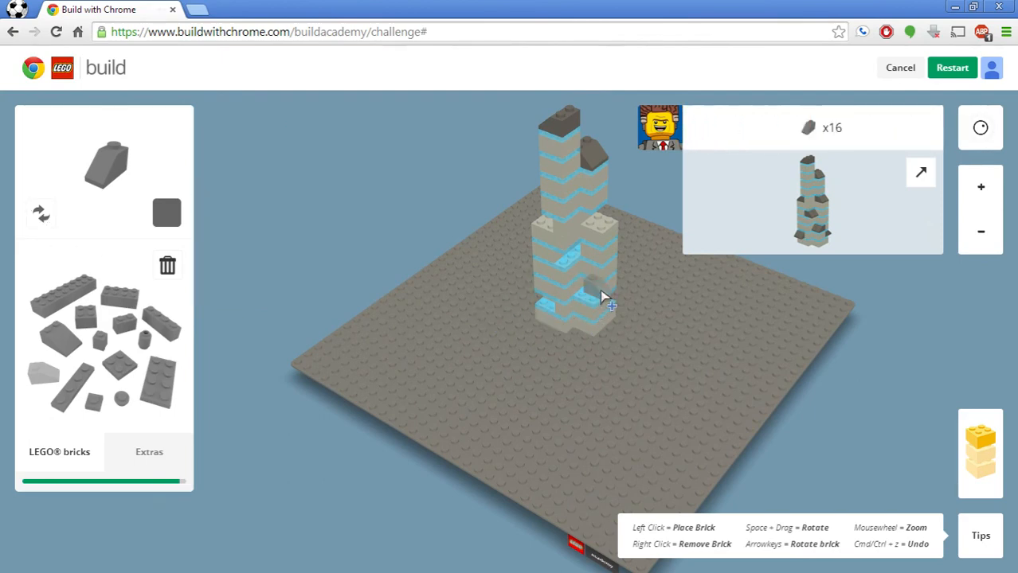
{"action": "left_click", "coordinate": [597, 299]}
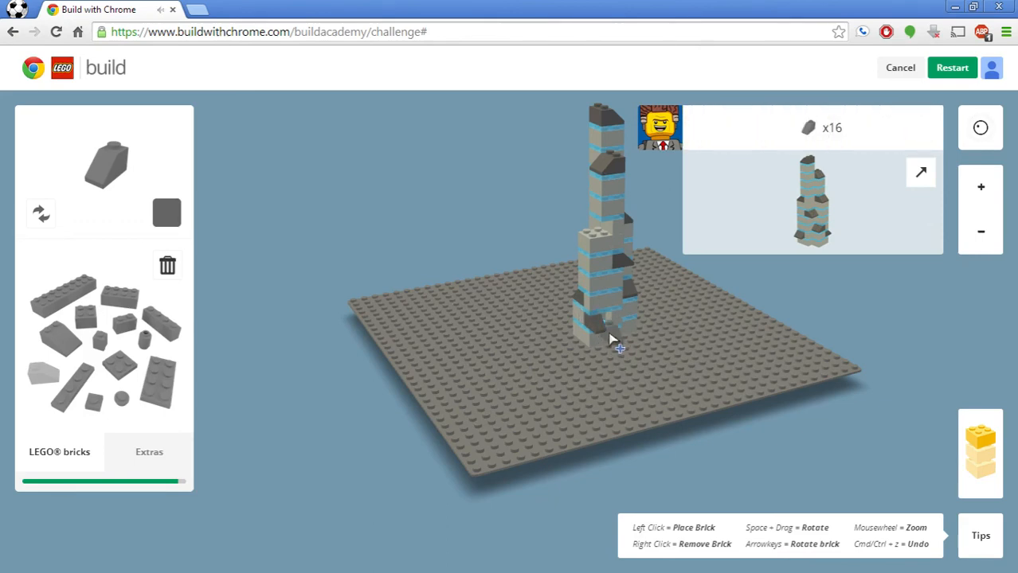
{"action": "mouse_move", "coordinate": [613, 351]}
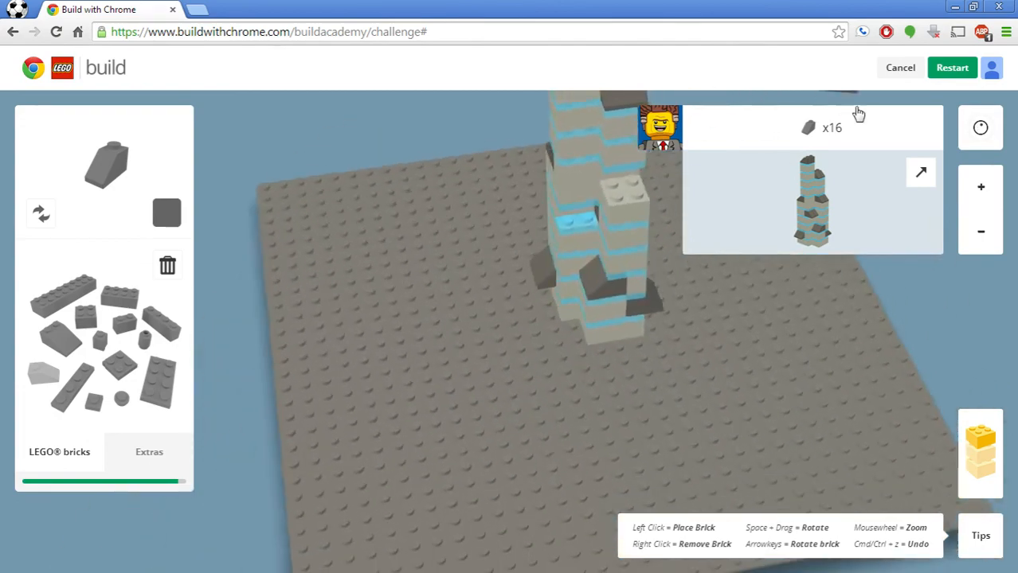
Step: Zoom out twice to see the whole tower
{"action": "left_click", "coordinate": [981, 233]}
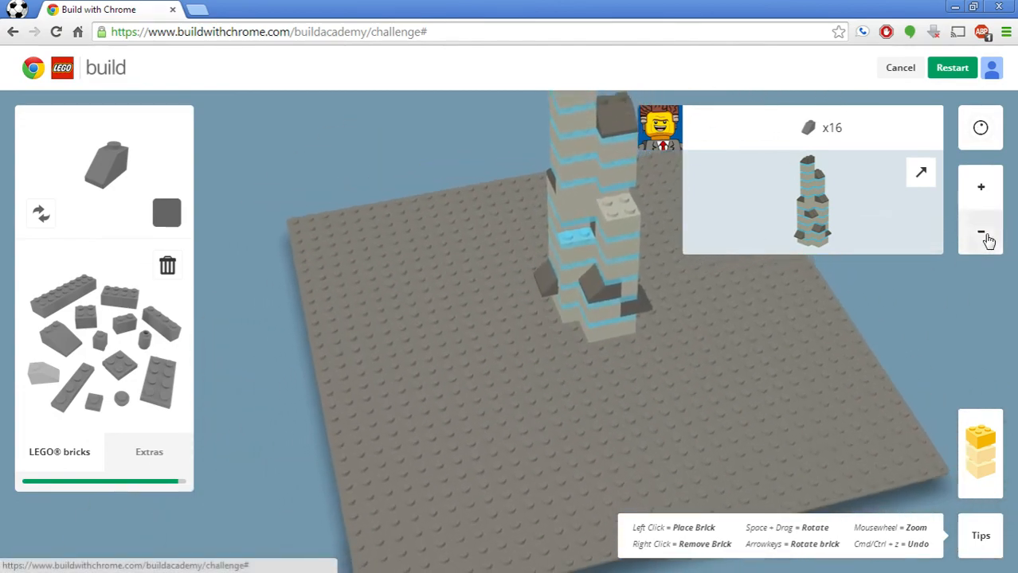
{"action": "left_click", "coordinate": [981, 232]}
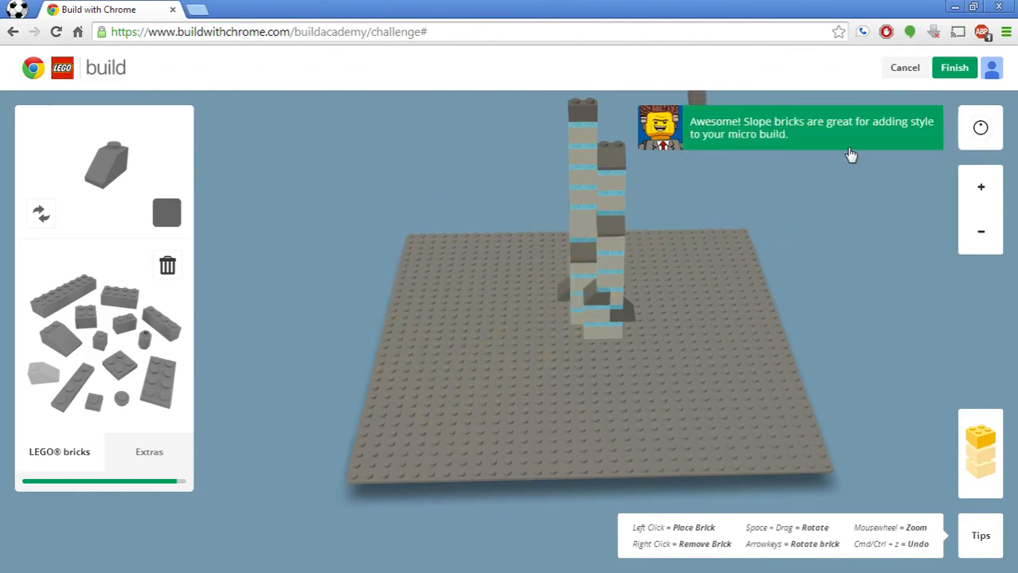
Step: Finish the skyline challenge to reach the challenge-done page
{"action": "left_click", "coordinate": [954, 67]}
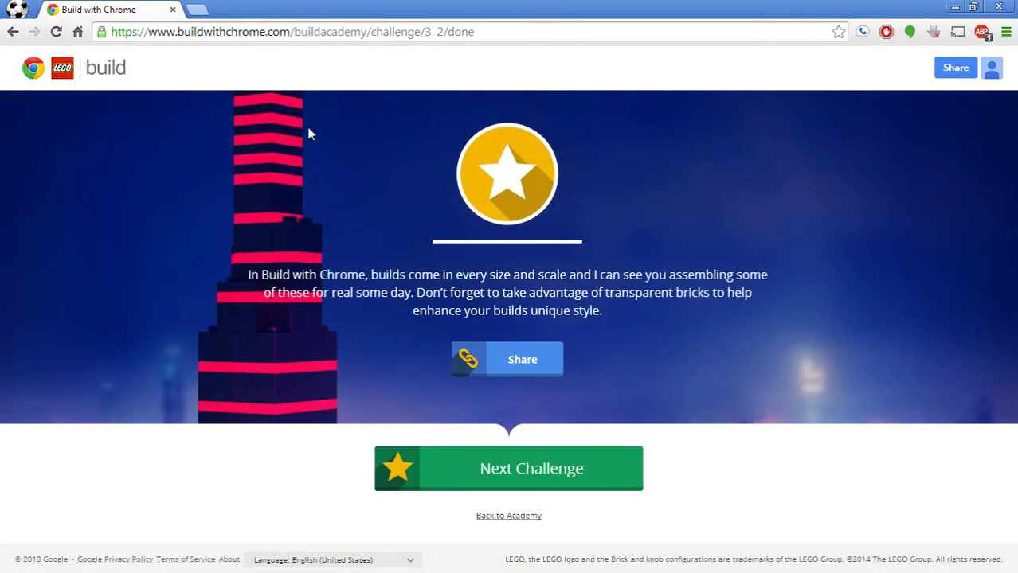
{"action": "mouse_move", "coordinate": [303, 119]}
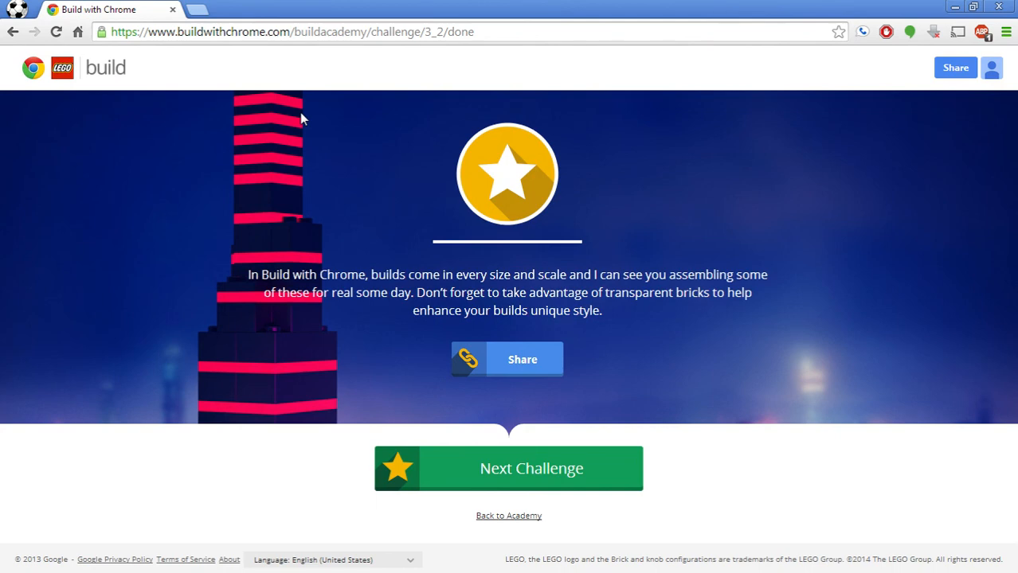
{"action": "mouse_move", "coordinate": [315, 111]}
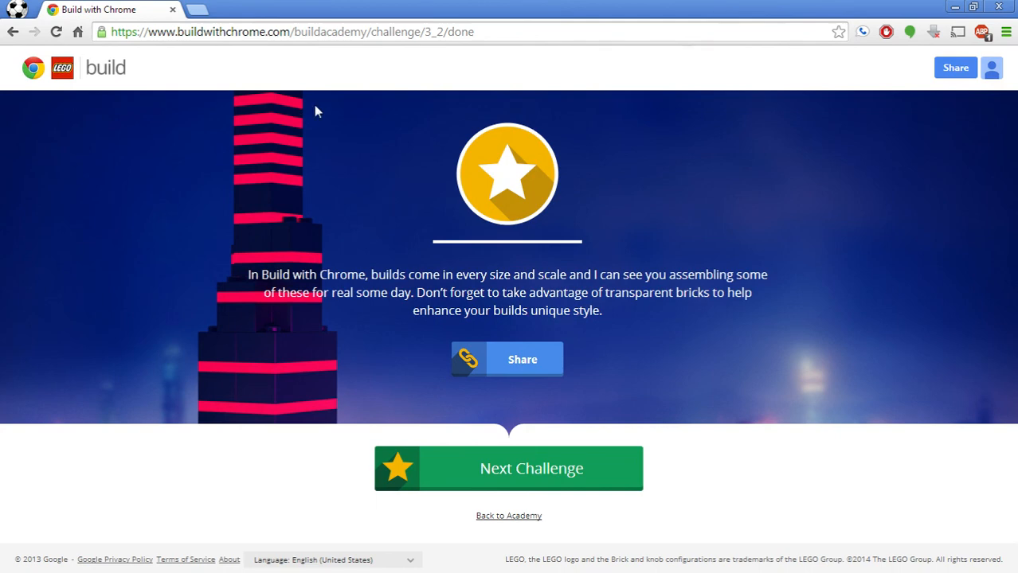